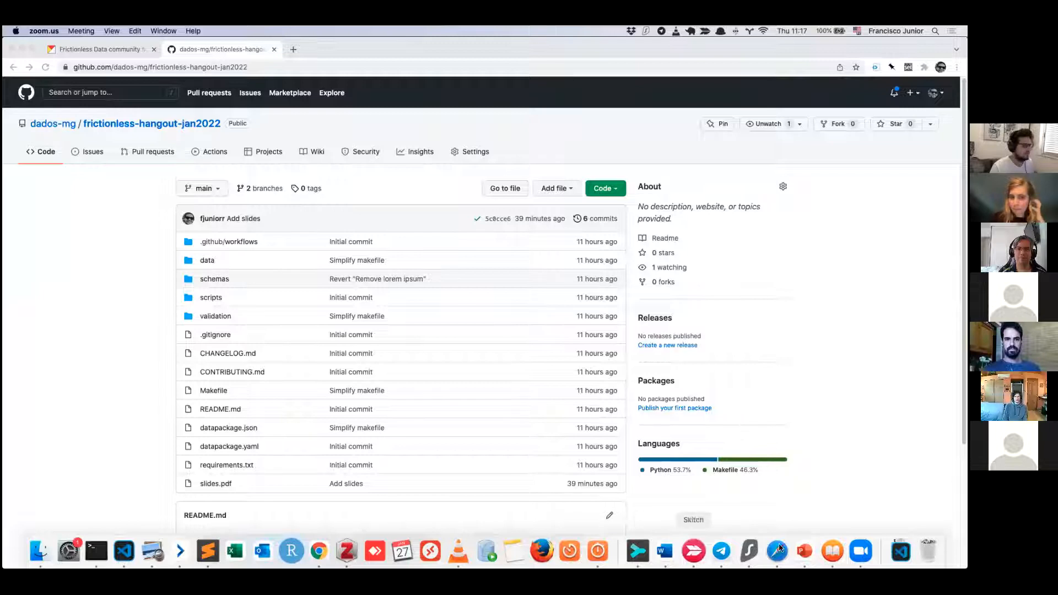
mouse_move(152, 558)
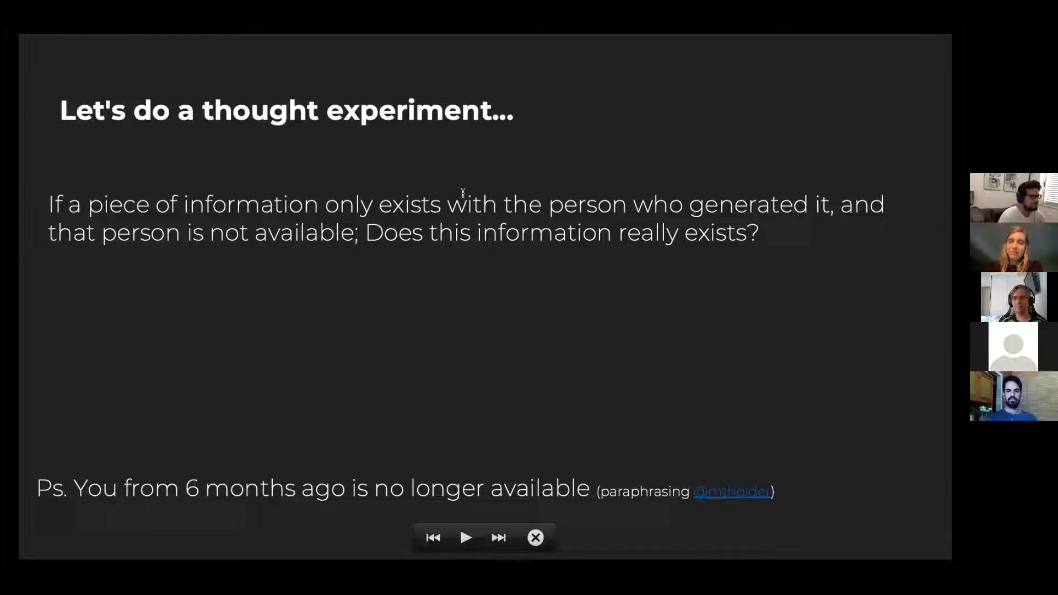
Step: Advance the full-screen slides.pdf deck past the thought-experiment slide to Context
click(498, 538)
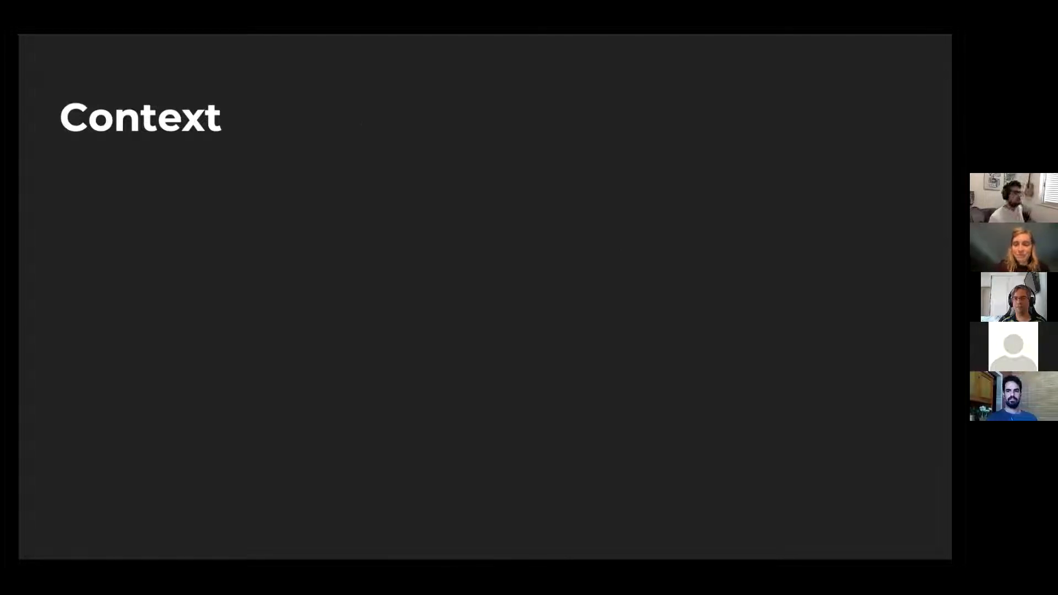
key(Right)
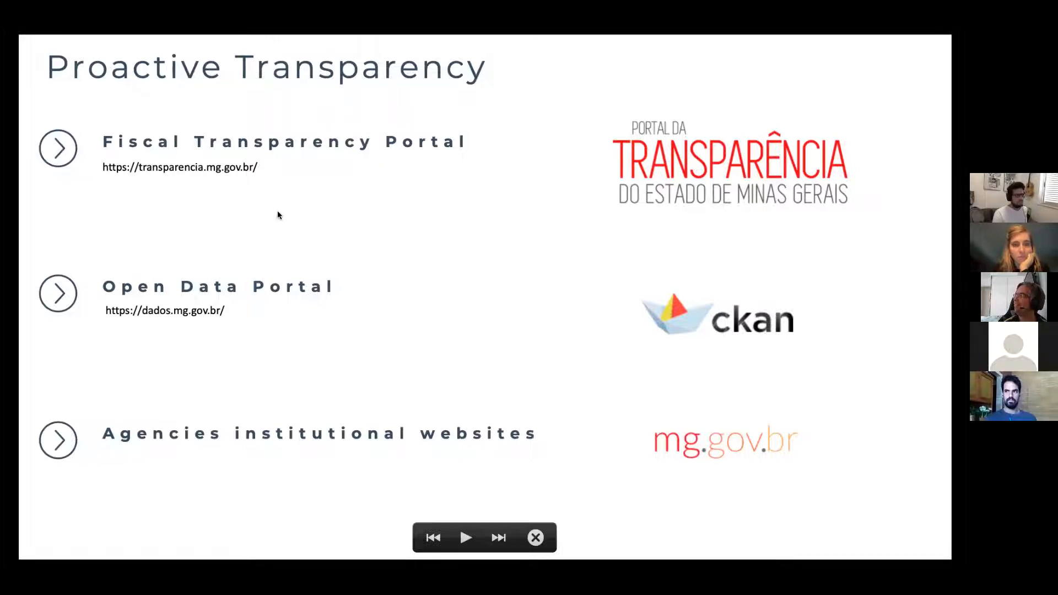
mouse_move(255, 319)
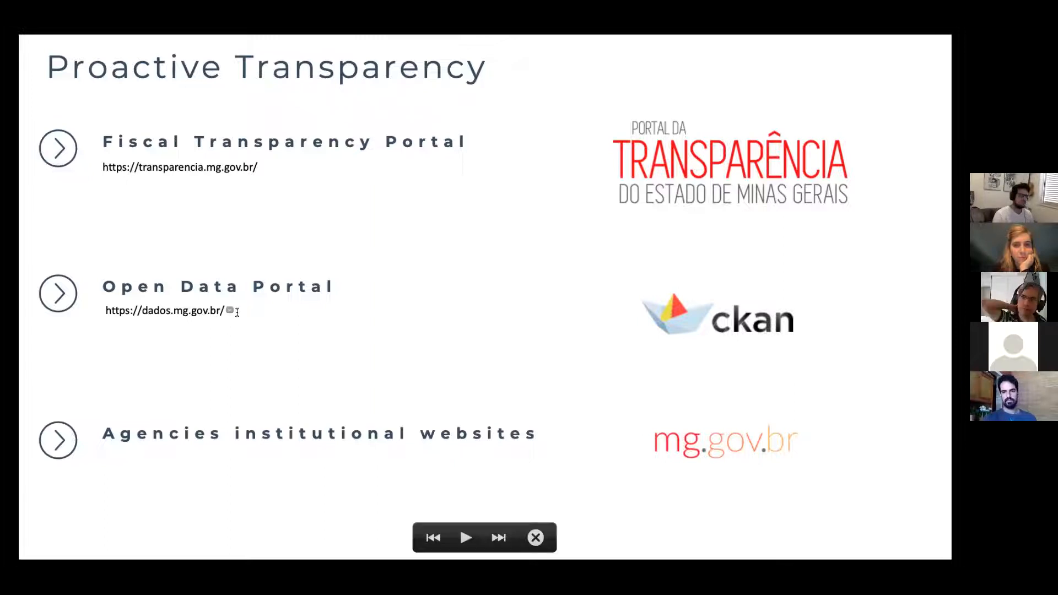
mouse_move(271, 324)
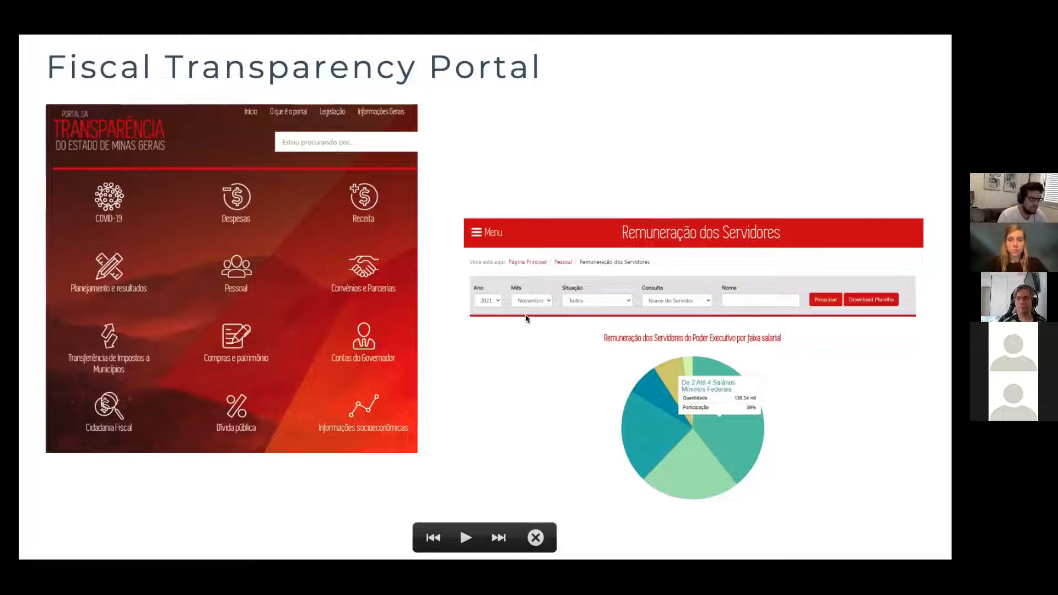
mouse_move(532, 319)
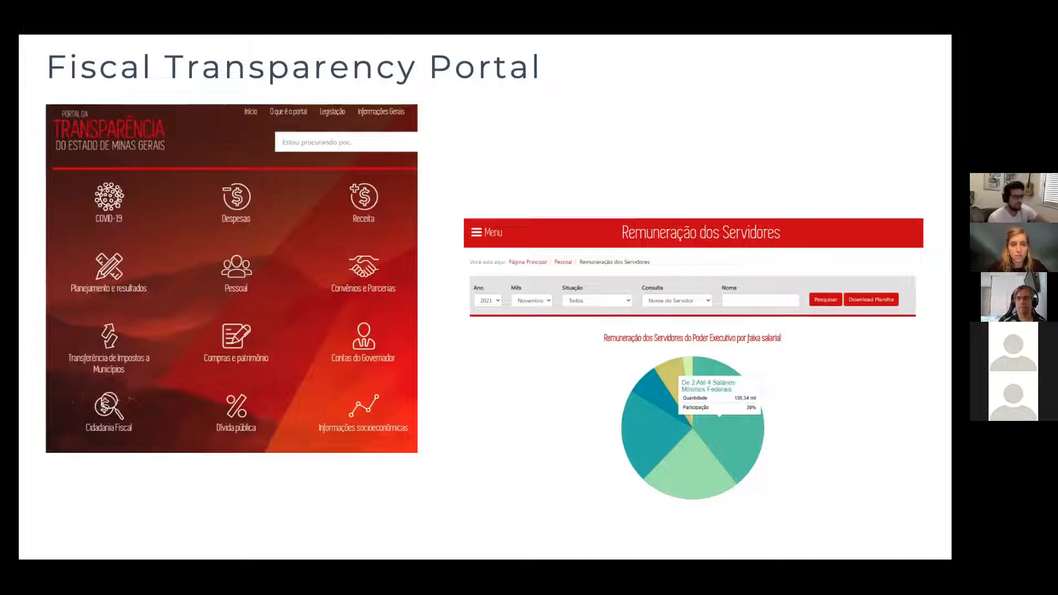
key(Right)
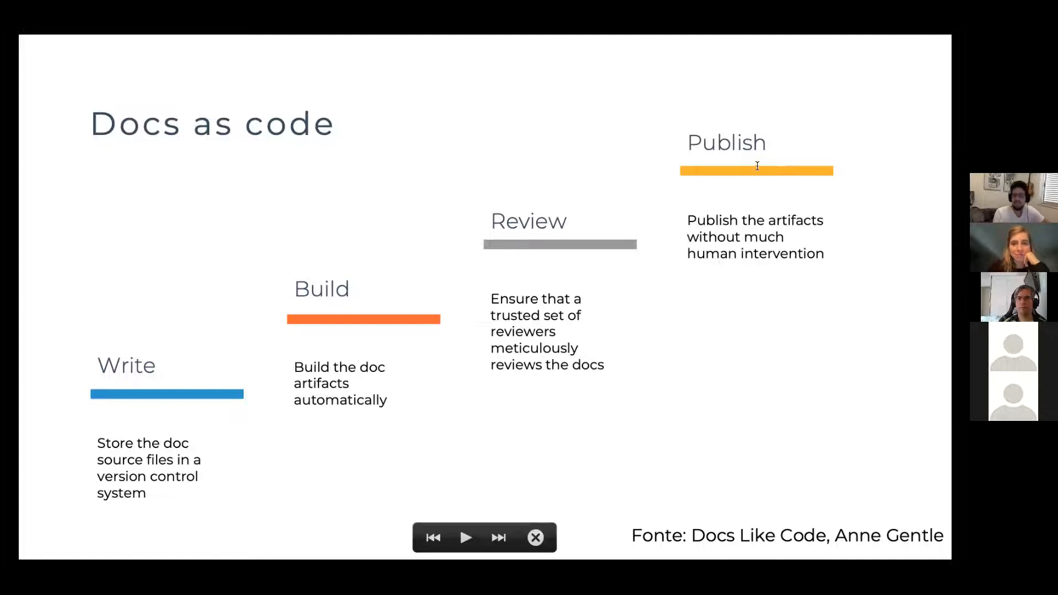
mouse_move(728, 173)
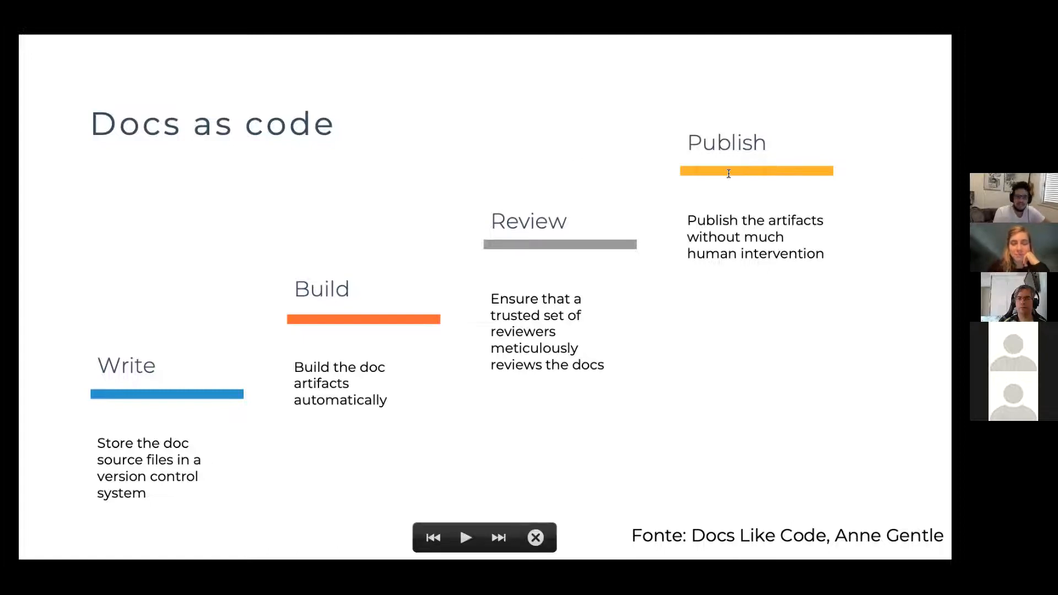
mouse_move(724, 177)
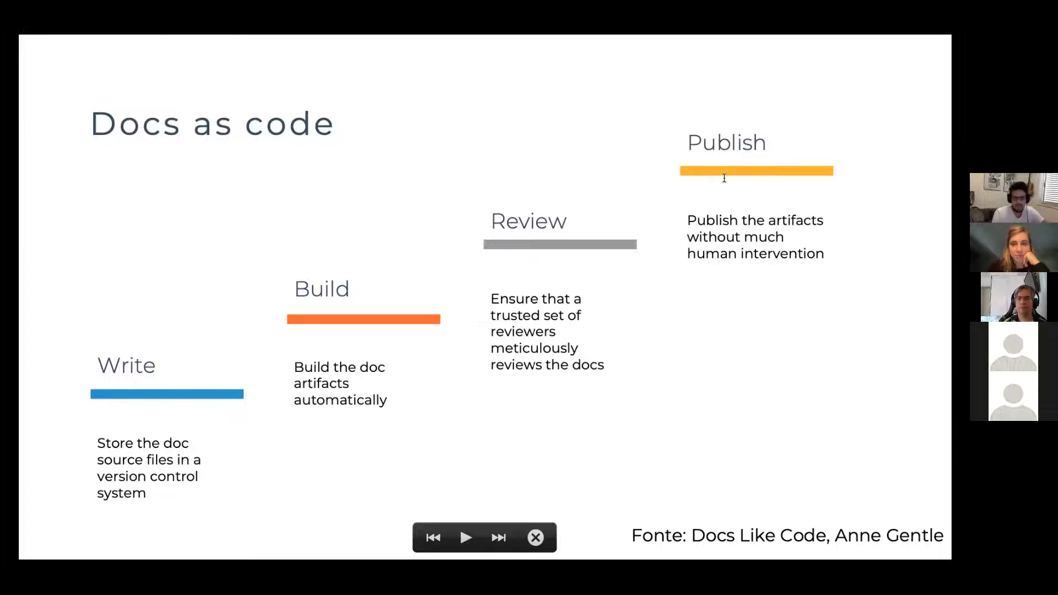
mouse_move(714, 182)
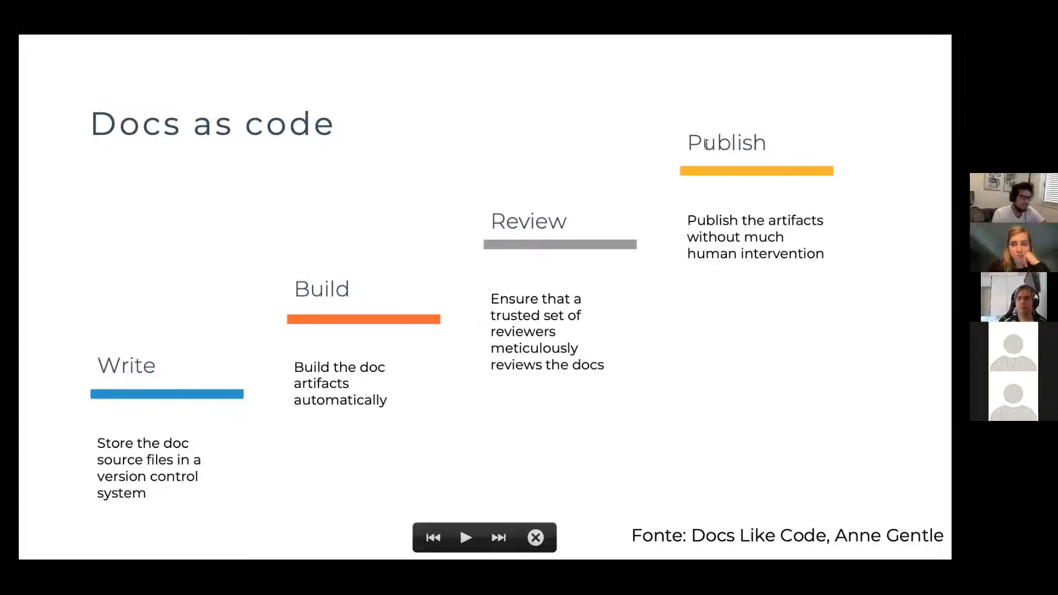
Step: Advance from the Docs as code slide to the Write slide
click(498, 537)
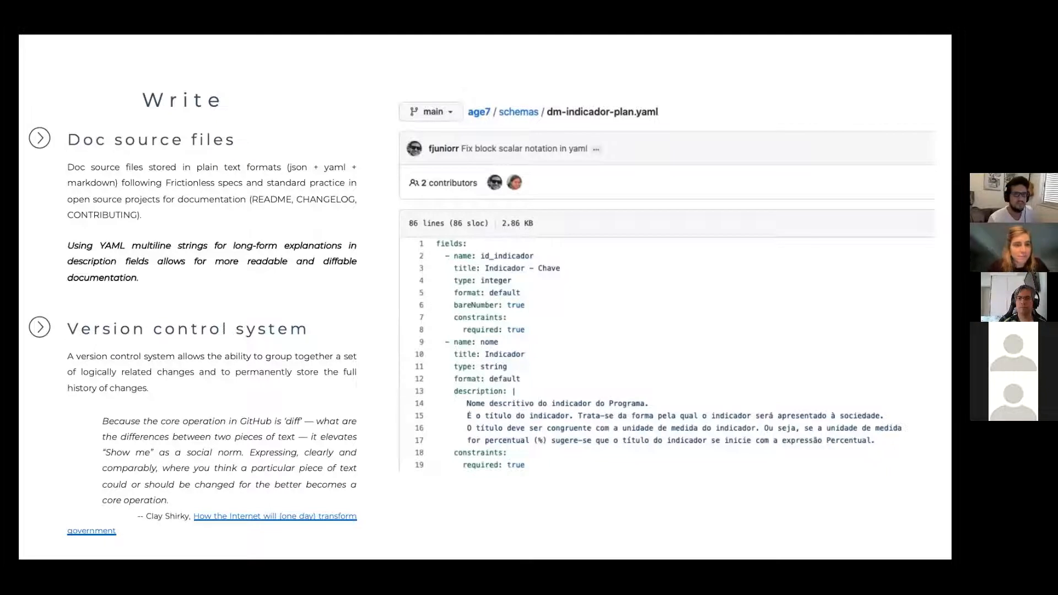
mouse_move(402, 263)
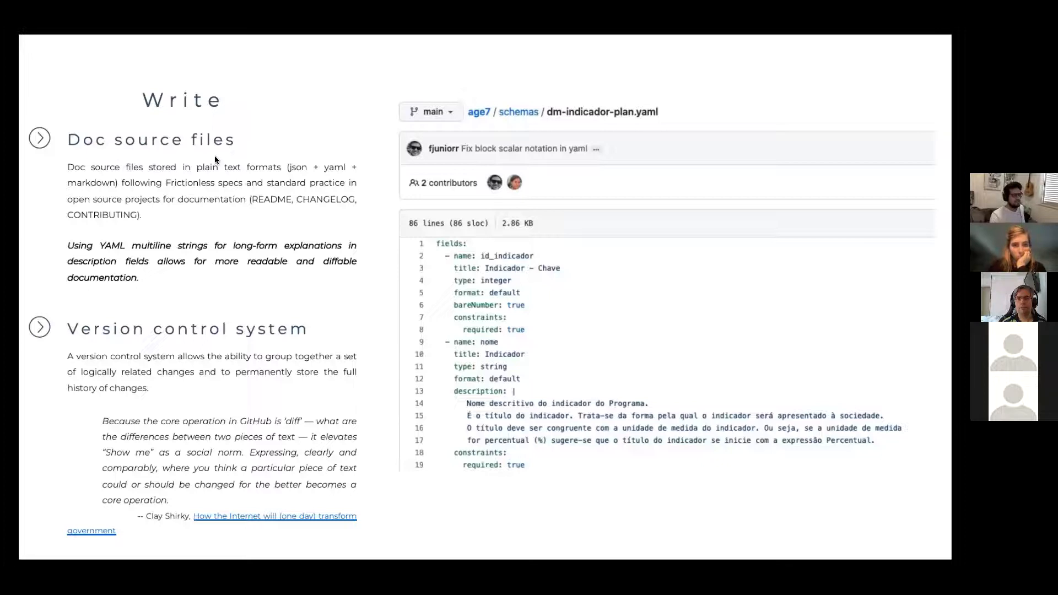
mouse_move(222, 190)
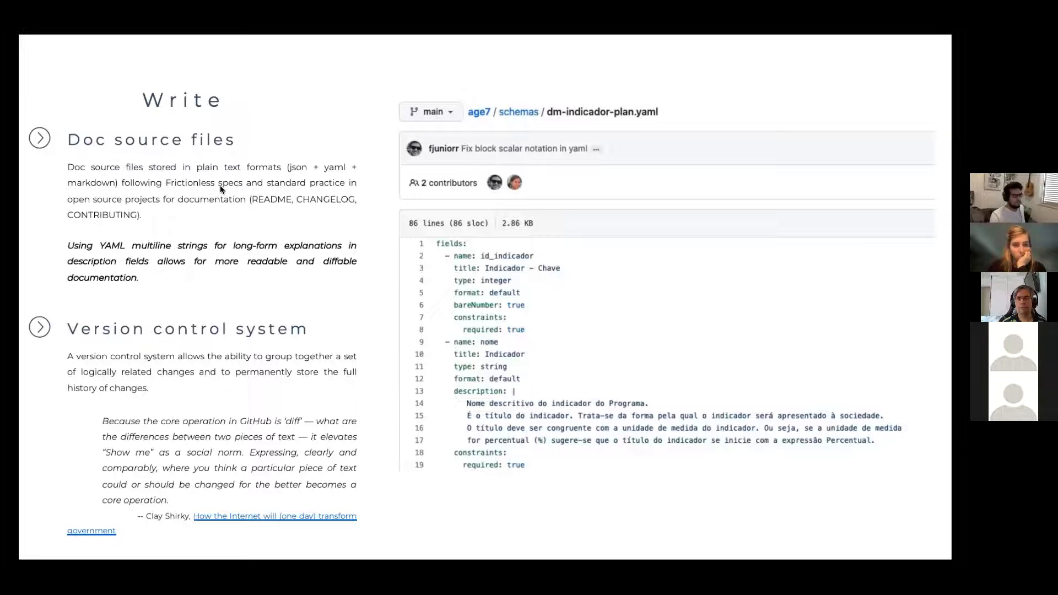
mouse_move(293, 192)
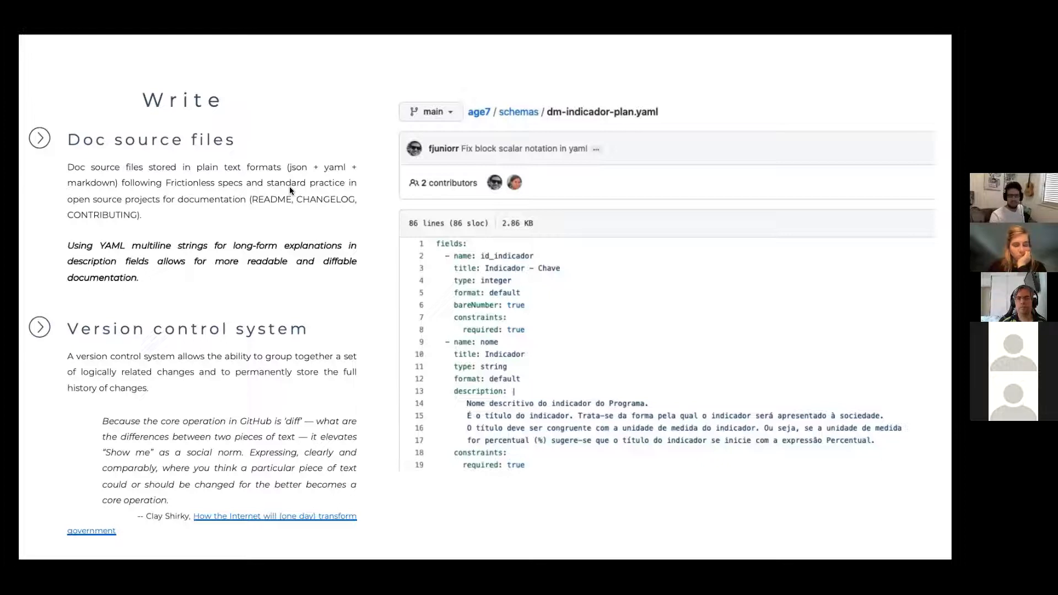
mouse_move(310, 203)
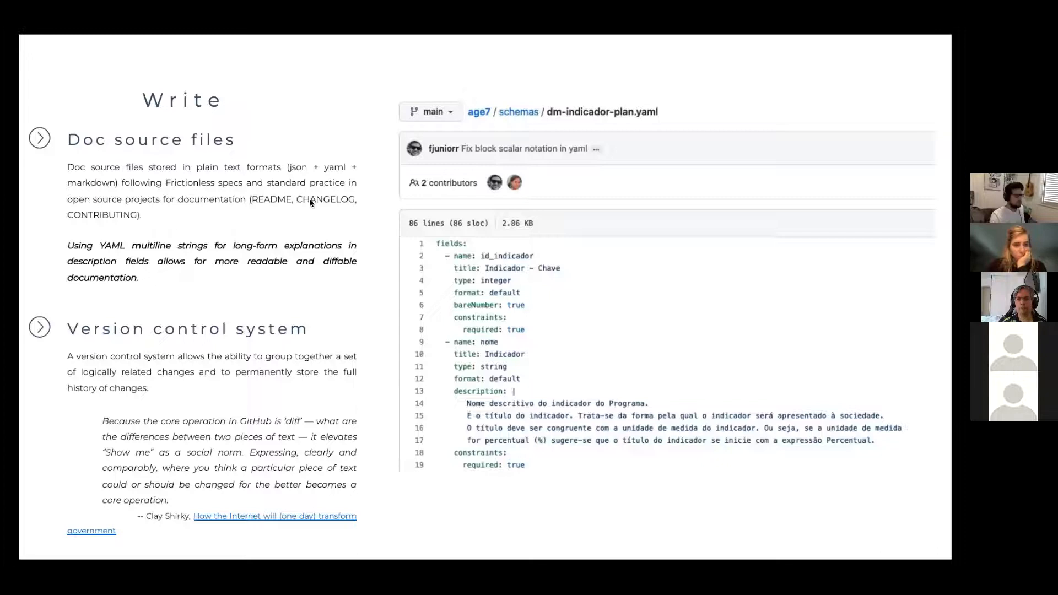
mouse_move(131, 218)
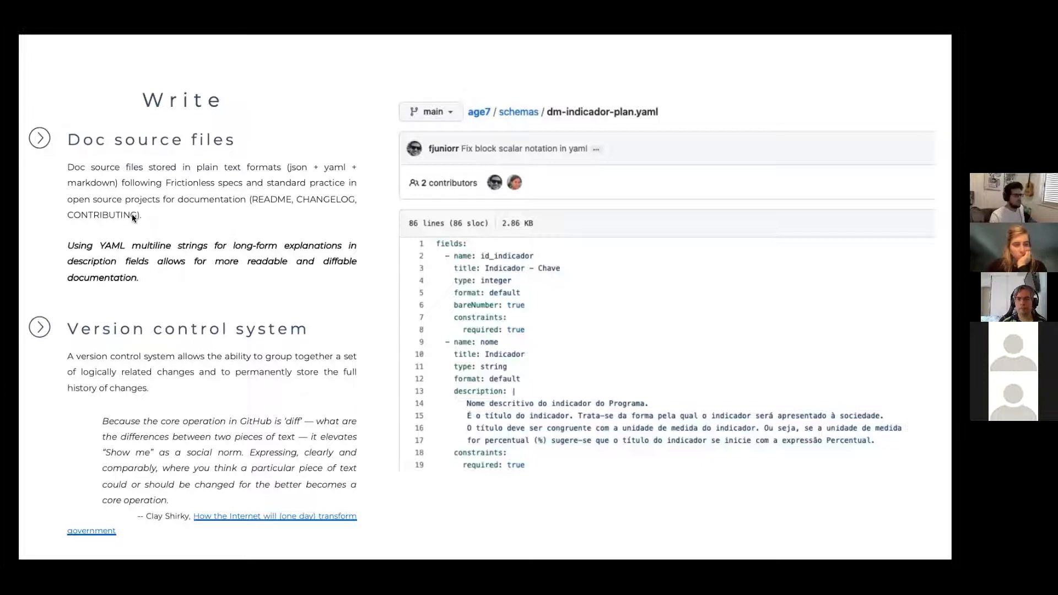
mouse_move(251, 234)
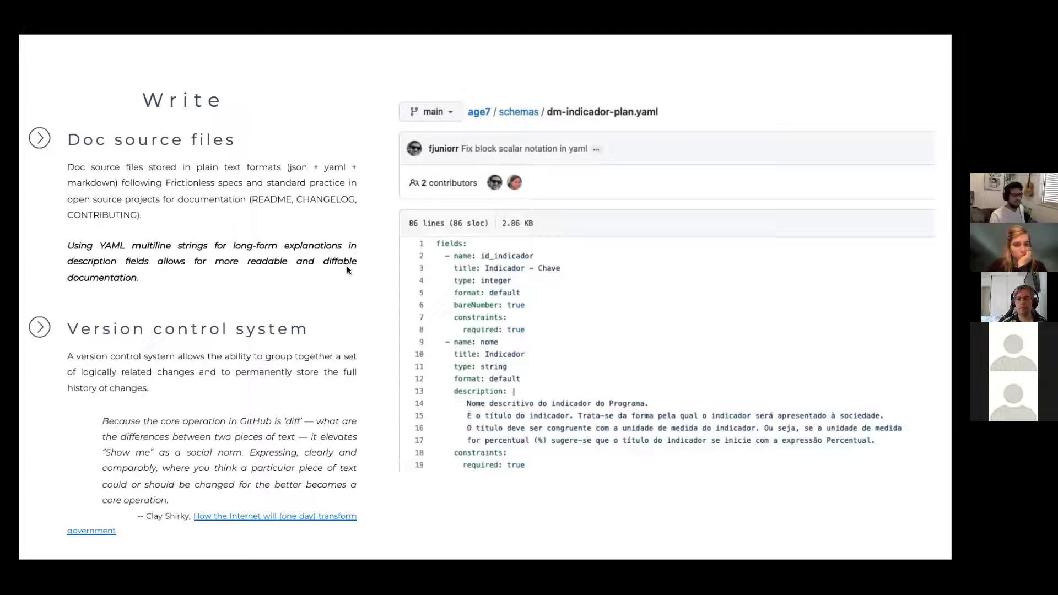
mouse_move(315, 273)
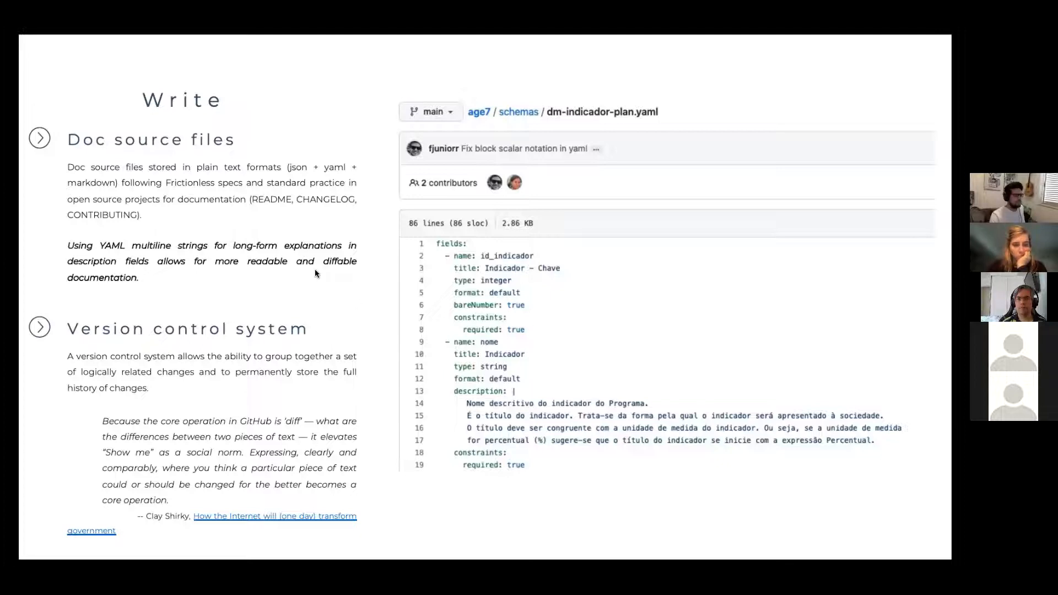
mouse_move(357, 323)
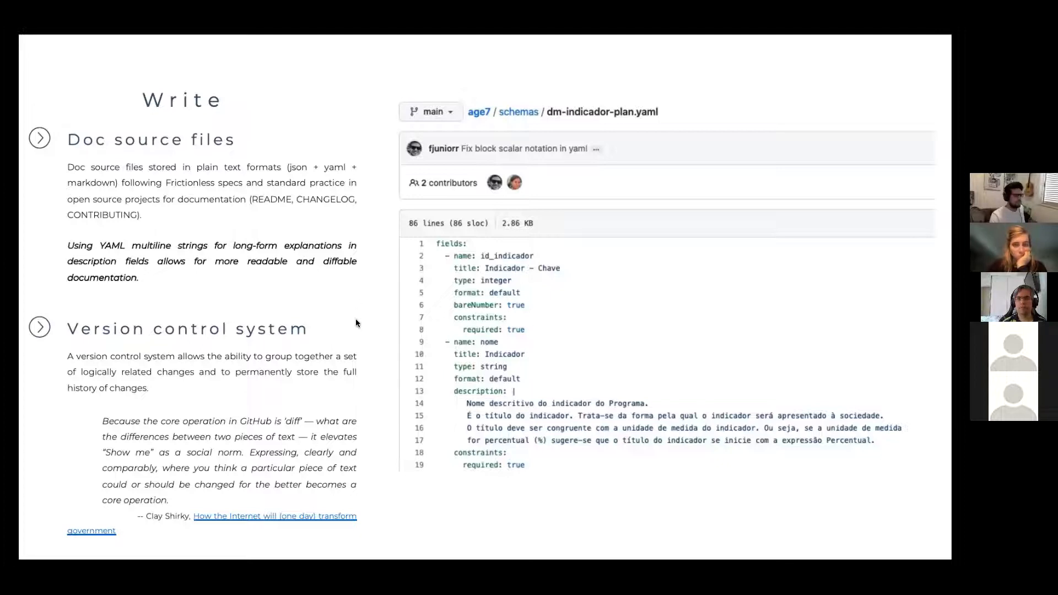
mouse_move(251, 285)
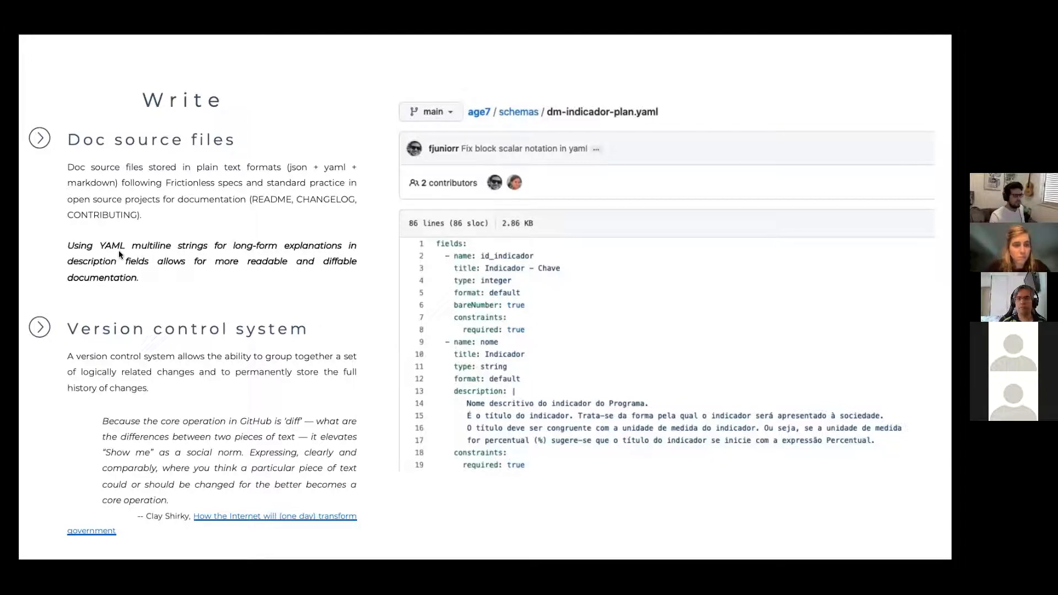
mouse_move(463, 401)
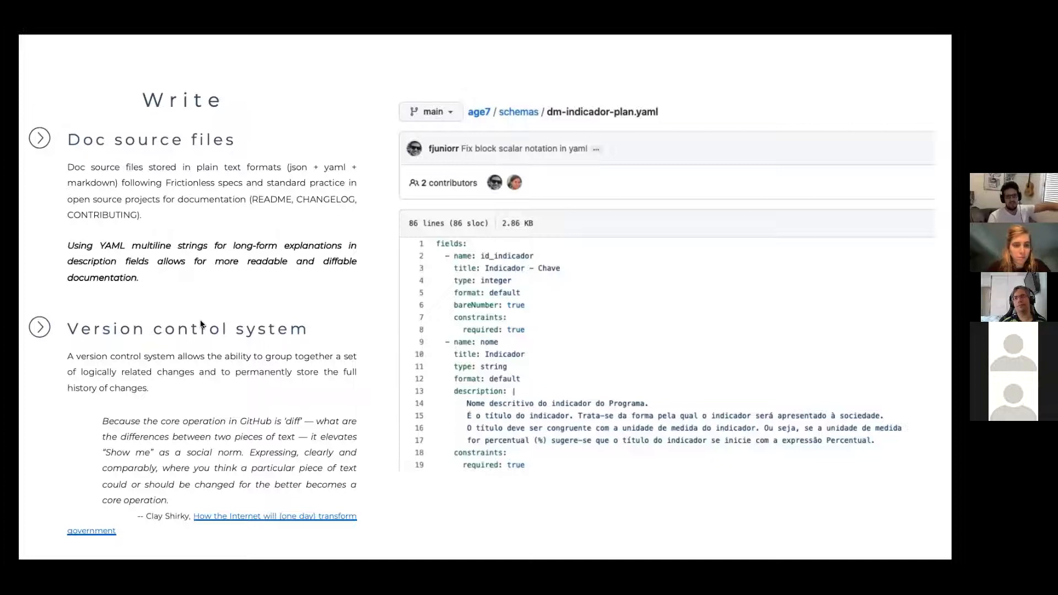
mouse_move(205, 317)
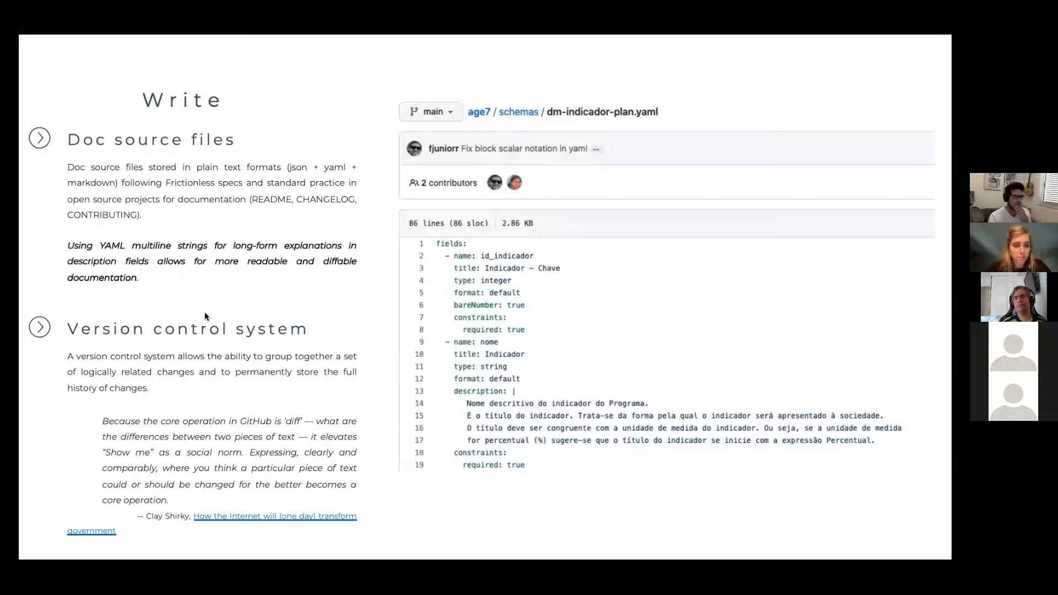
mouse_move(477, 402)
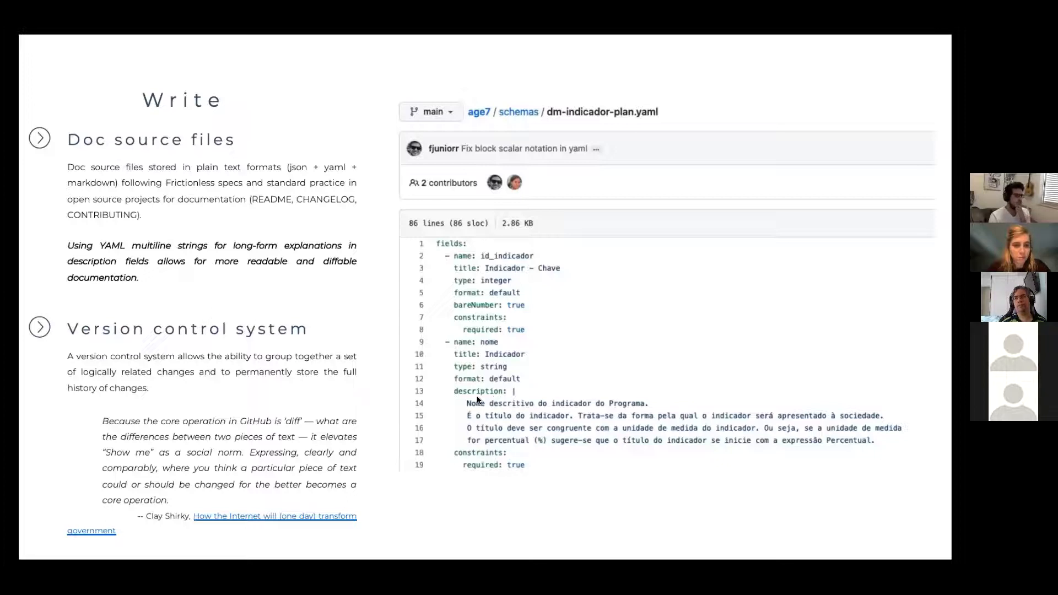
mouse_move(393, 405)
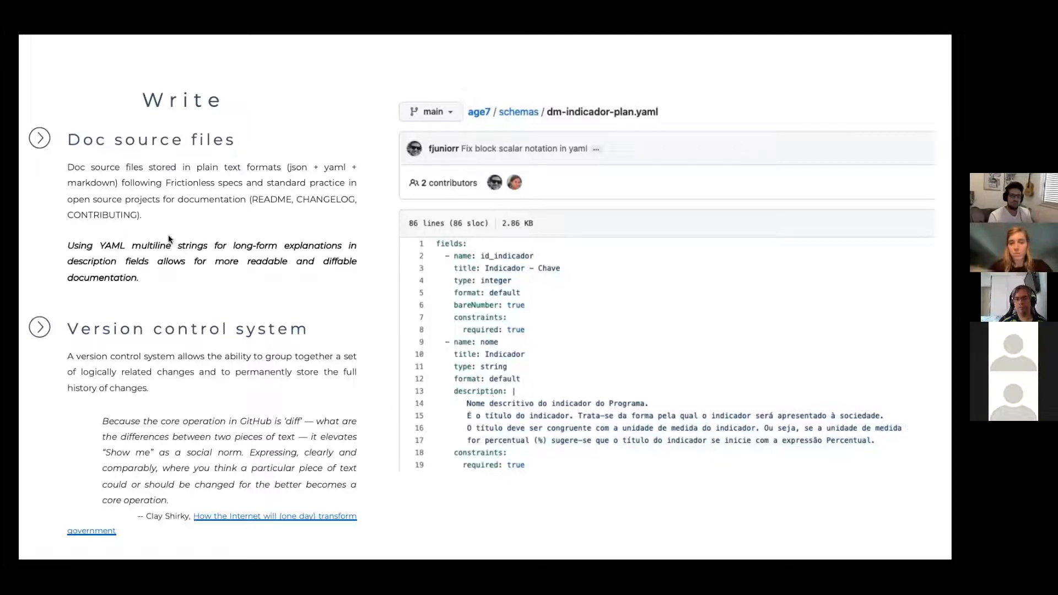
mouse_move(257, 273)
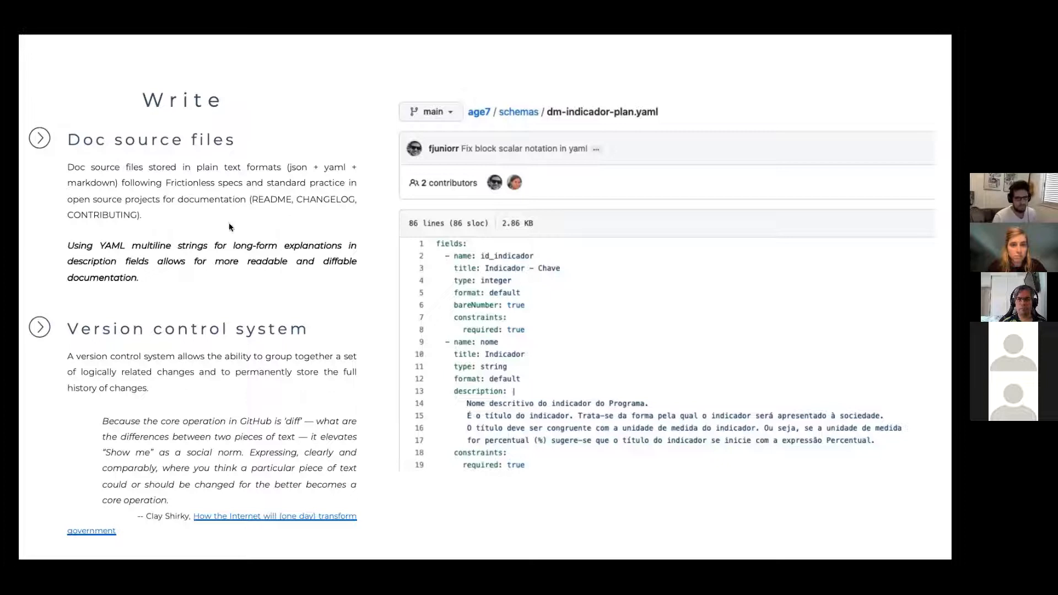
mouse_move(239, 345)
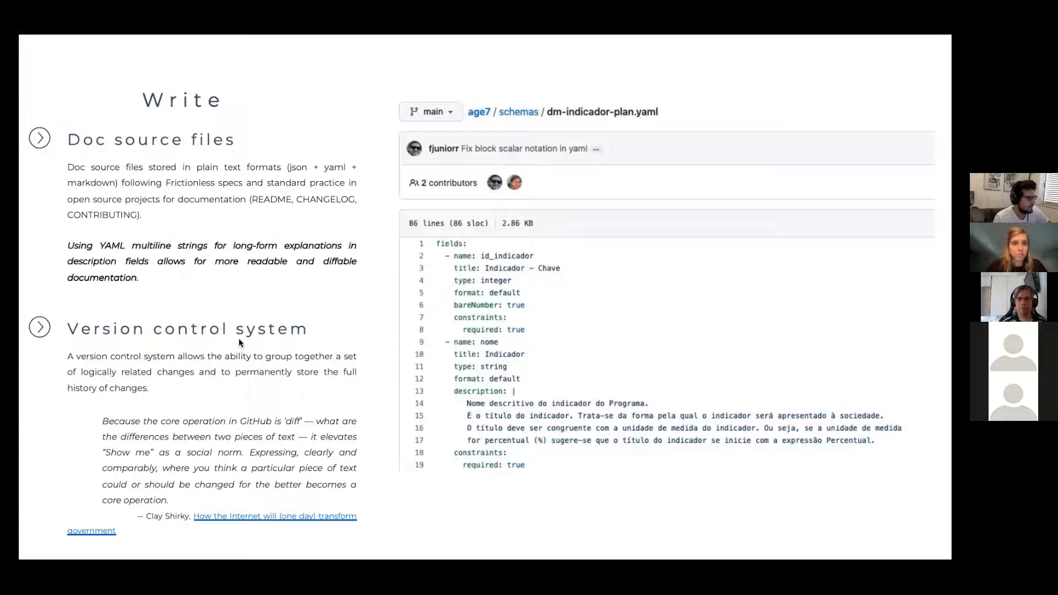
mouse_move(291, 296)
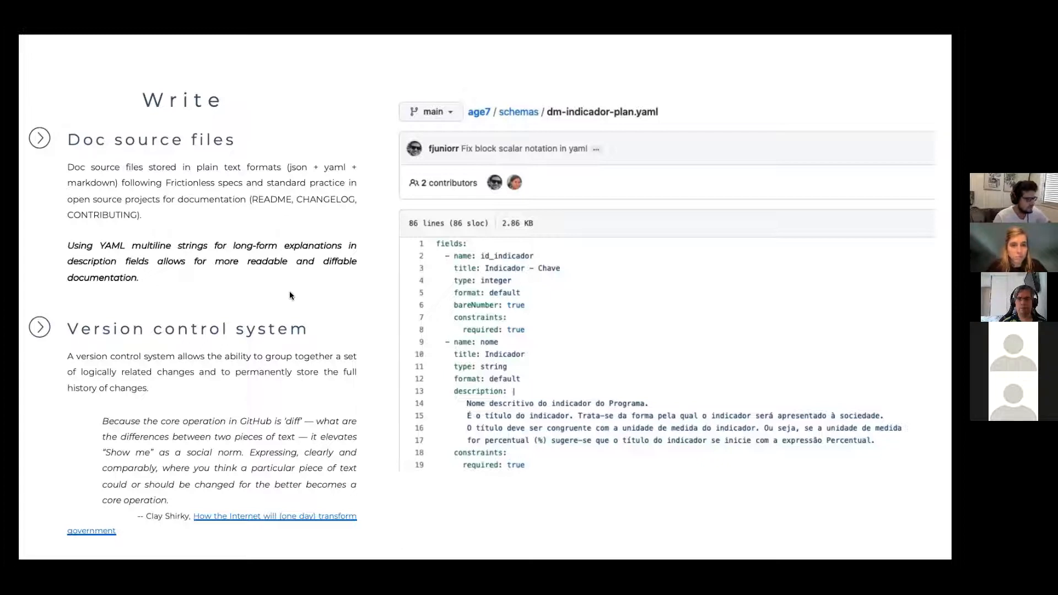
mouse_move(489, 213)
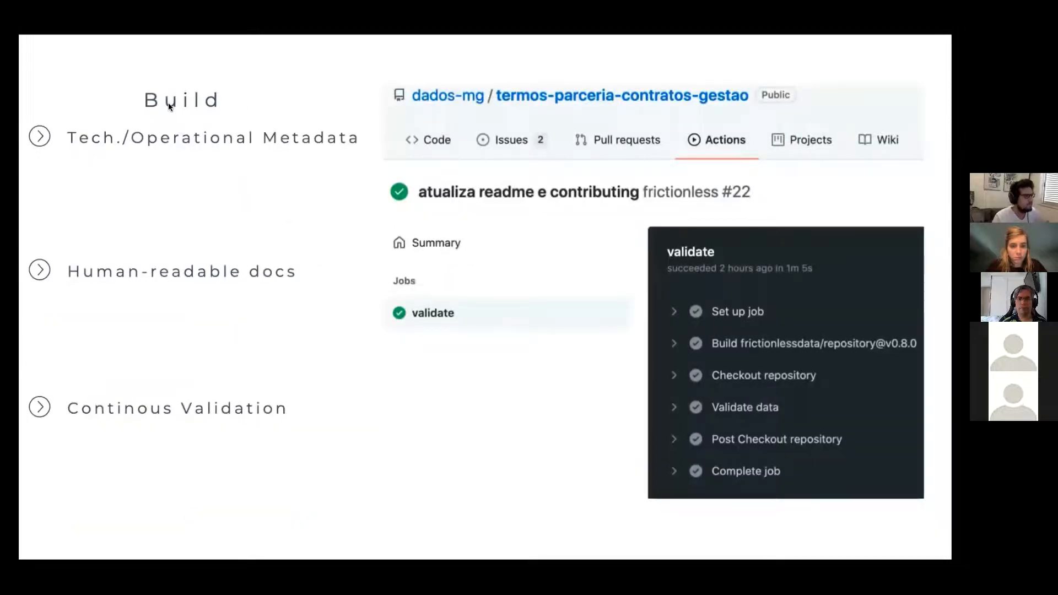
mouse_move(244, 132)
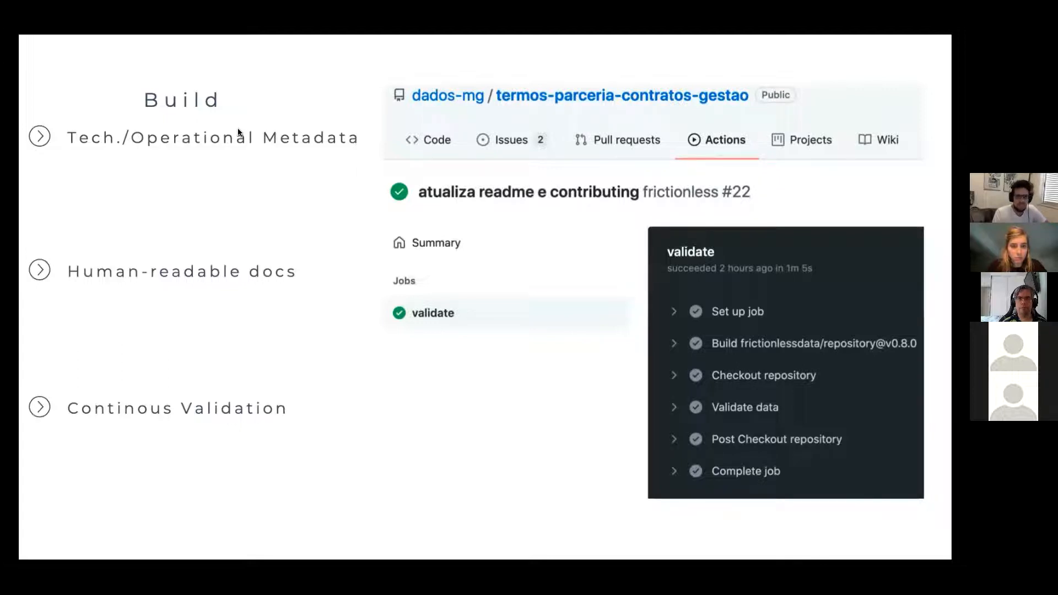
mouse_move(262, 198)
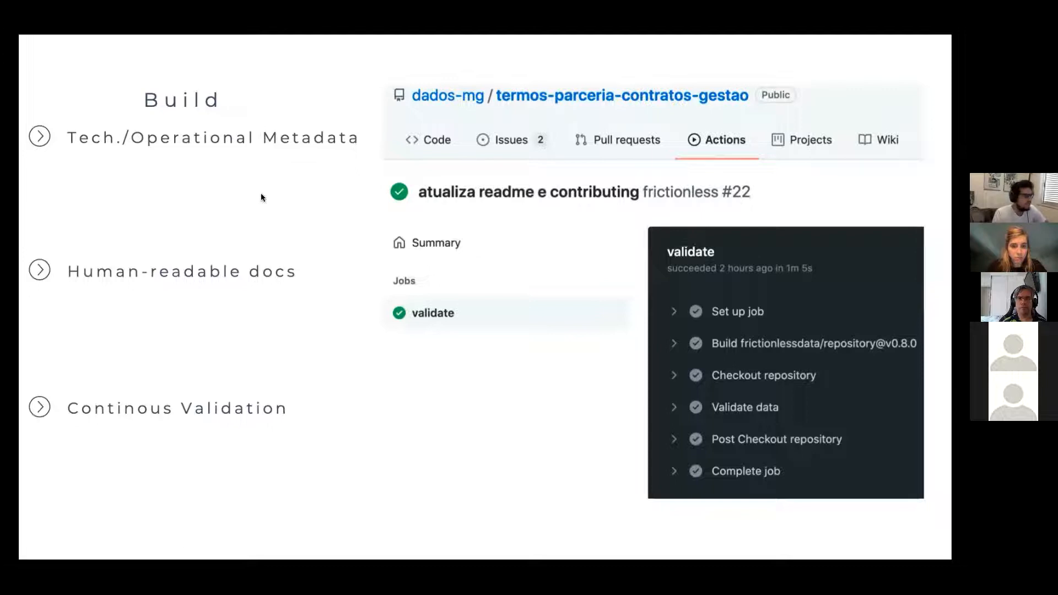
mouse_move(189, 222)
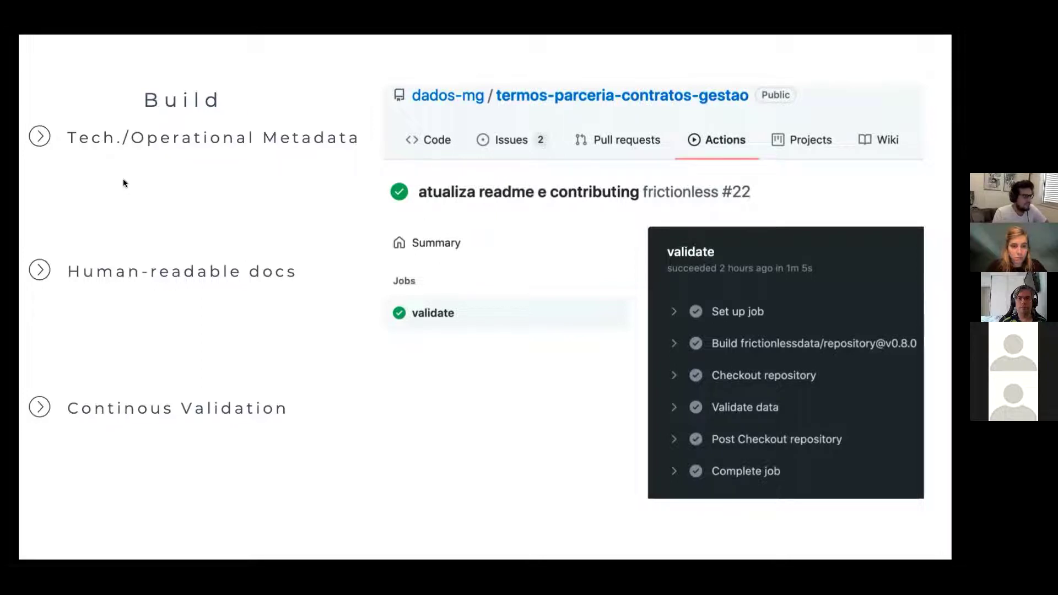
mouse_move(186, 156)
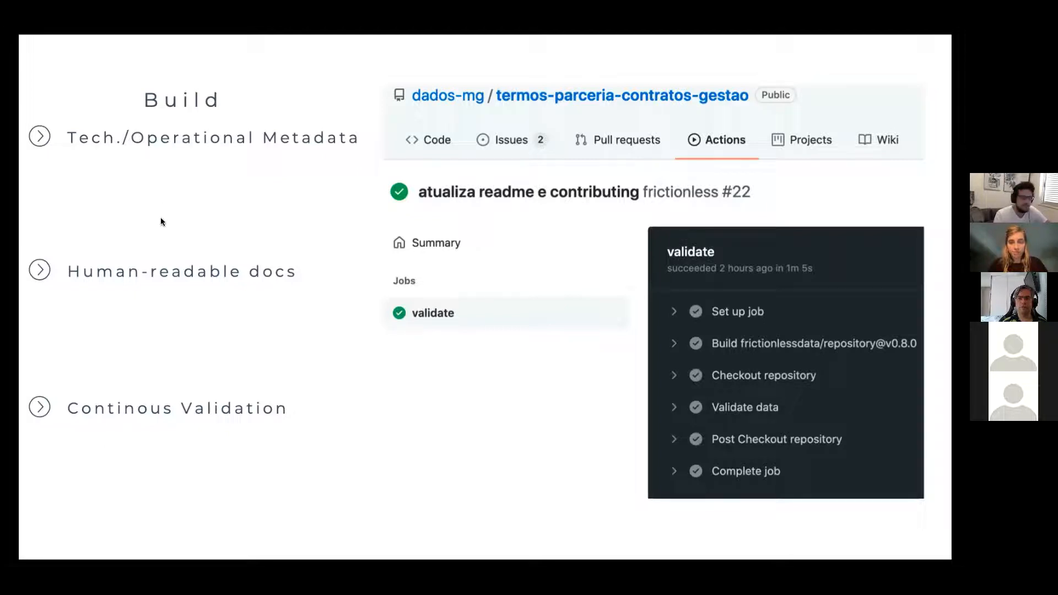
mouse_move(224, 233)
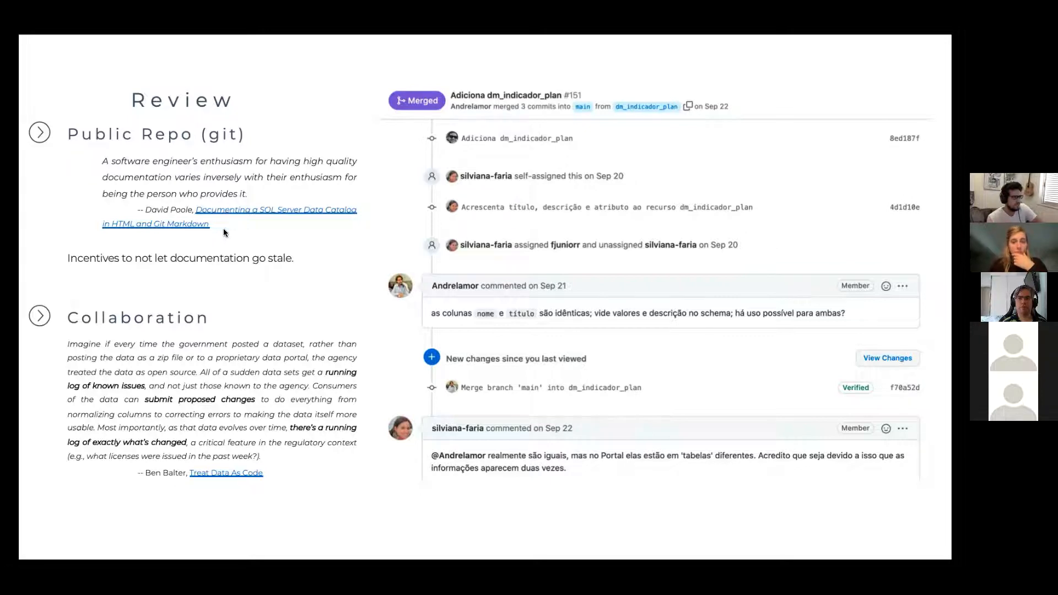
mouse_move(177, 159)
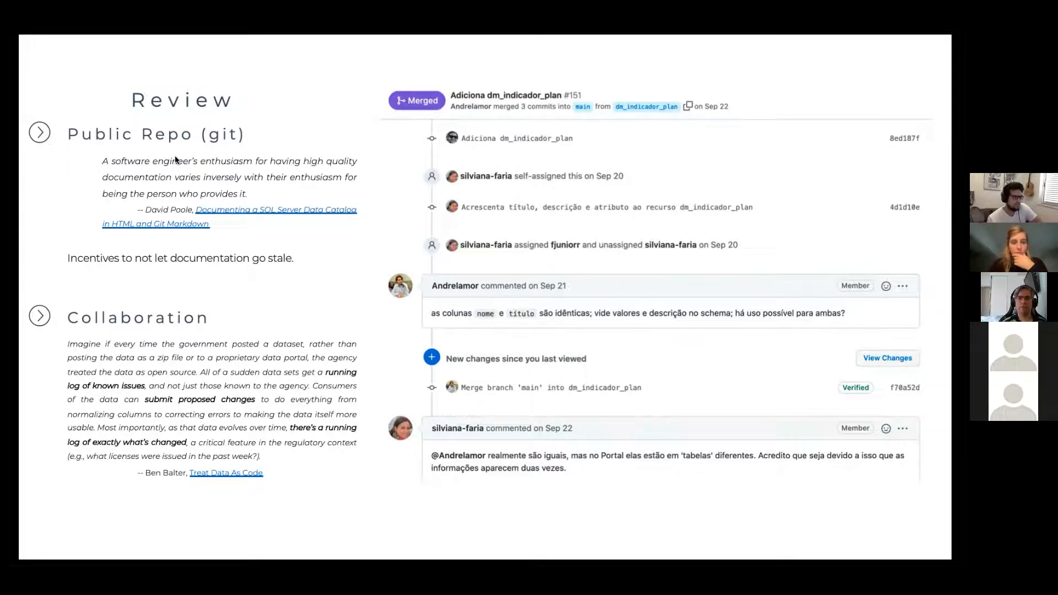
mouse_move(305, 171)
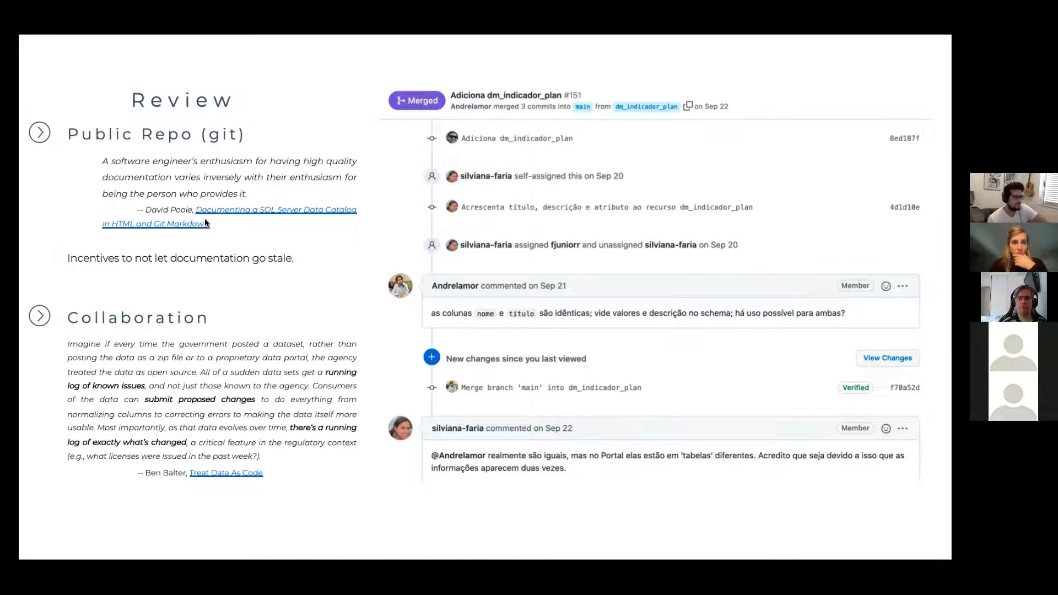
mouse_move(204, 233)
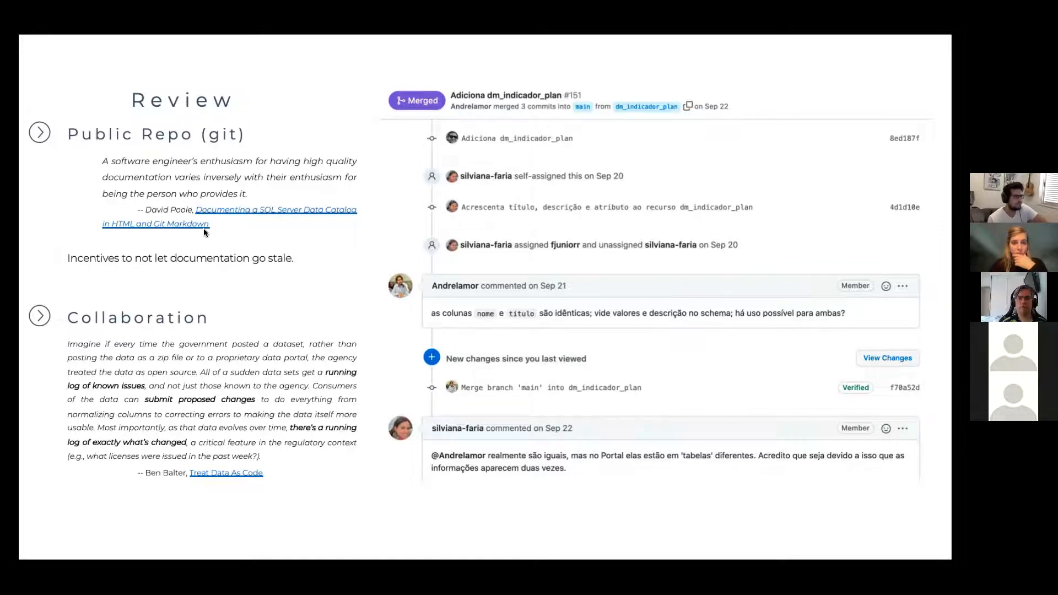
mouse_move(198, 339)
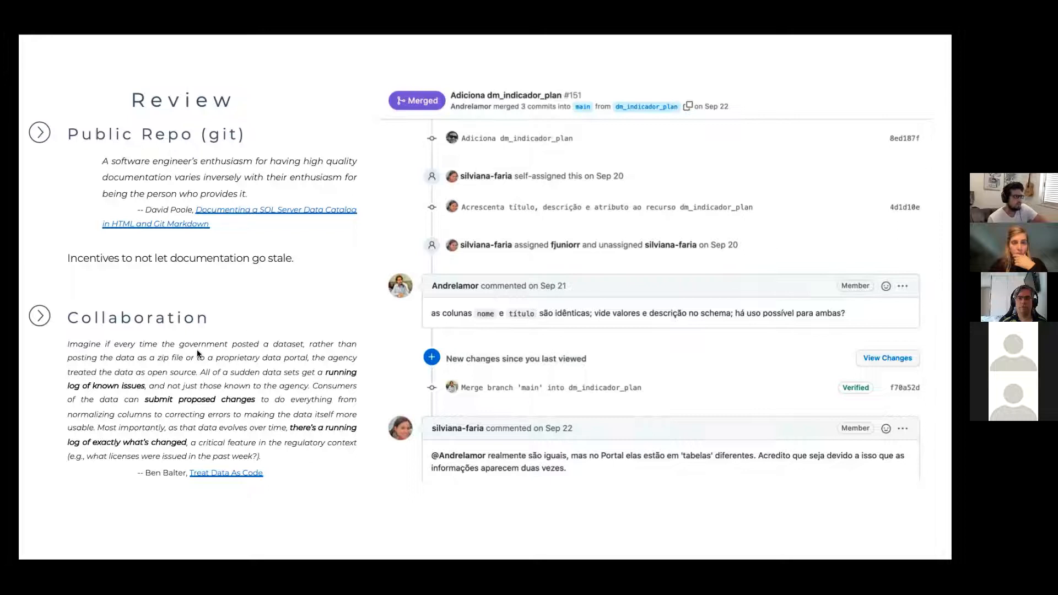
mouse_move(145, 331)
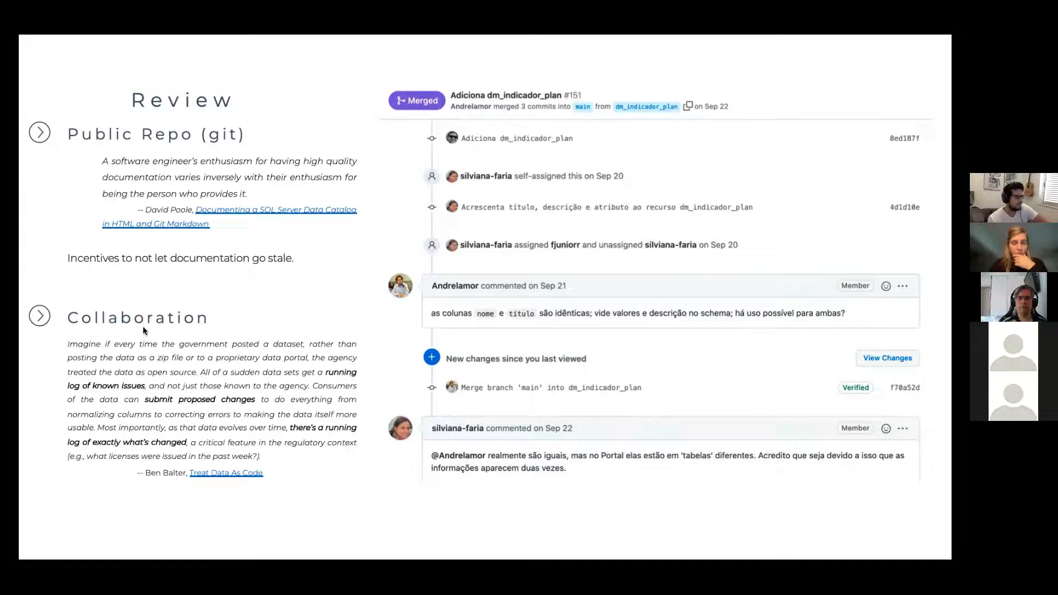
mouse_move(175, 321)
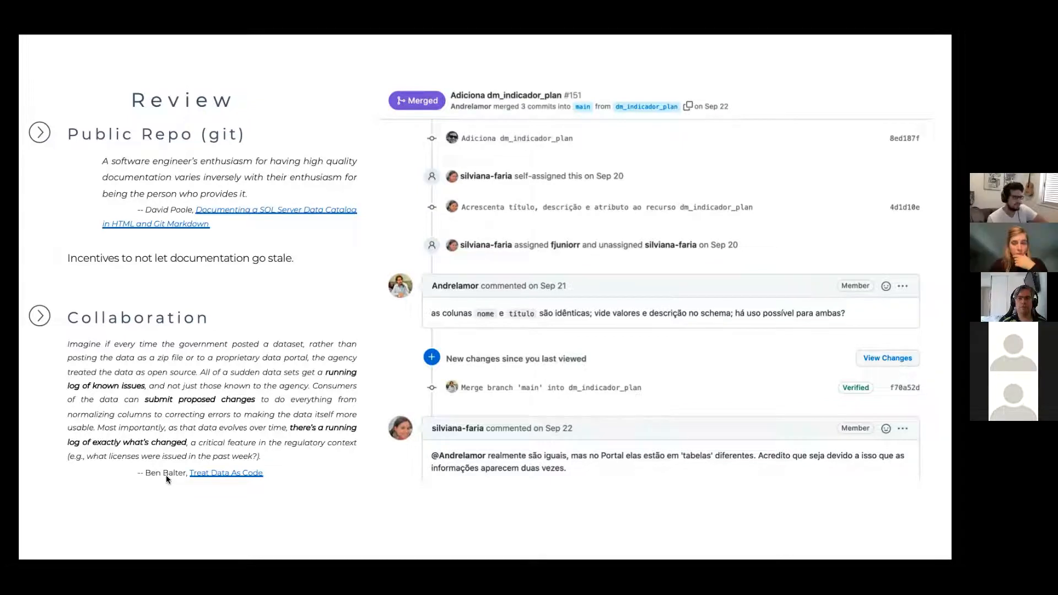
mouse_move(171, 478)
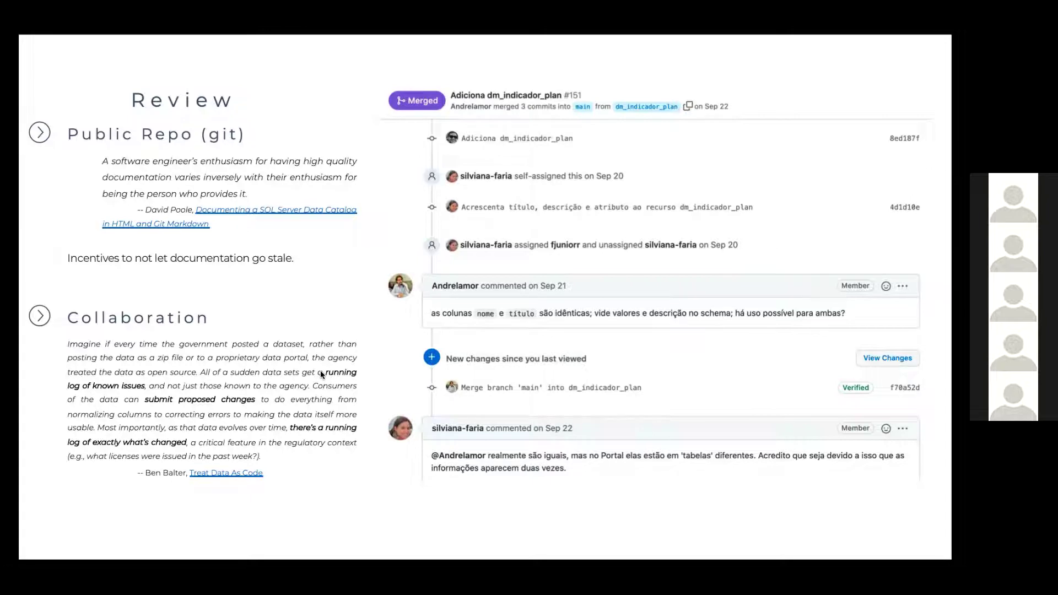
mouse_move(330, 379)
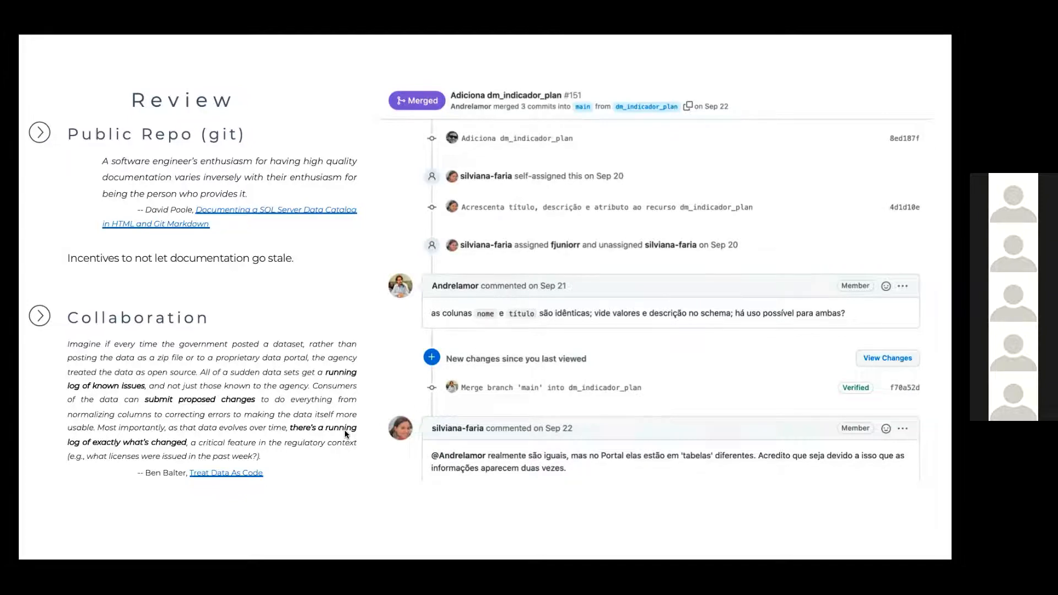
mouse_move(342, 402)
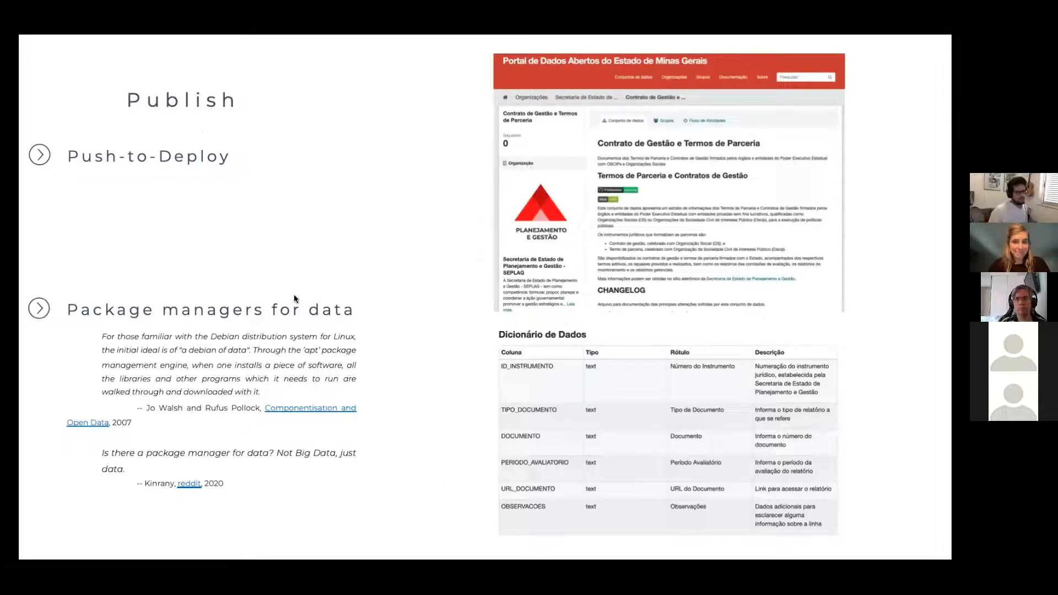
mouse_move(346, 221)
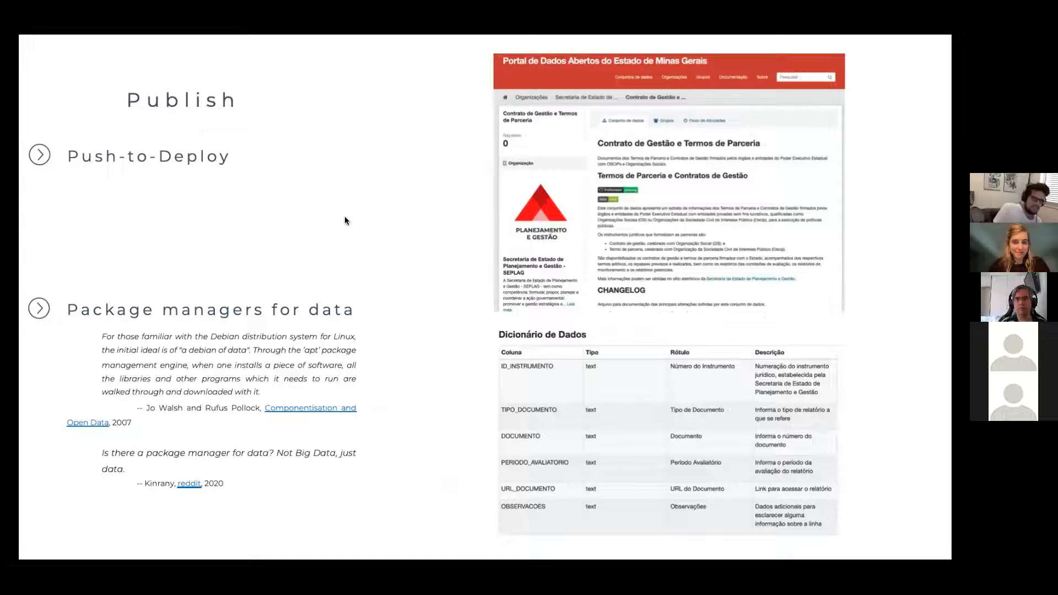
mouse_move(350, 211)
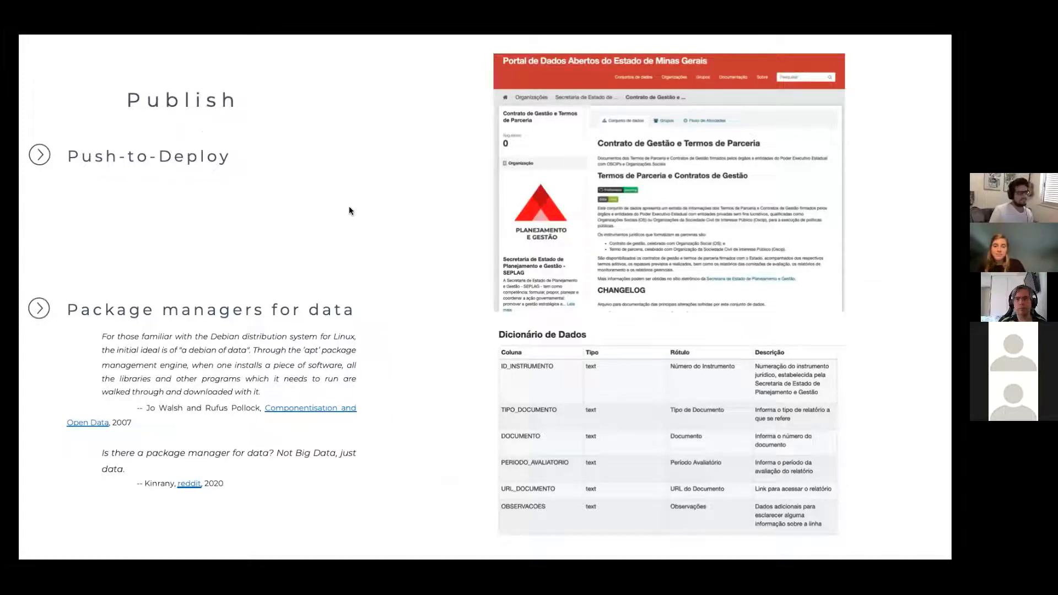
mouse_move(326, 192)
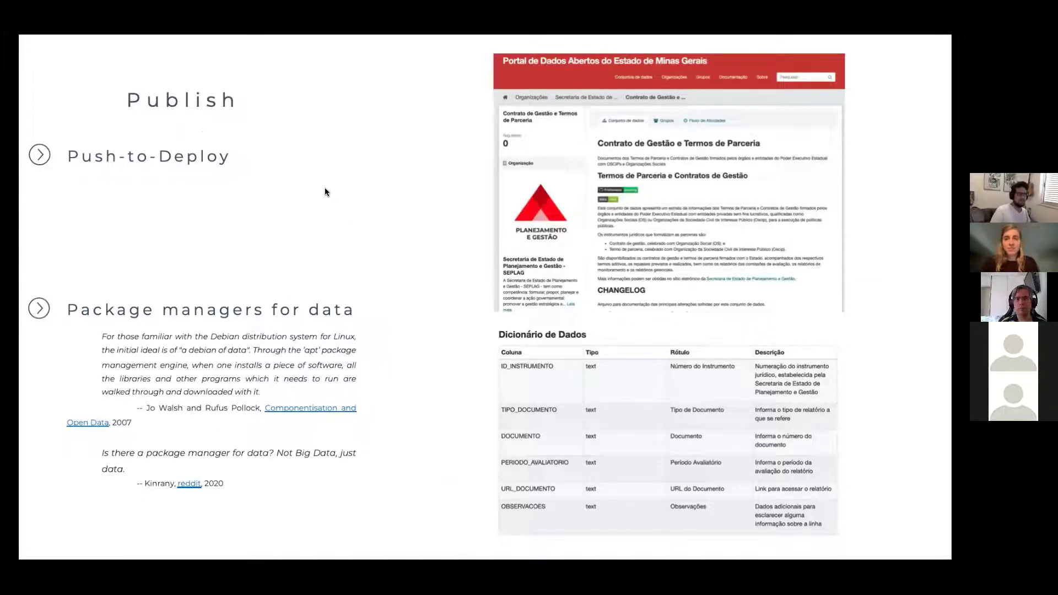
mouse_move(287, 184)
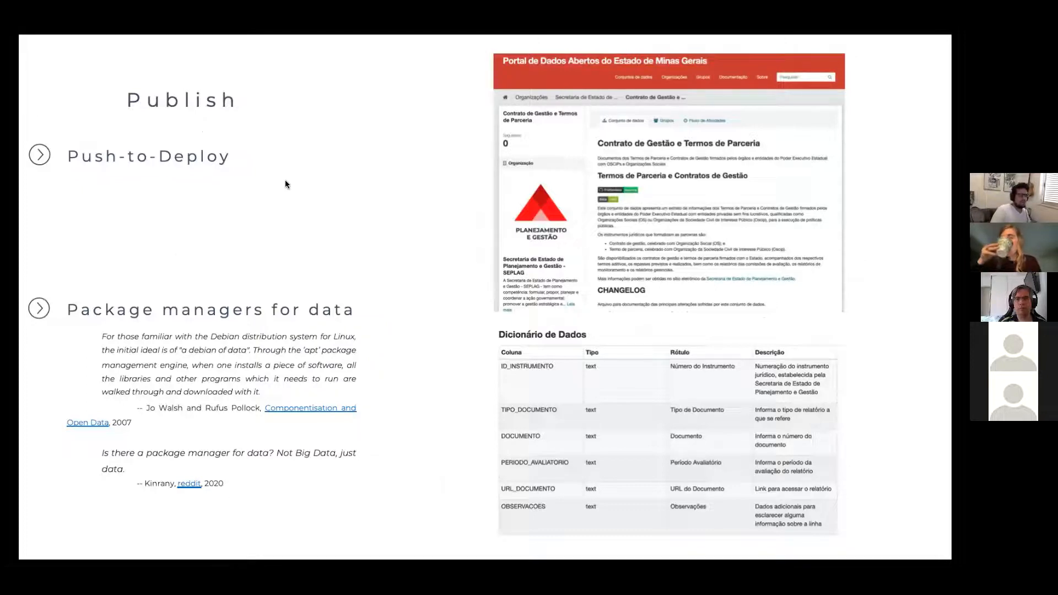
mouse_move(299, 186)
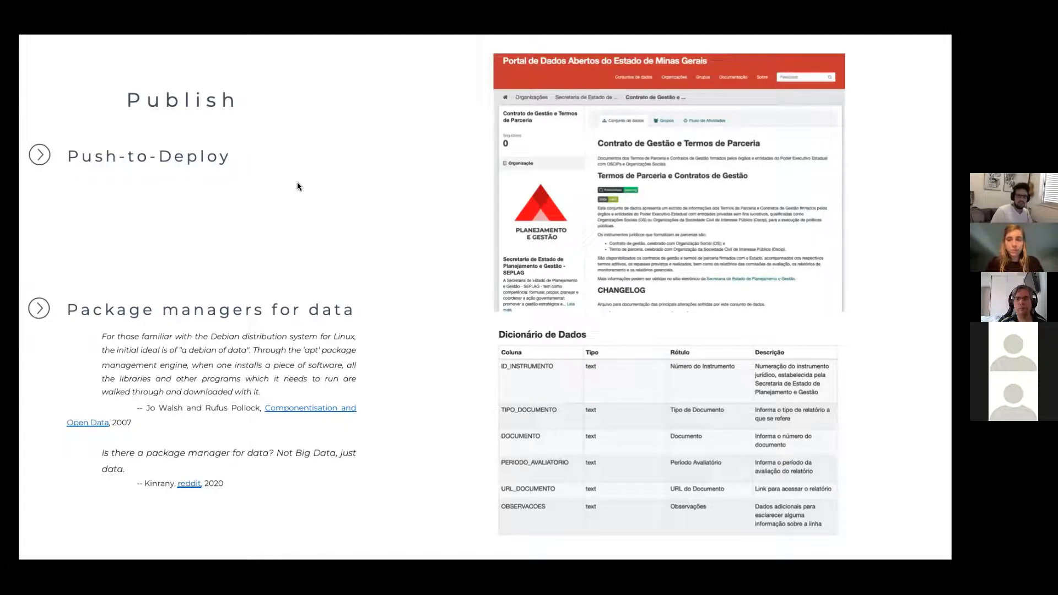
mouse_move(304, 190)
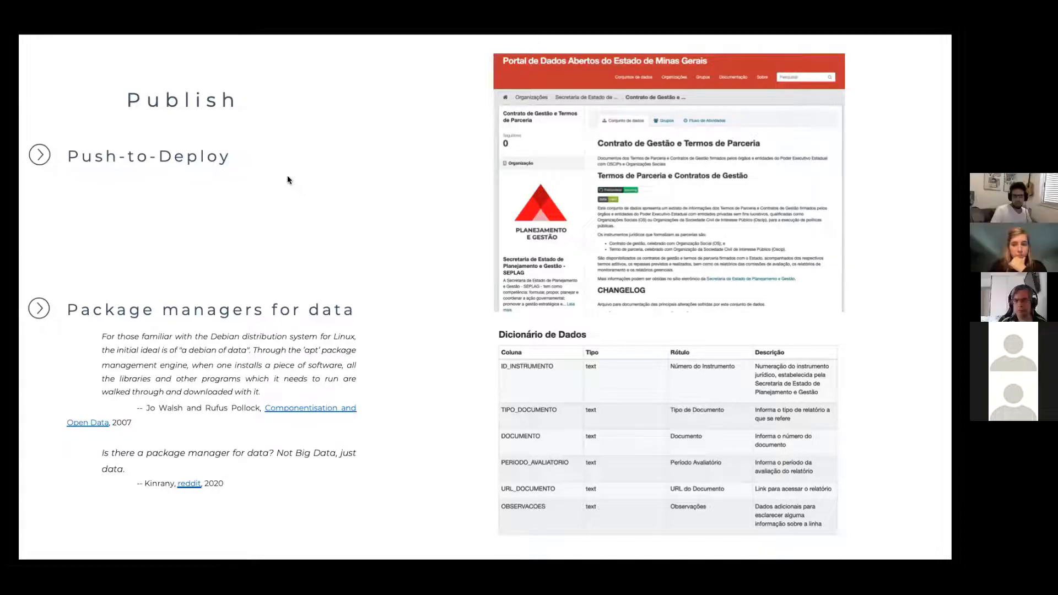
mouse_move(289, 194)
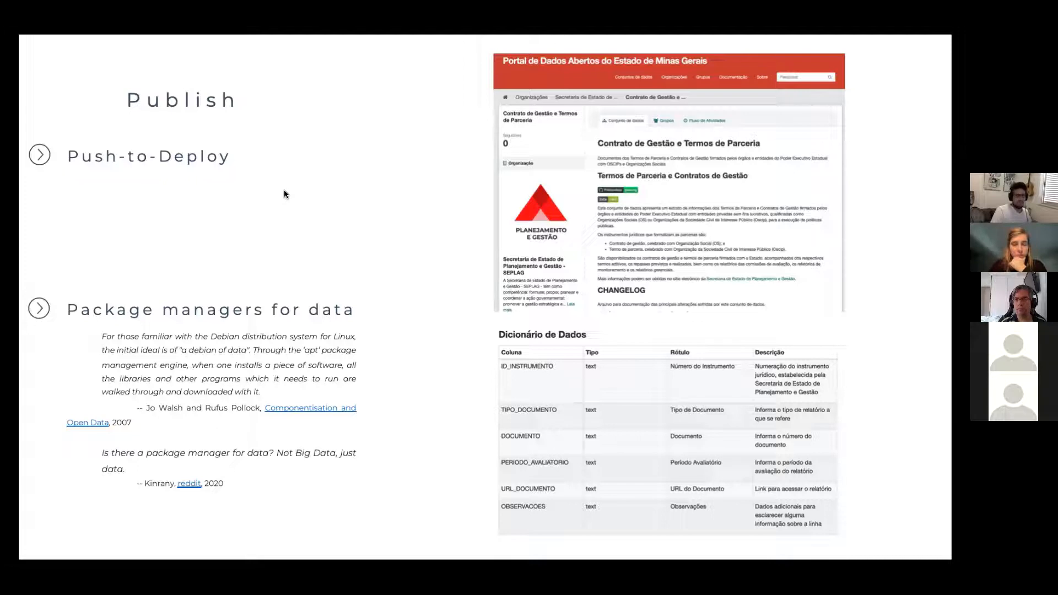
mouse_move(280, 190)
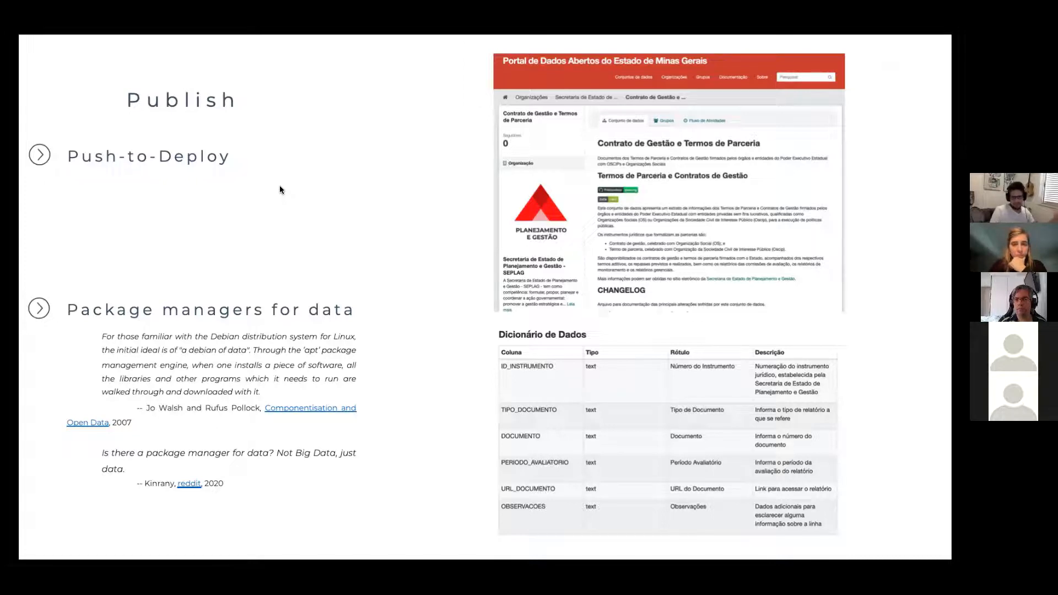
mouse_move(641, 151)
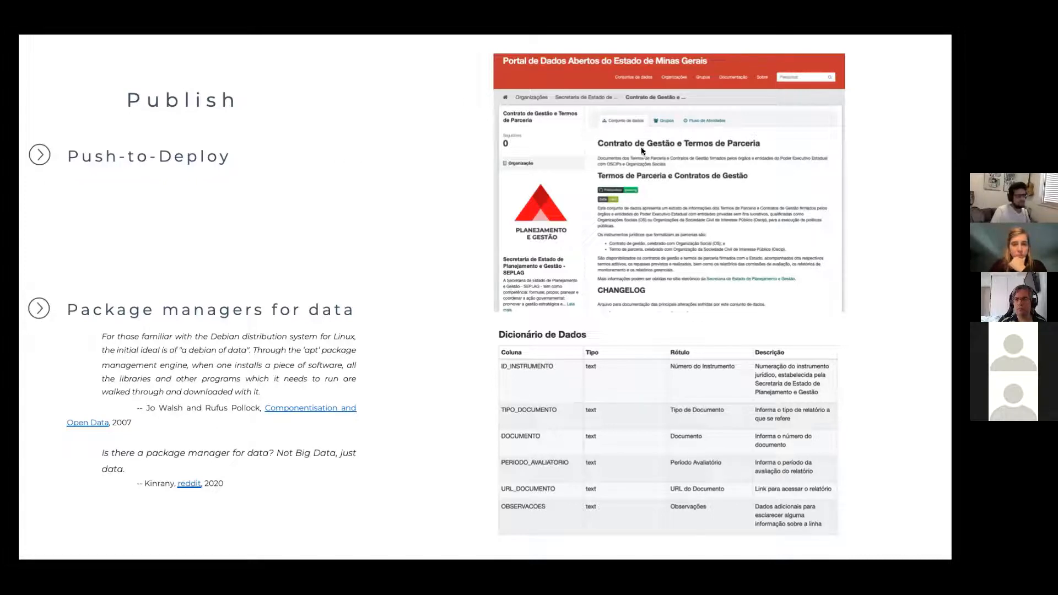
mouse_move(581, 132)
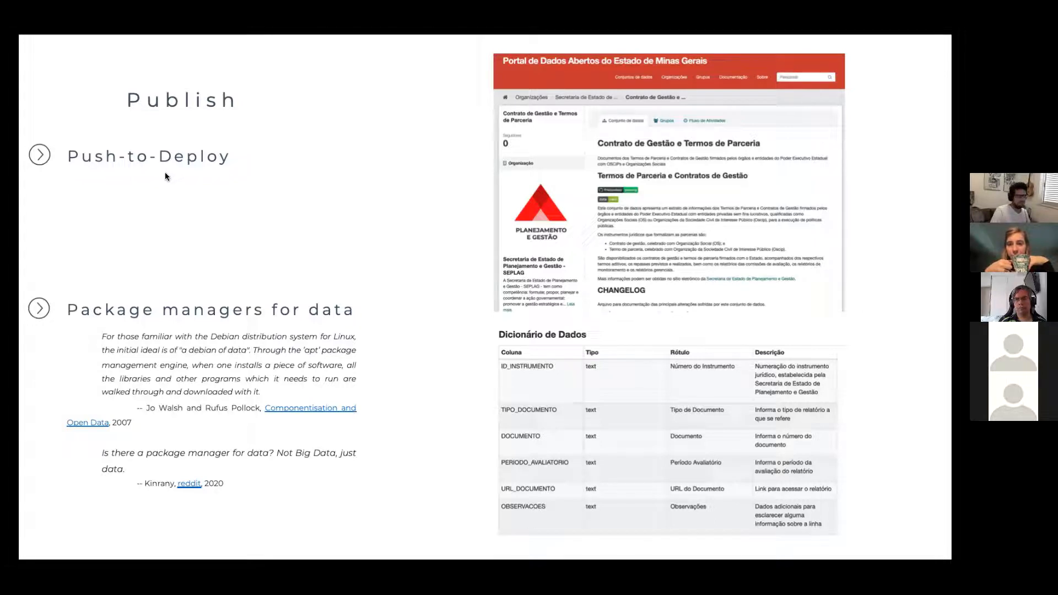
mouse_move(106, 164)
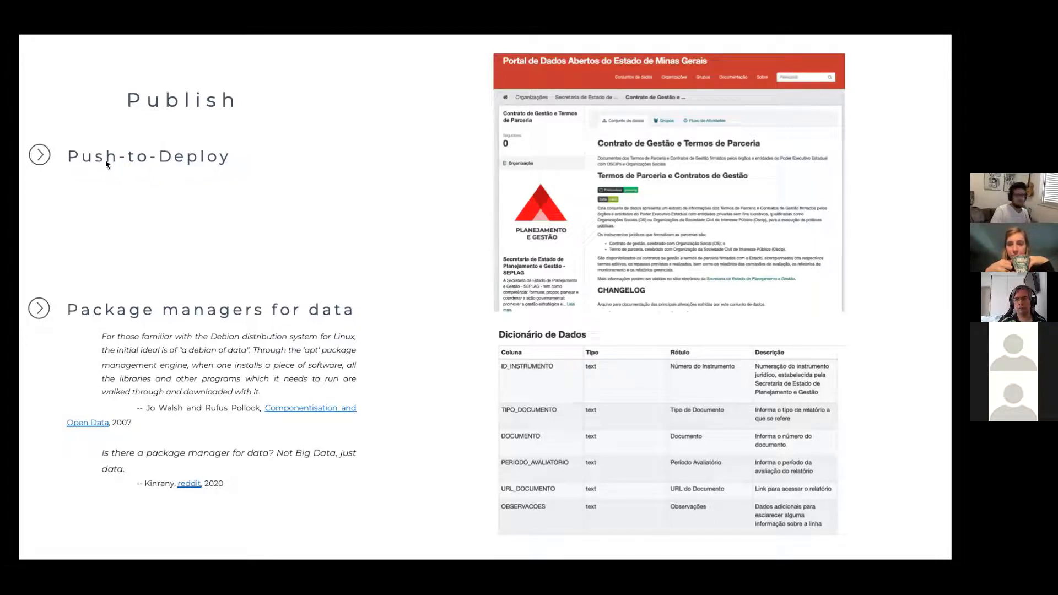
mouse_move(223, 178)
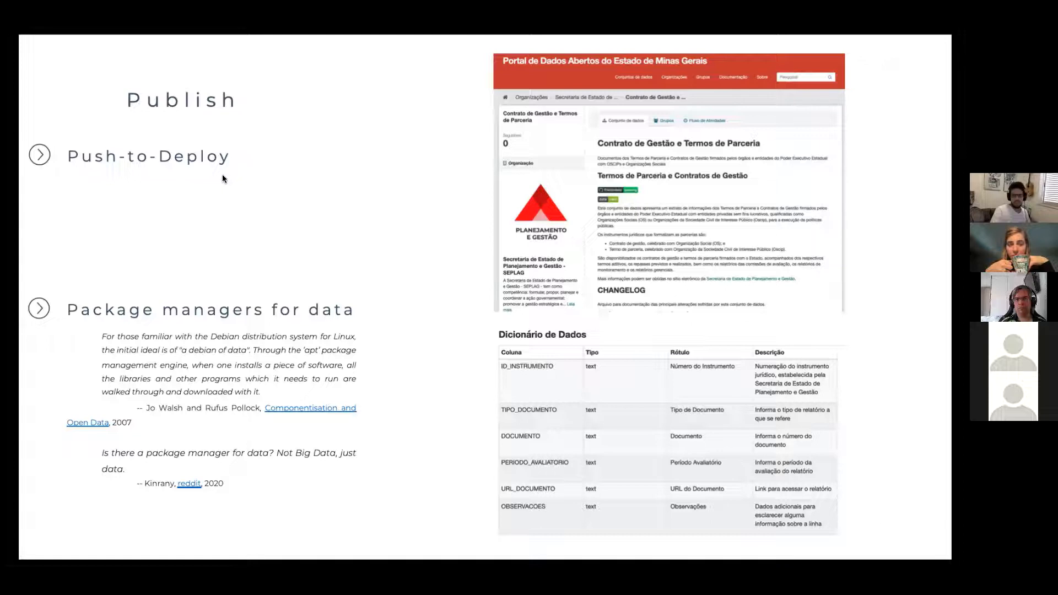
mouse_move(215, 182)
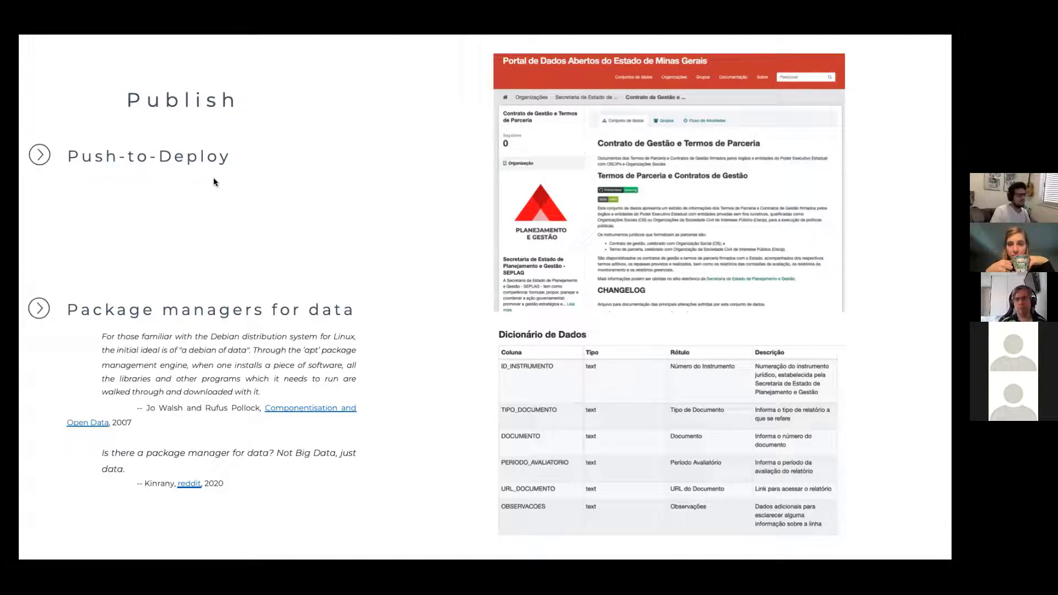
mouse_move(74, 163)
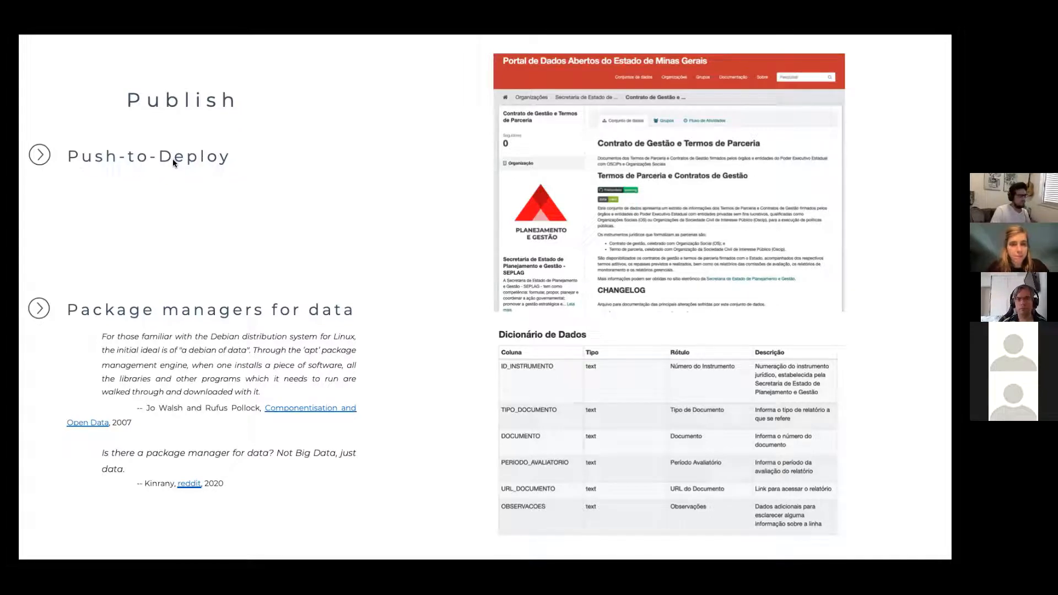
mouse_move(242, 261)
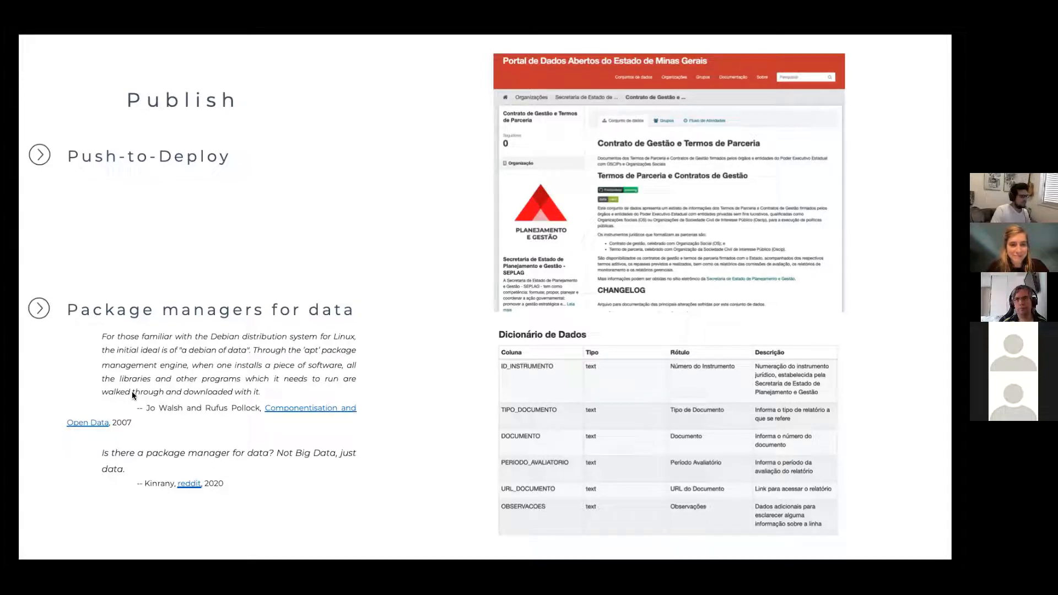
mouse_move(208, 421)
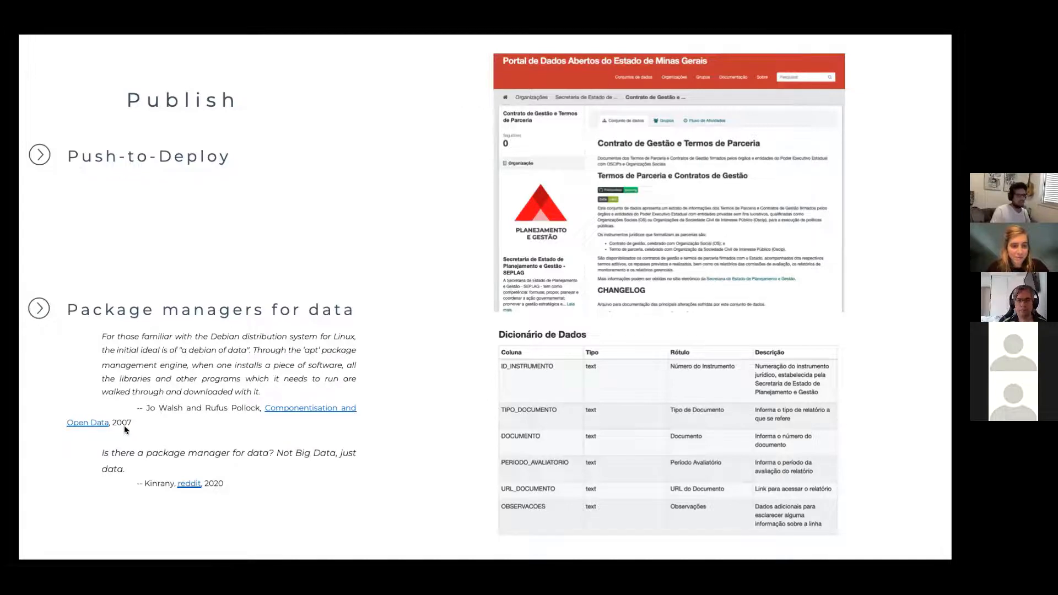
mouse_move(157, 368)
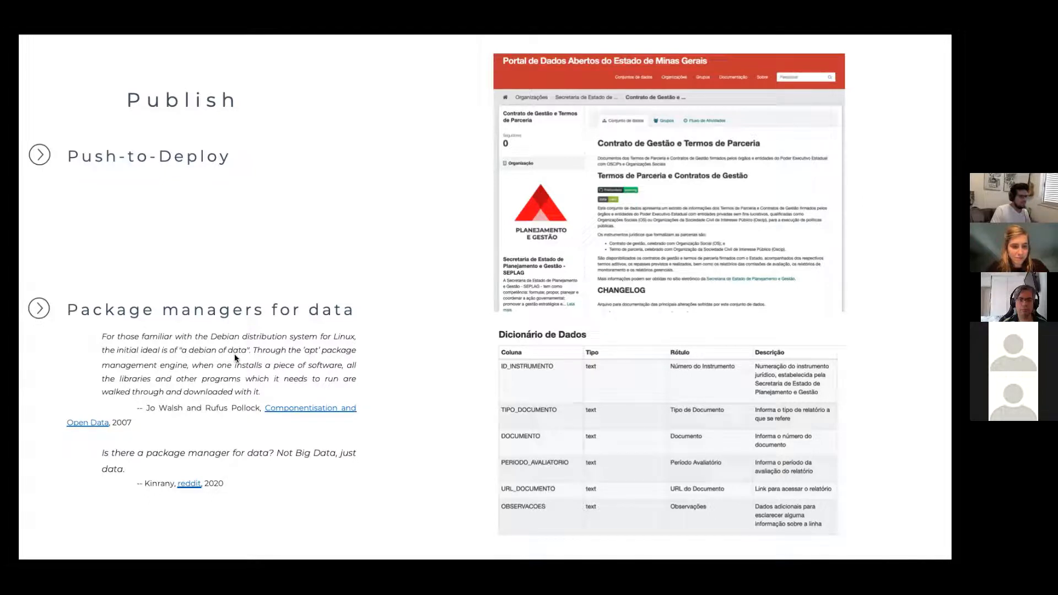
mouse_move(246, 352)
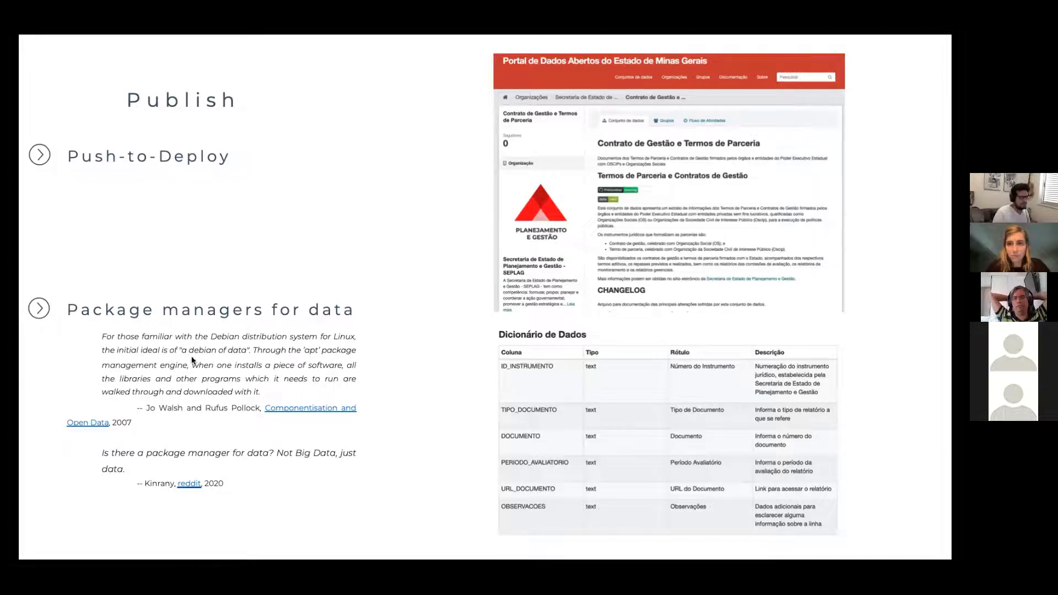
mouse_move(162, 333)
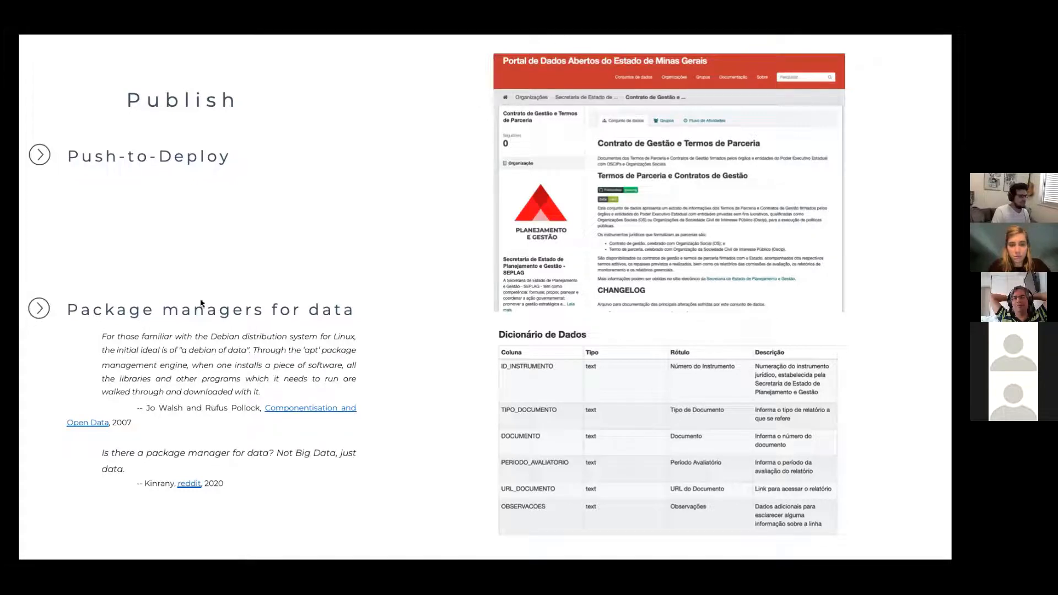
mouse_move(210, 336)
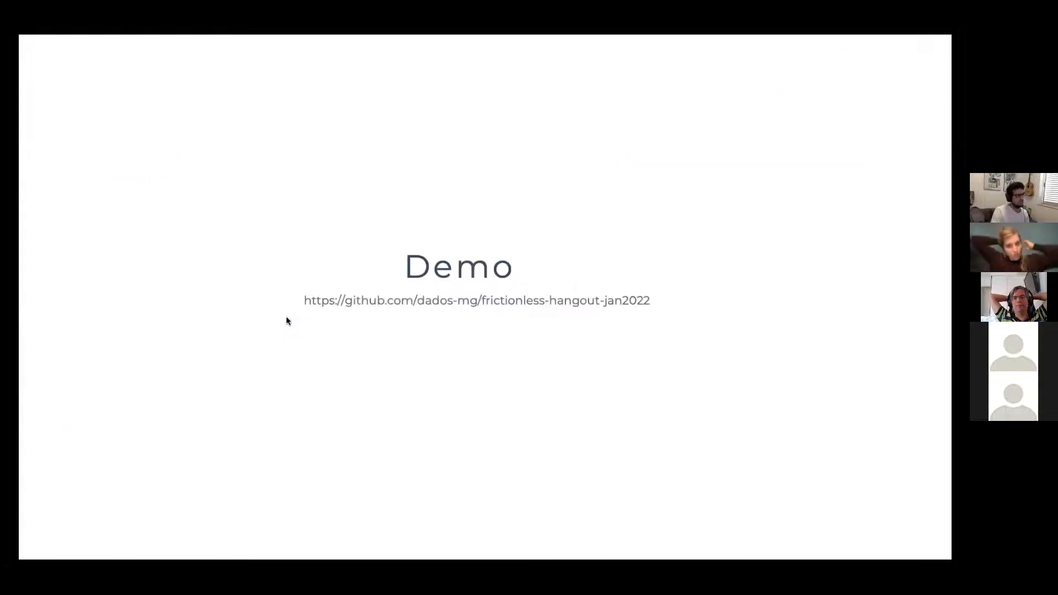
mouse_move(413, 312)
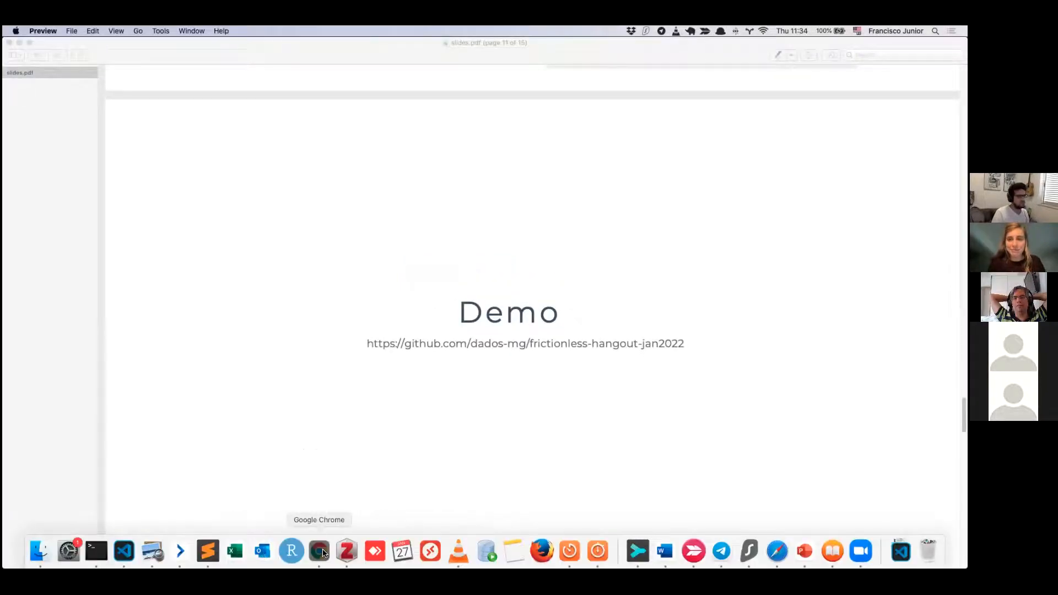
Step: Bring Chrome forward to show the frictionless-hangout-jan2022 GitHub repository
click(318, 551)
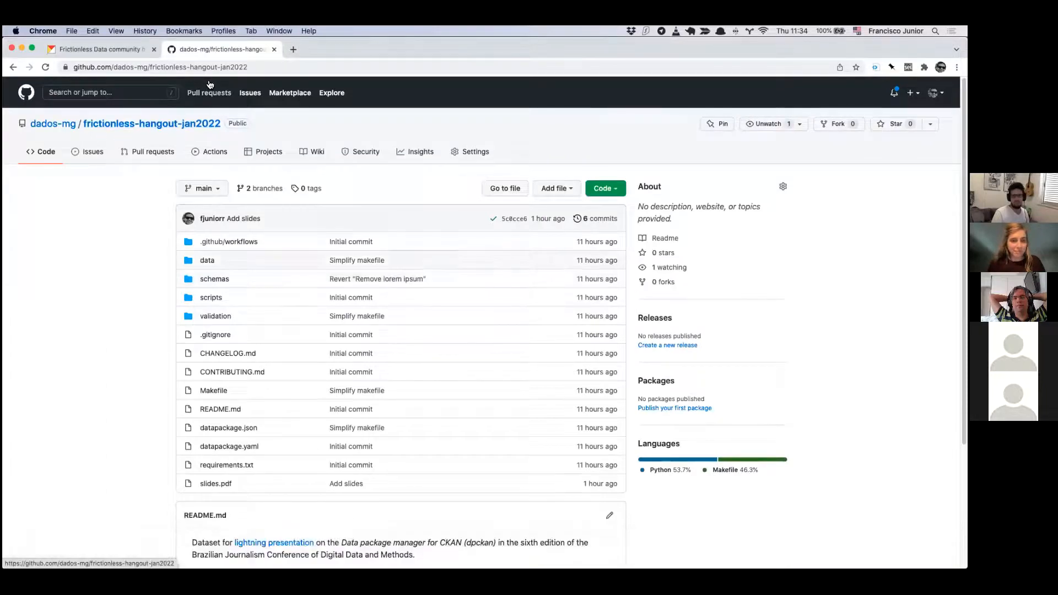
mouse_move(102, 49)
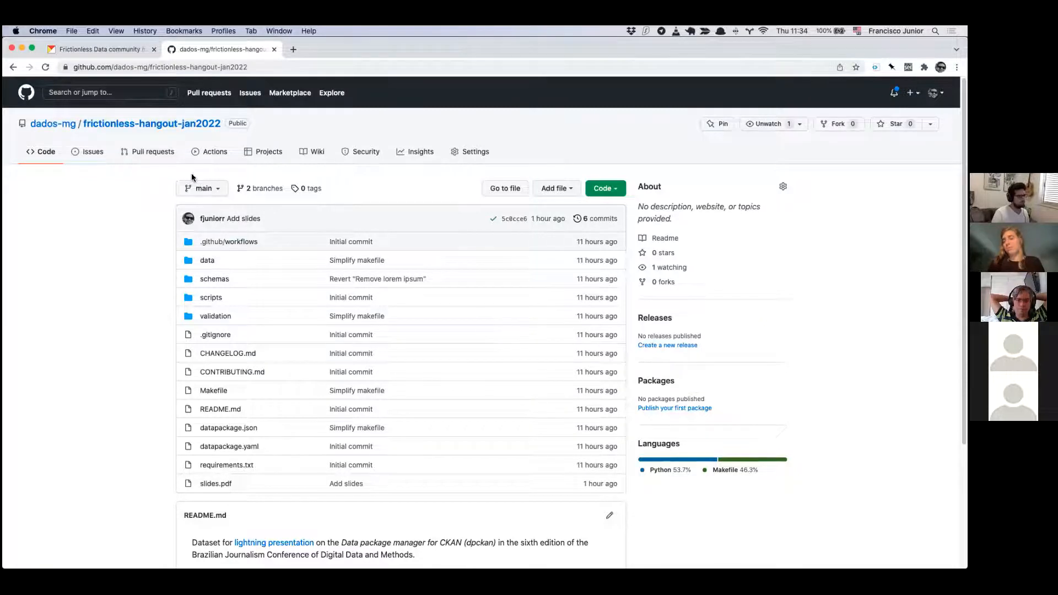
scroll(down, 3)
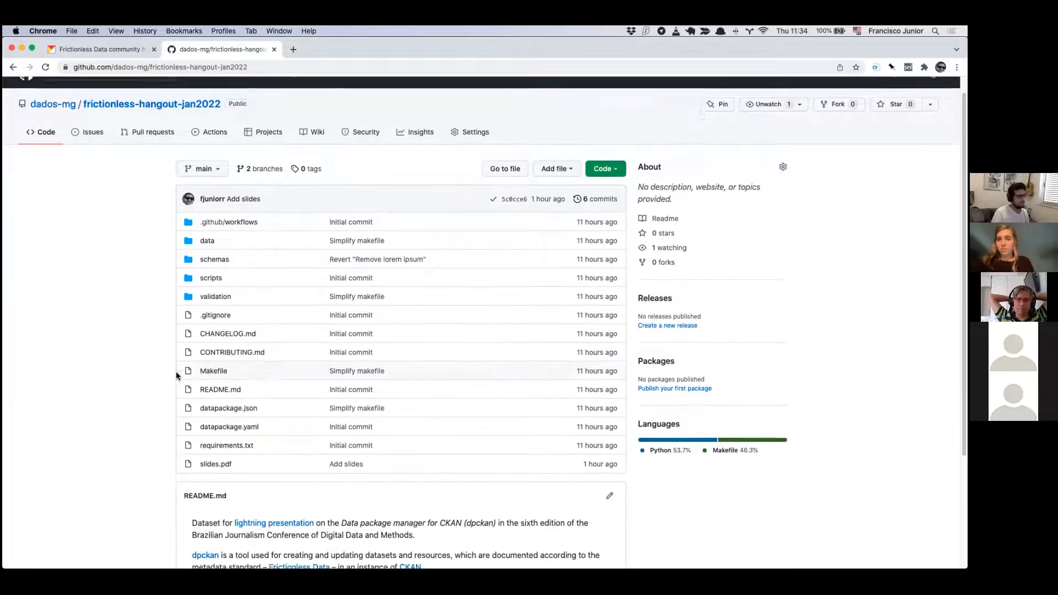
scroll(down, 3)
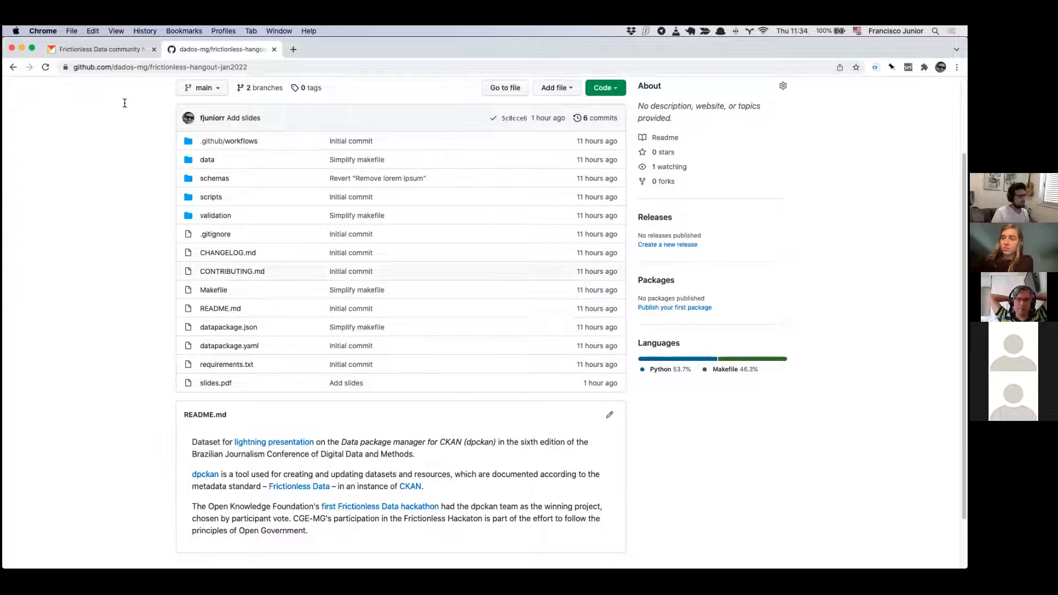
Step: Scroll through the CKAN Frictionless hangout dataset's description, contribution guide and resources
click(102, 49)
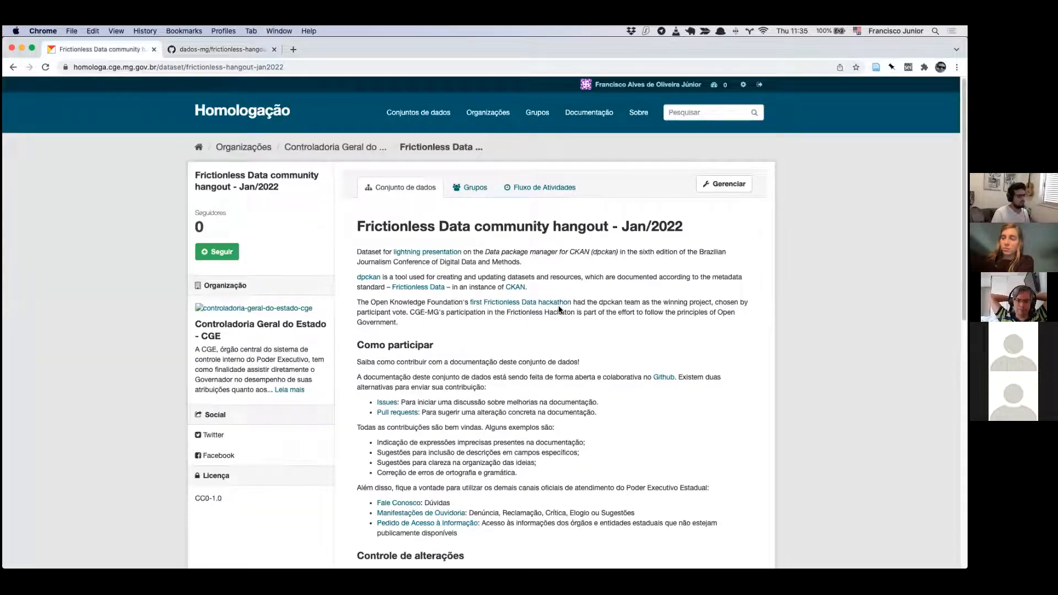
scroll(down, 3)
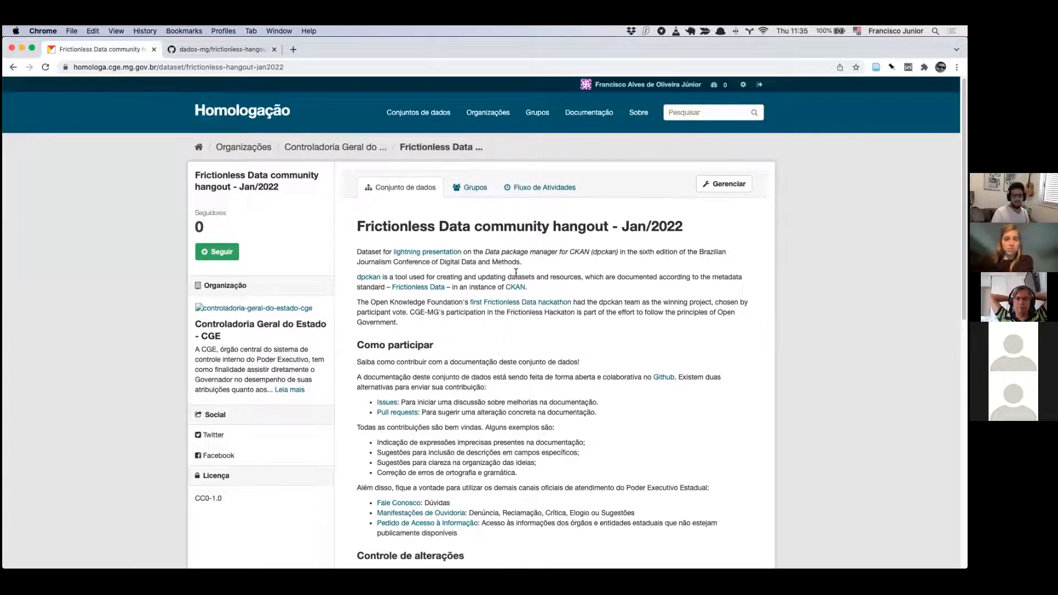
scroll(down, 3)
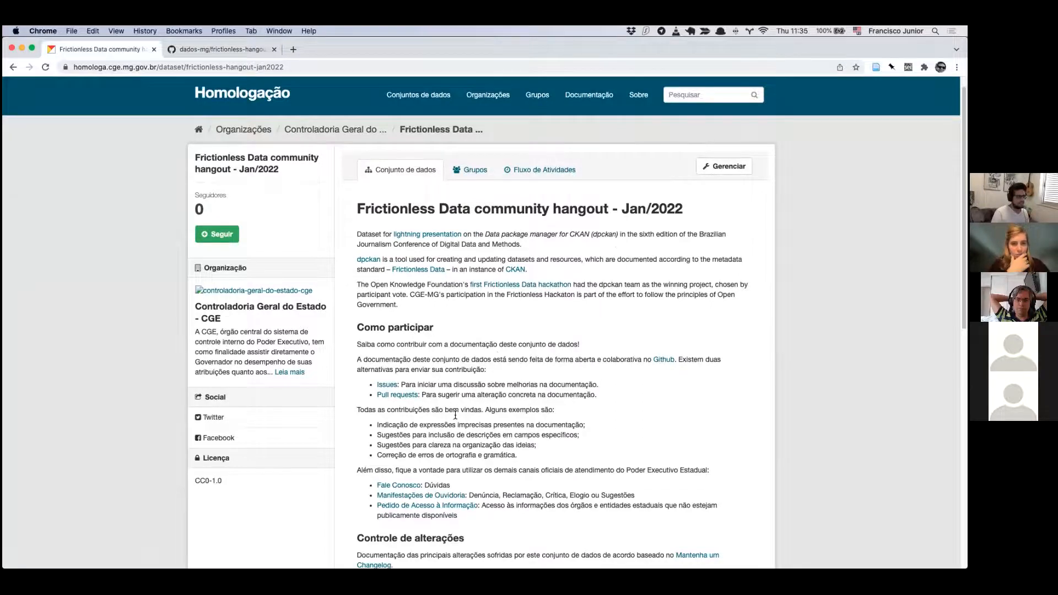
scroll(down, 3)
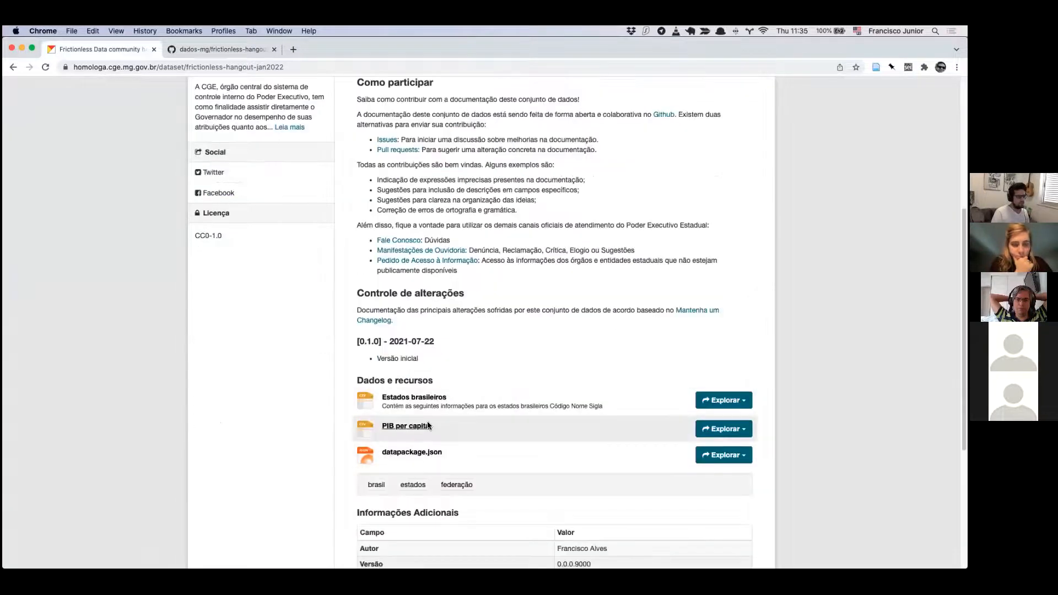
scroll(up, 3)
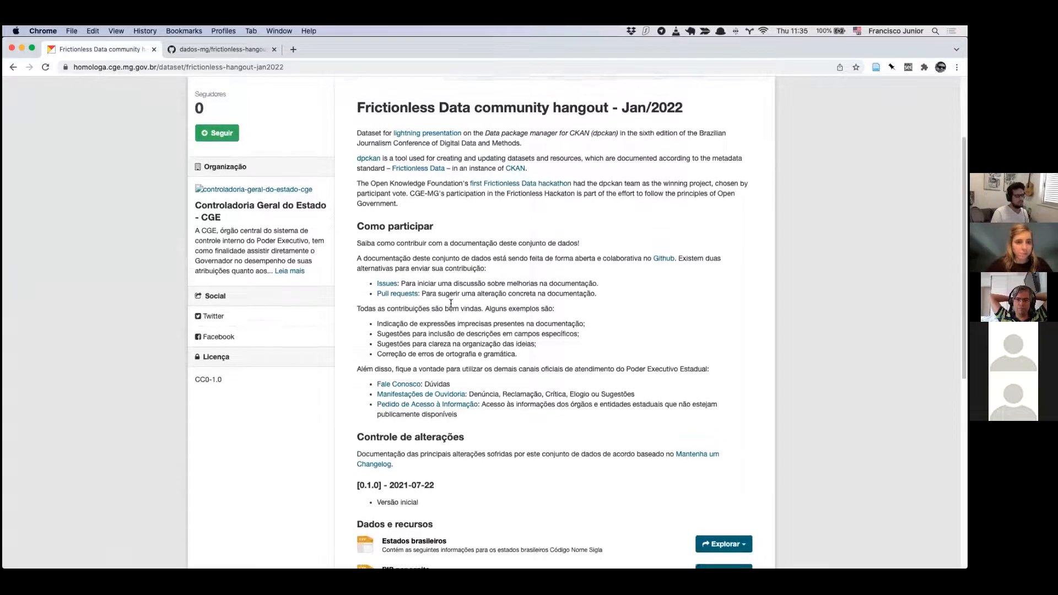
scroll(down, 3)
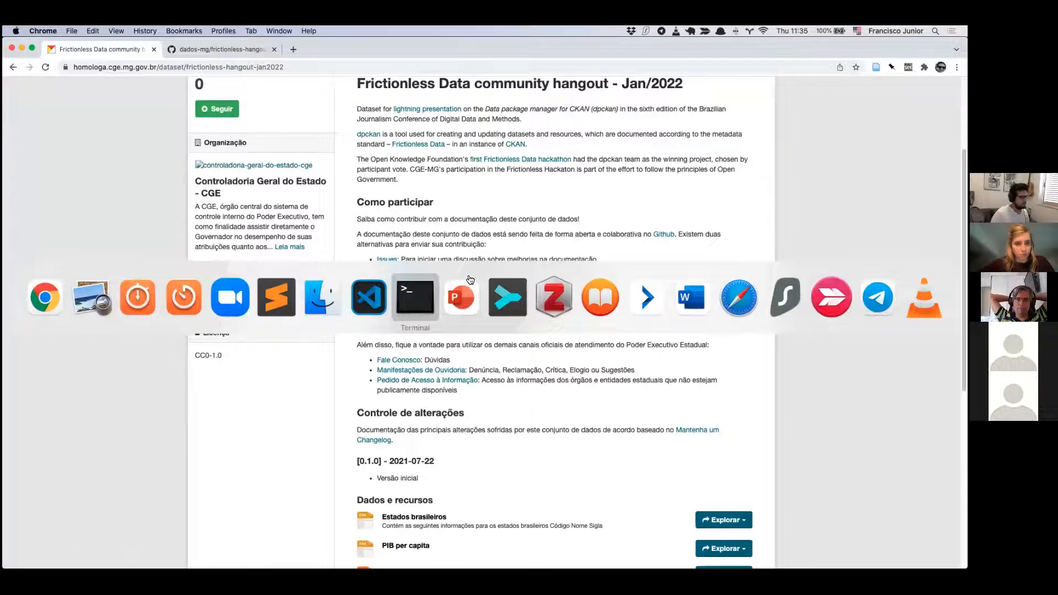
Step: Activate the project's virtual environment in Terminal
click(415, 298)
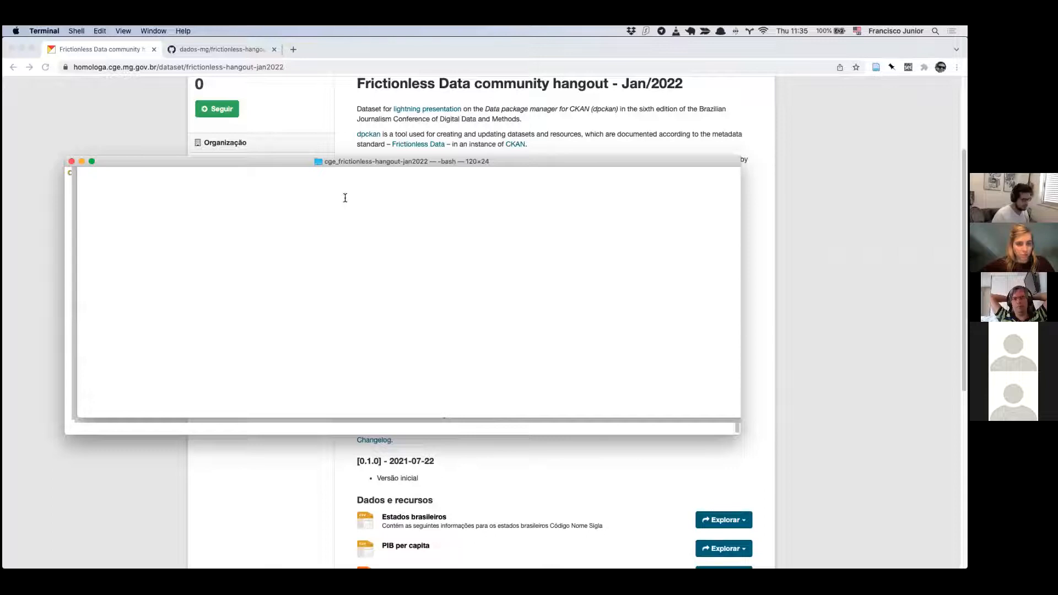
text(. v)
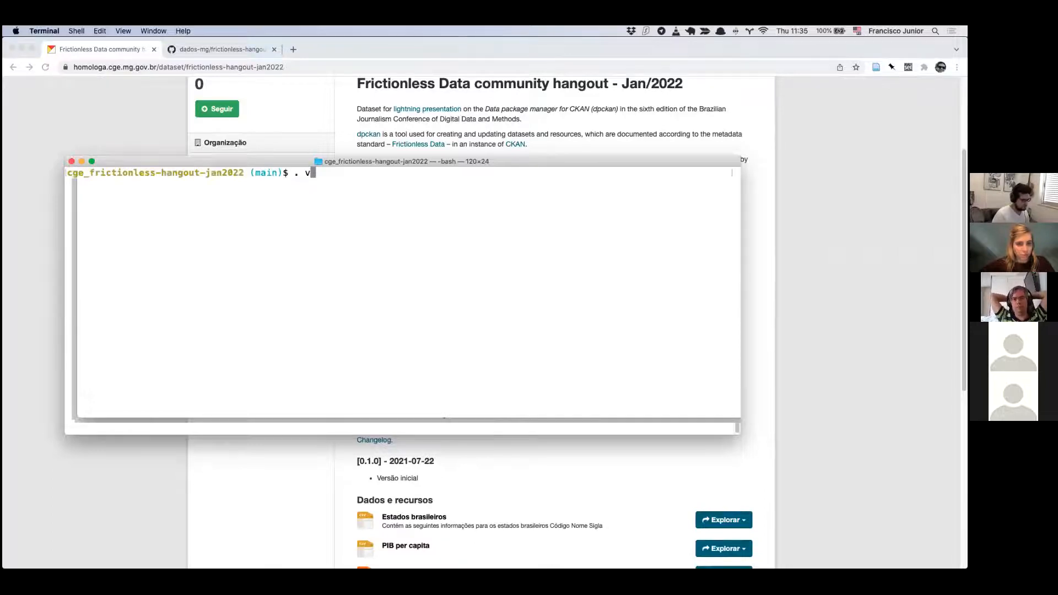
text(env/sc)
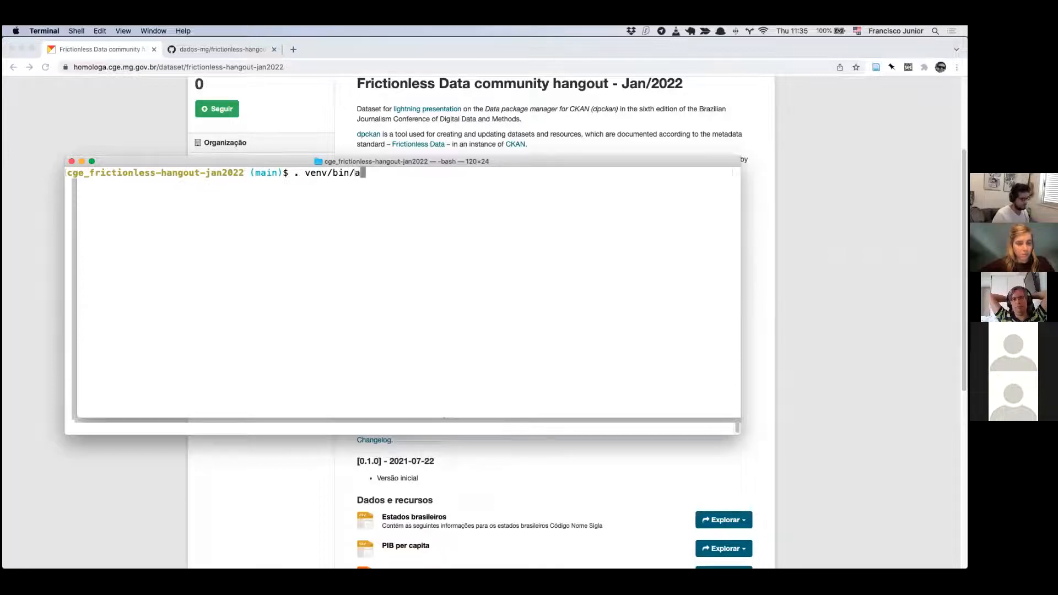
key(Enter)
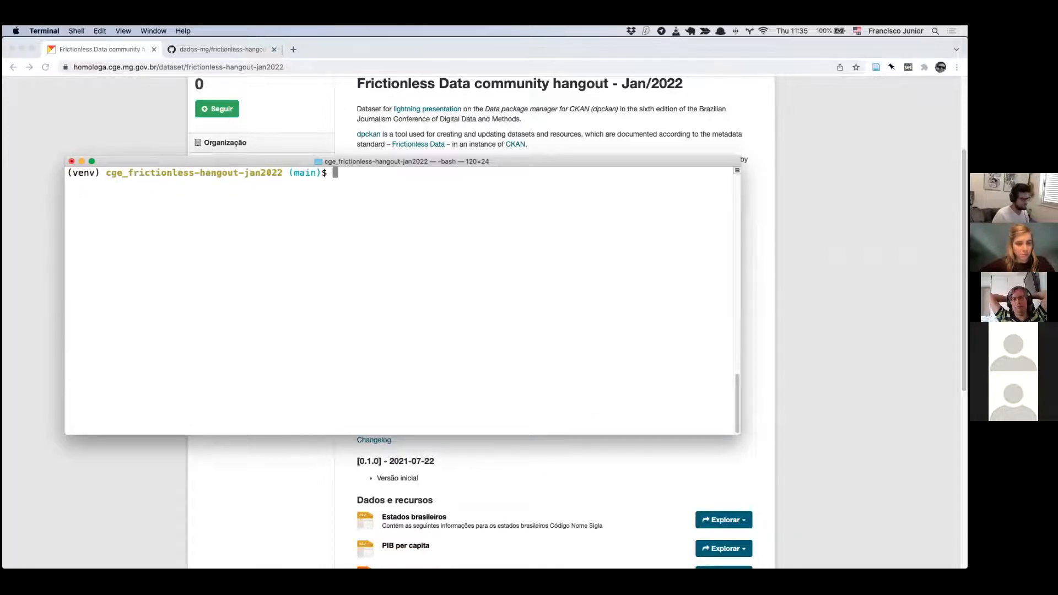
Step: Show 'dpckan dataset create --help' and highlight the --ckan-host option
text(dpckan)
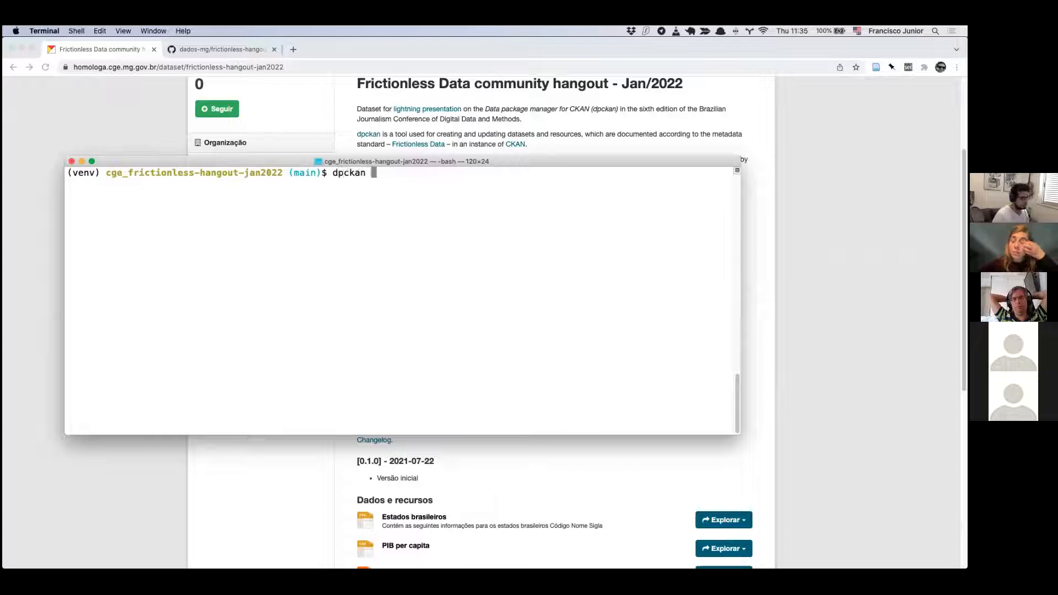
text(datas)
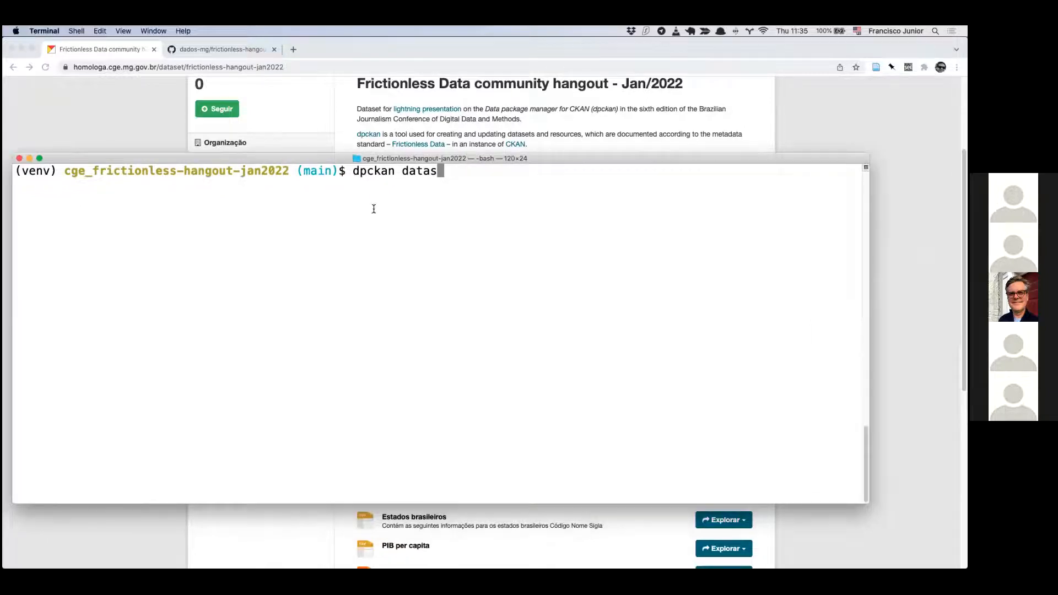
mouse_move(450, 184)
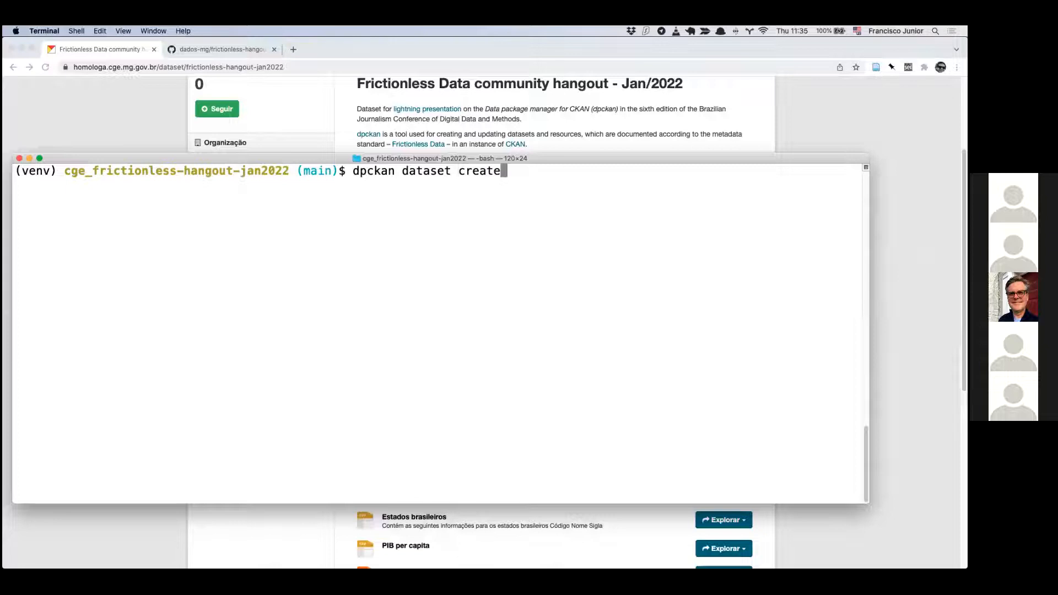
text(--)
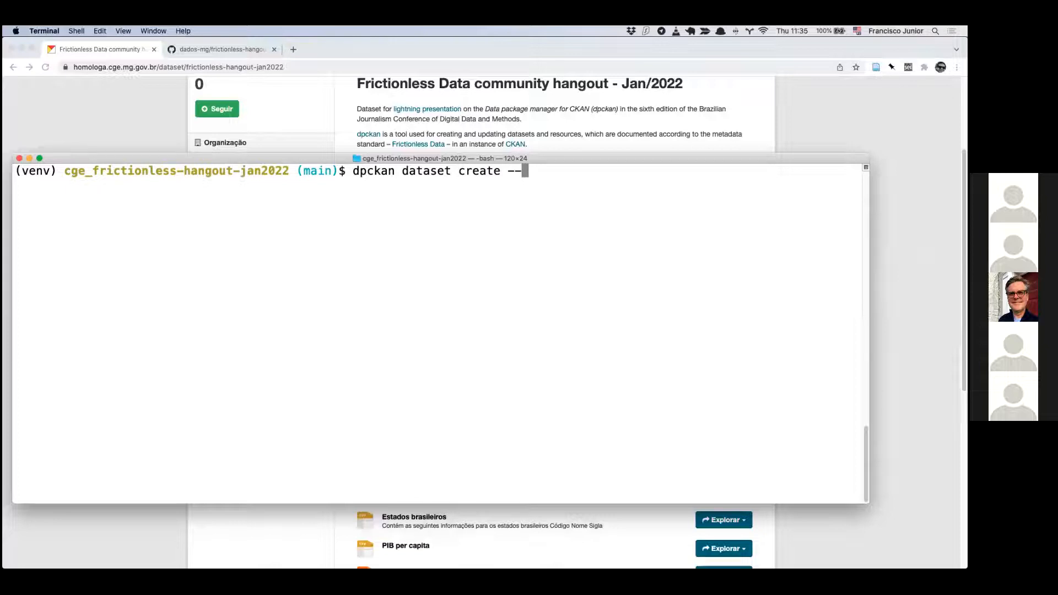
text(help)
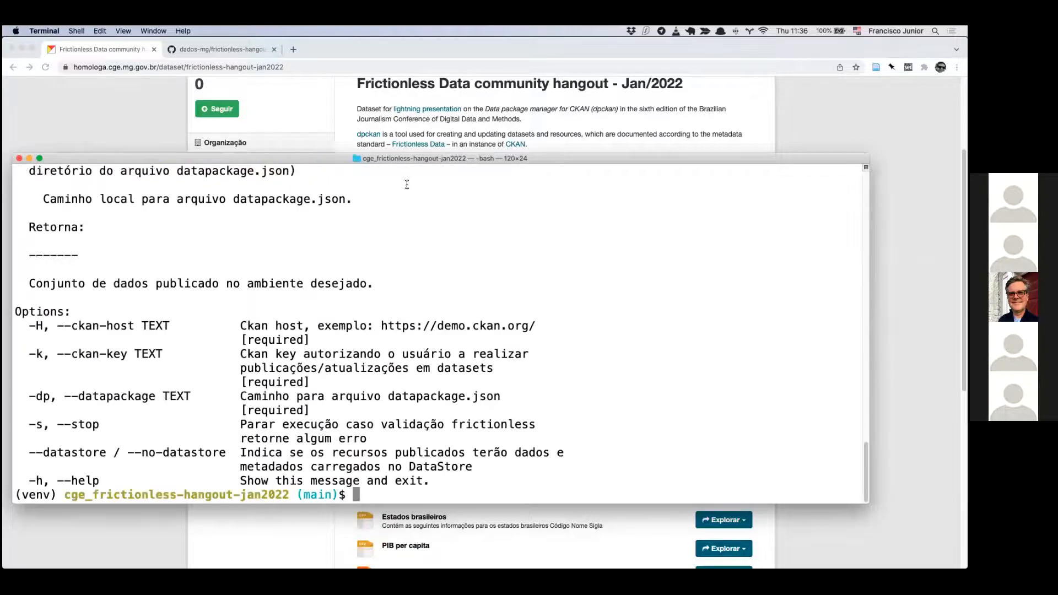
double_click(96, 325)
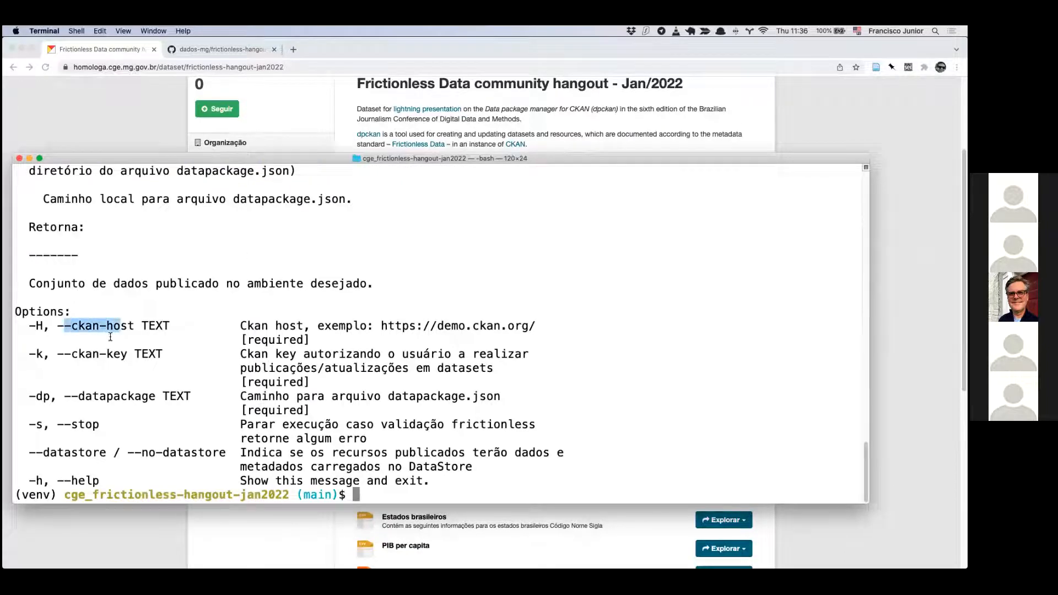
double_click(96, 354)
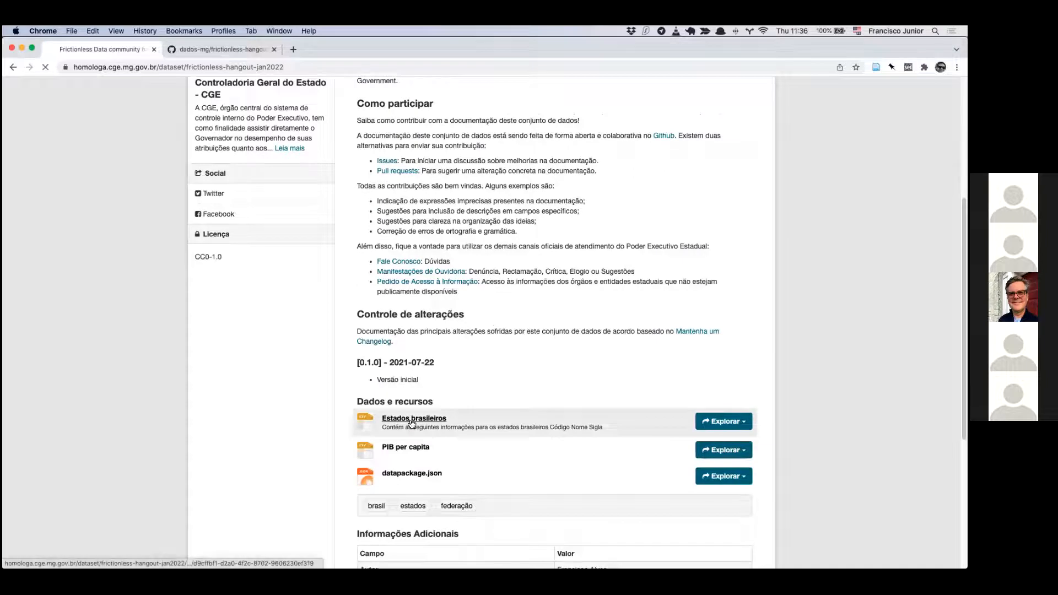
Step: Open the Estados brasileiros resource and scroll to its Dicionário de Dados table
click(414, 418)
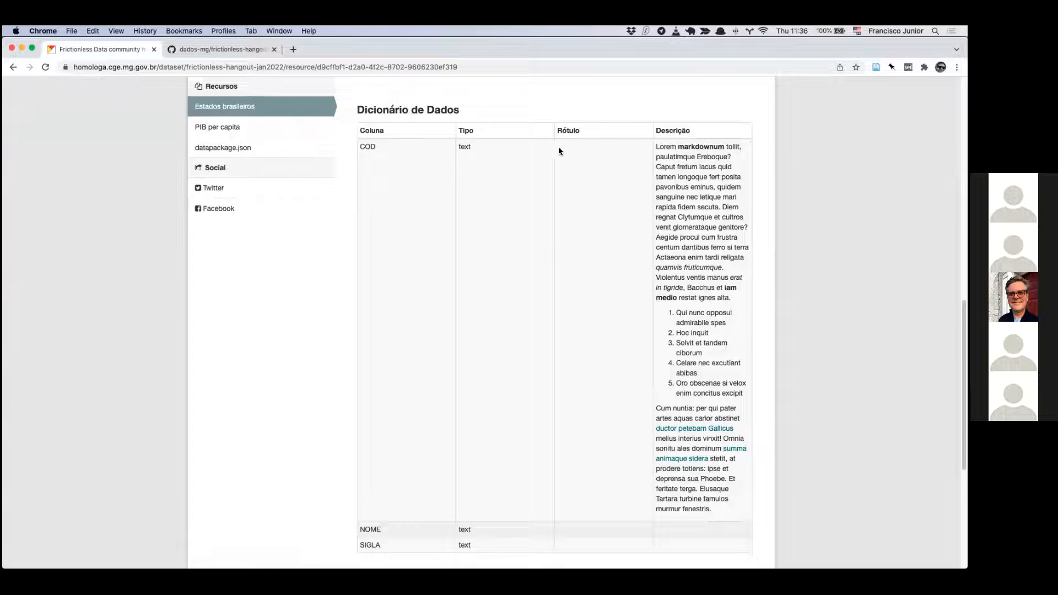
scroll(down, 3)
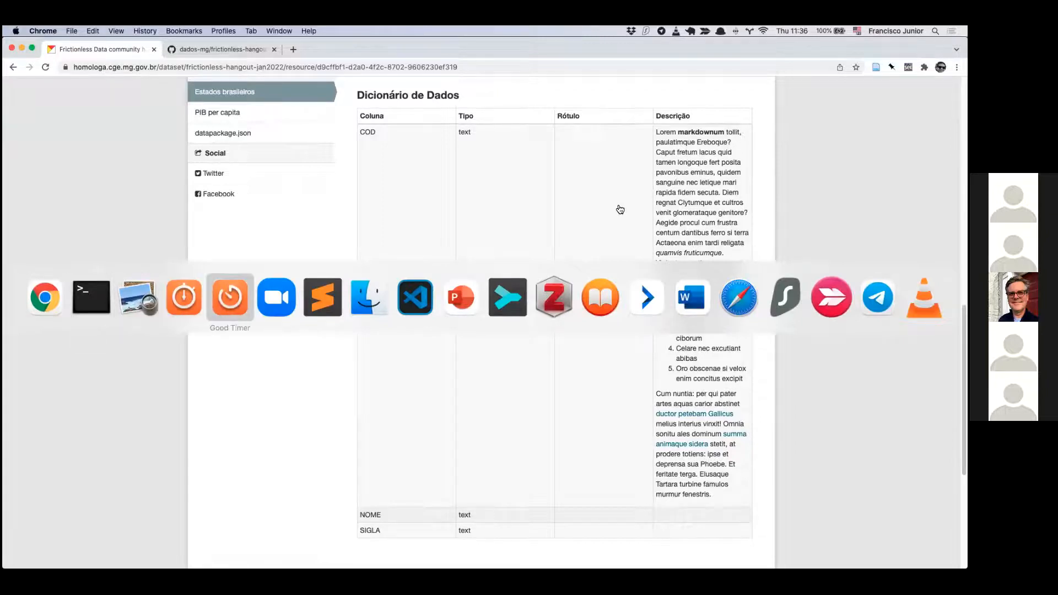
Step: Open schemas/estados.yaml and delete the COD field's lorem ipsum description
click(415, 297)
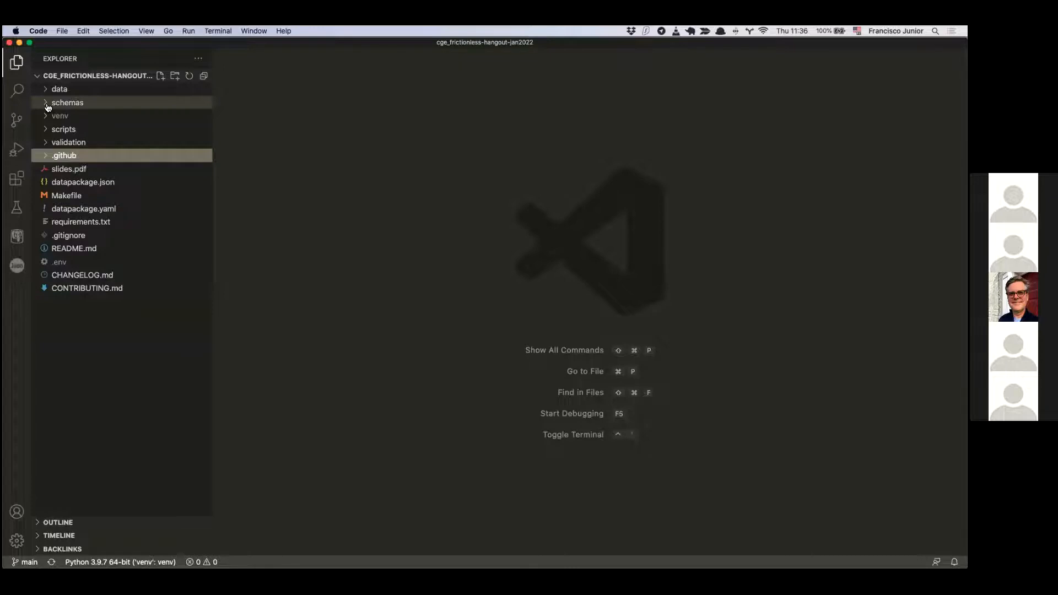
click(67, 102)
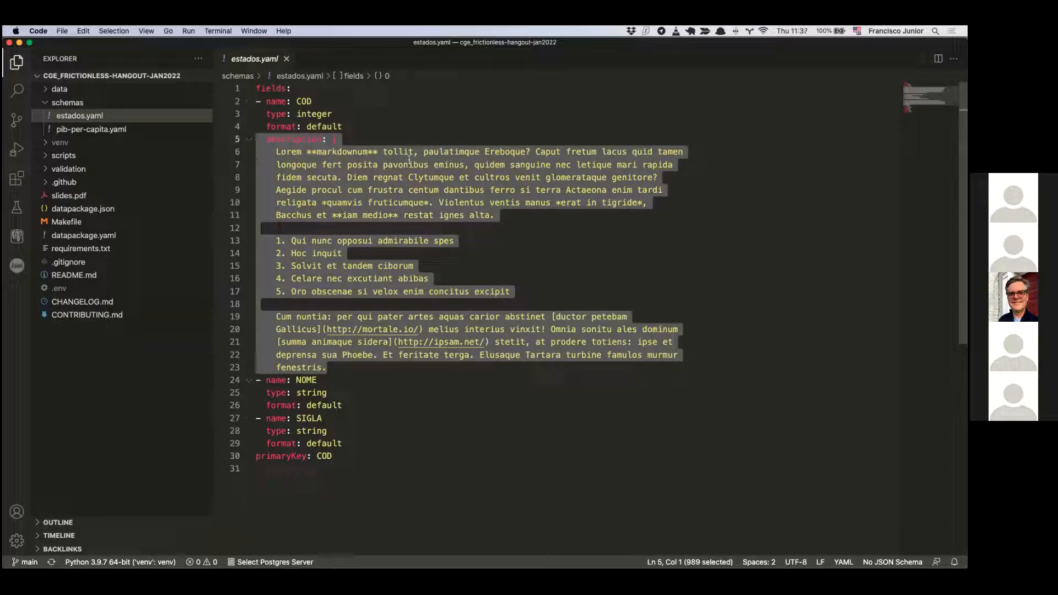
key(Delete)
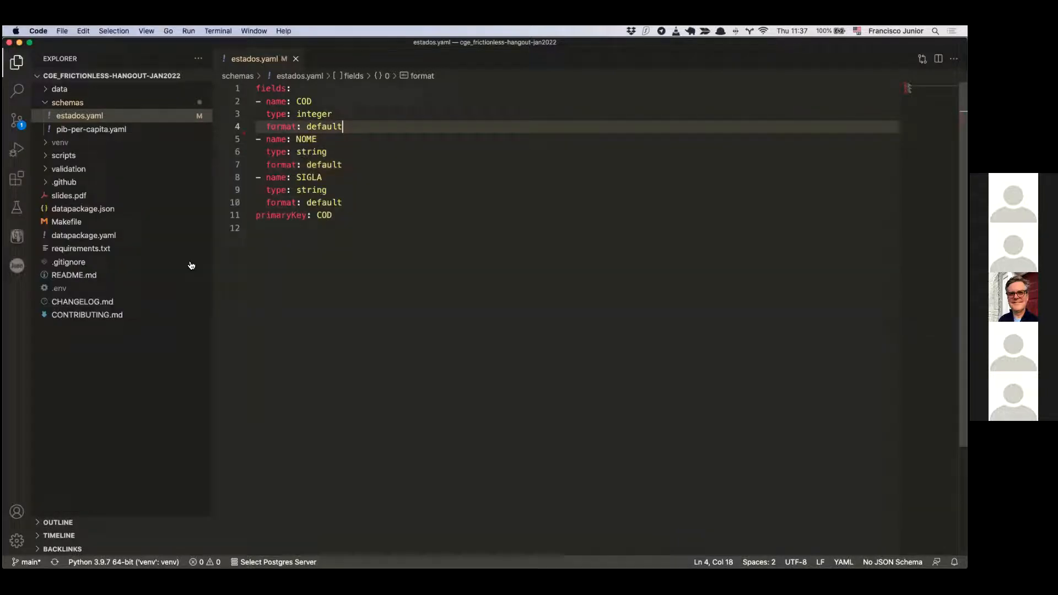
mouse_move(250, 155)
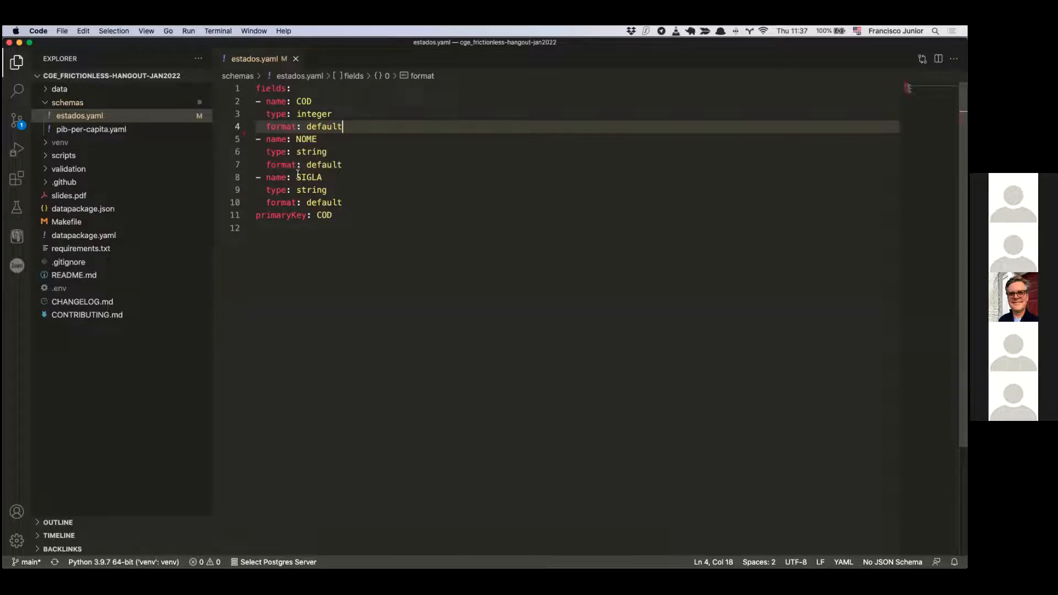
mouse_move(163, 219)
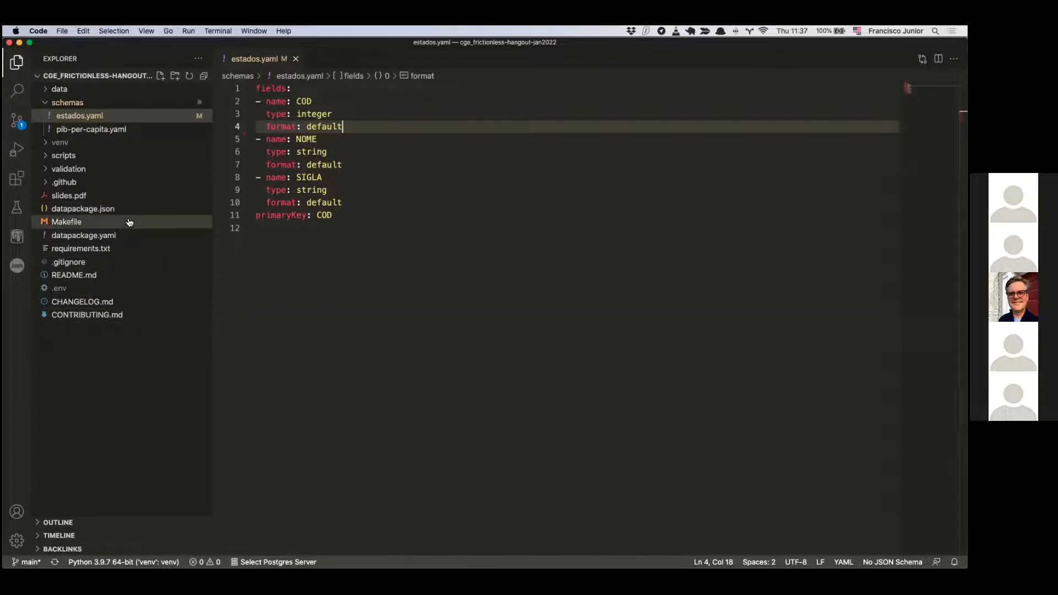
Step: Open the project's Makefile showing the datapackage.json build rules
click(67, 222)
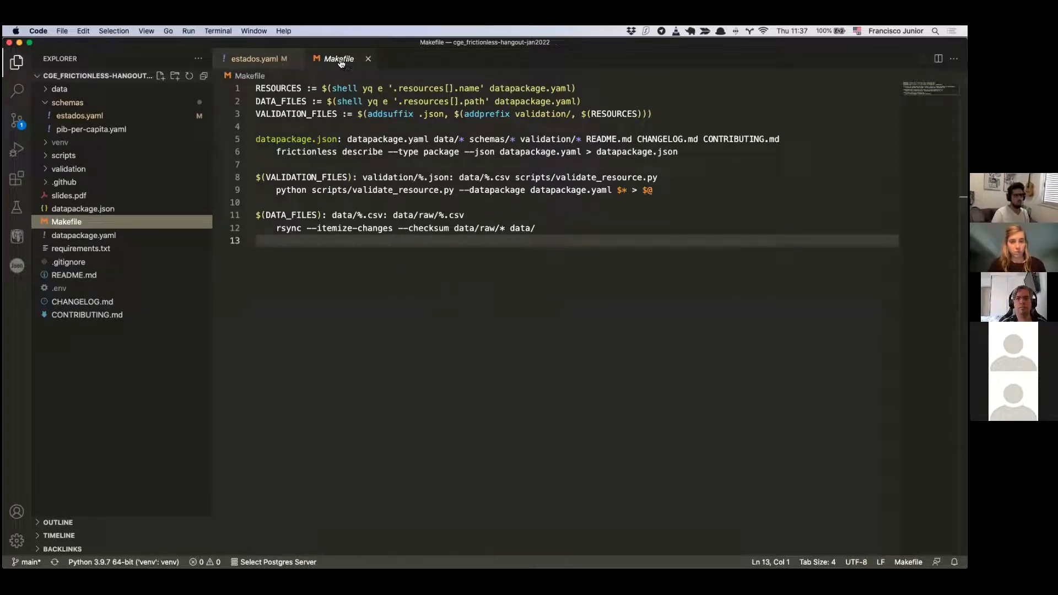
mouse_move(340, 61)
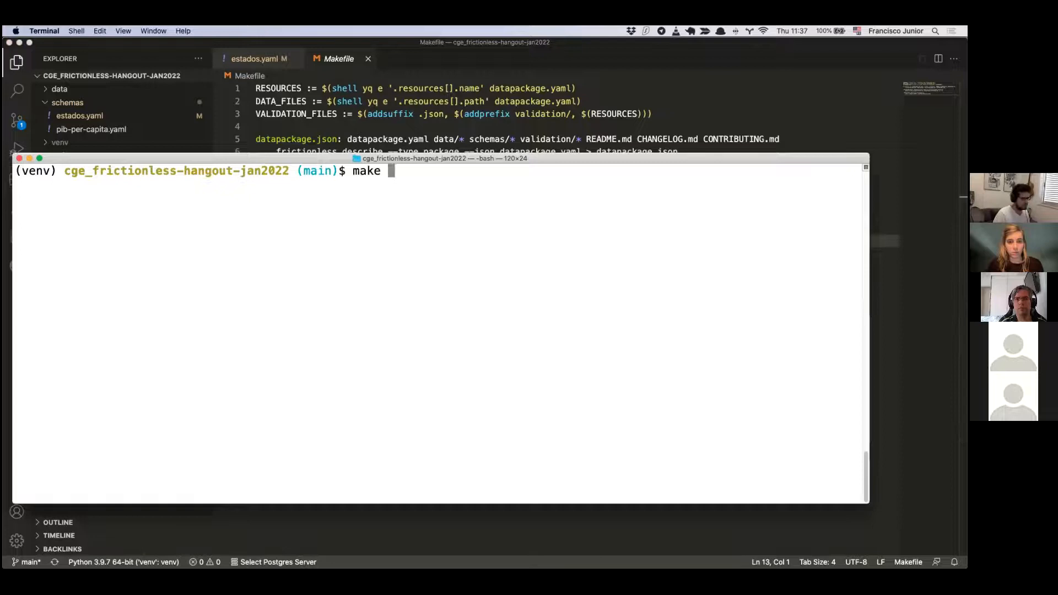
Step: Run 'make datapackage.json', highlighting the output file and its yaml source
text(datapackage.json)
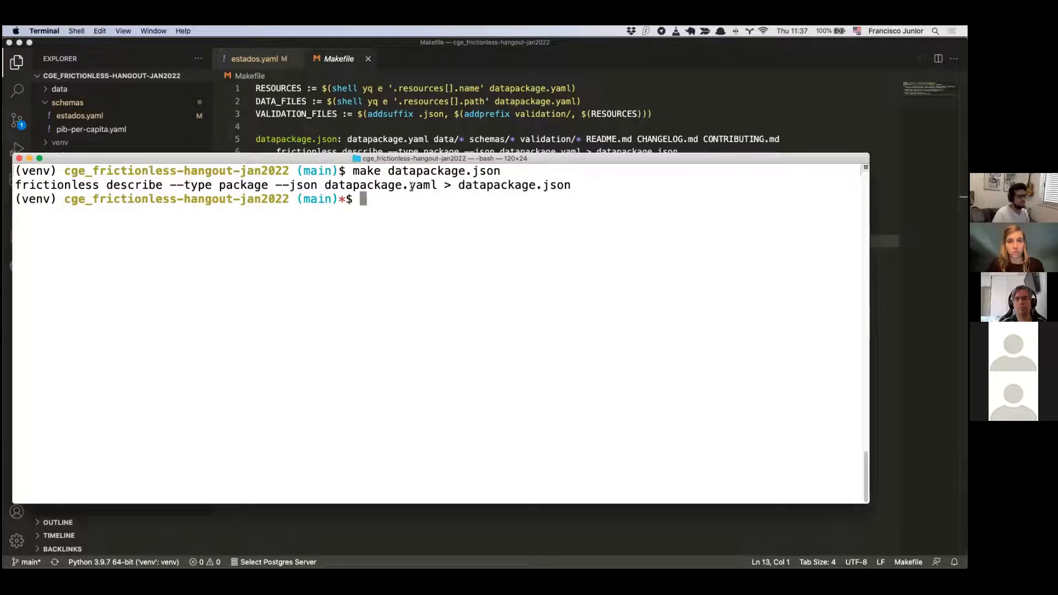
double_click(423, 185)
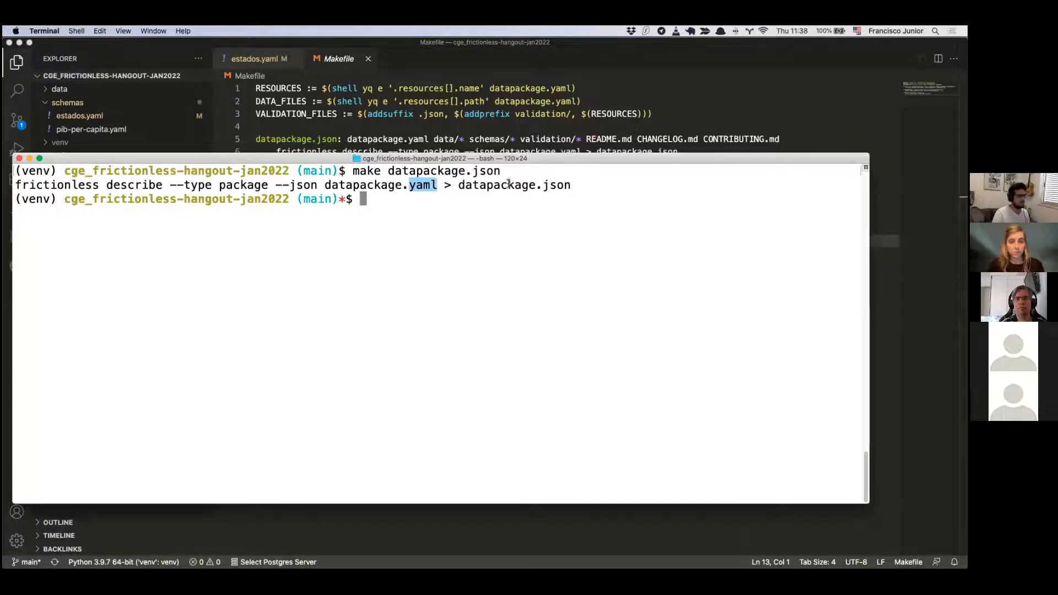
double_click(513, 185)
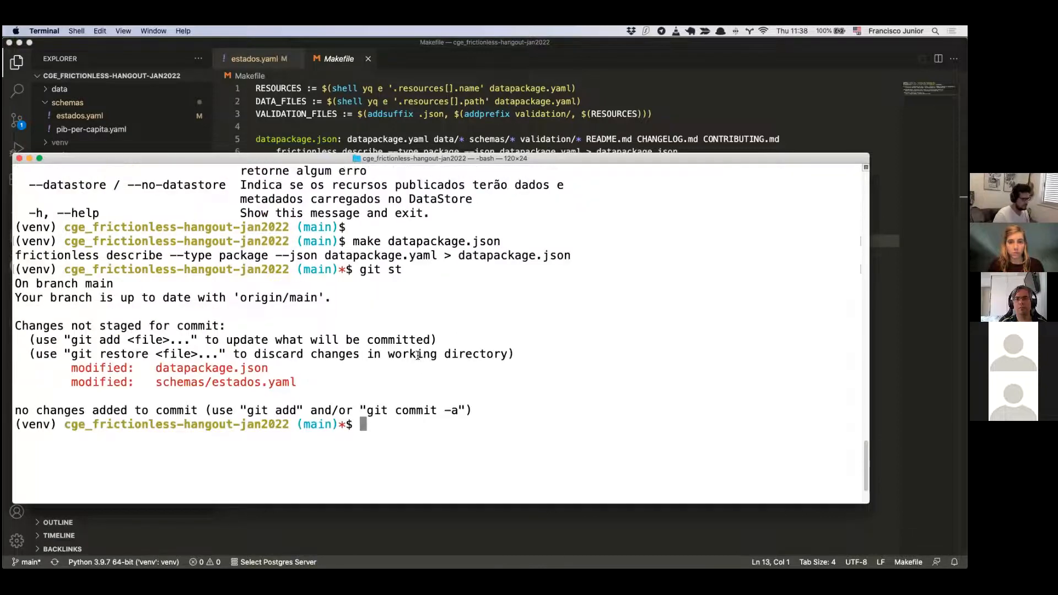
Step: Stash the changes, check out new branch 'draft', pop the stash and clear the screen
text(git stash)
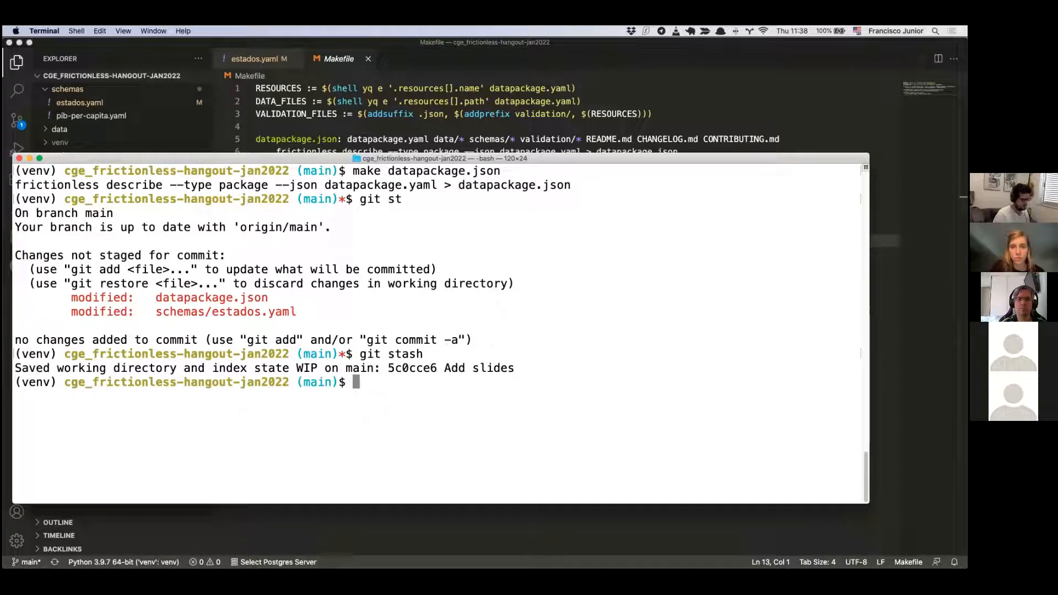
text(git chei)
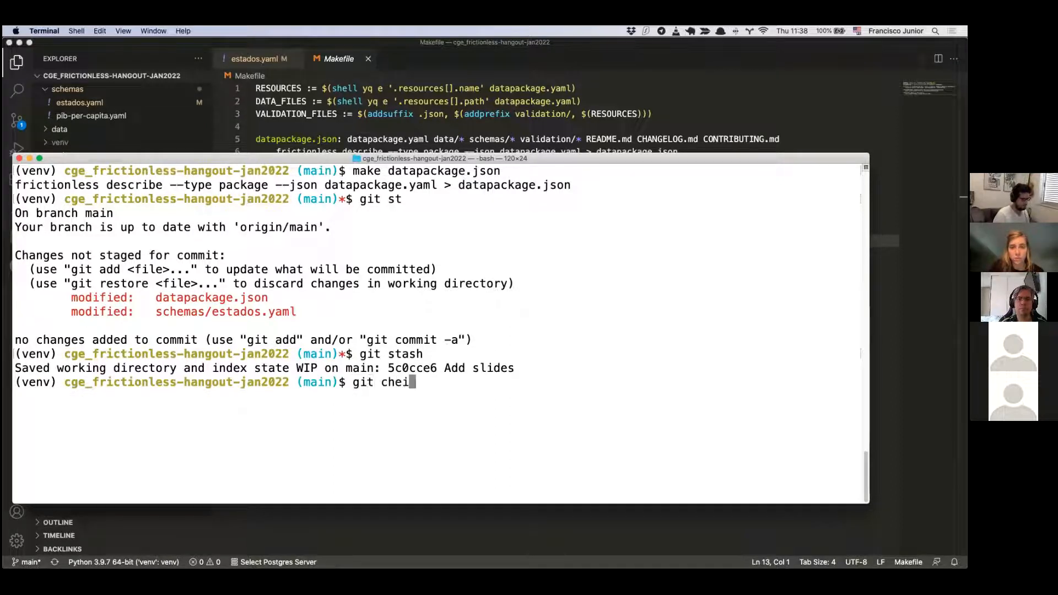
text(ckout -b draft)
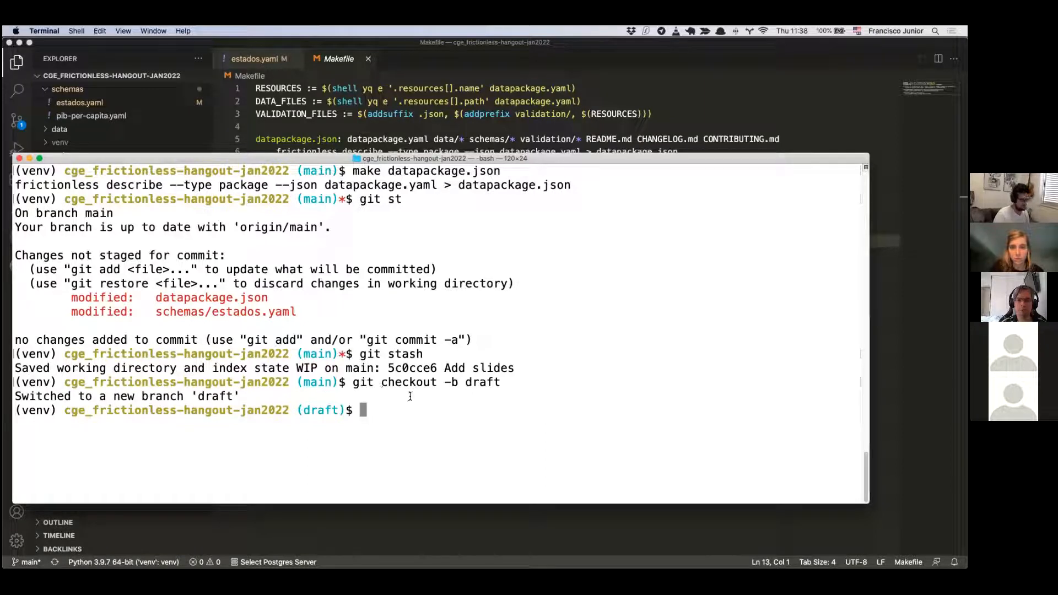
text(git stash)
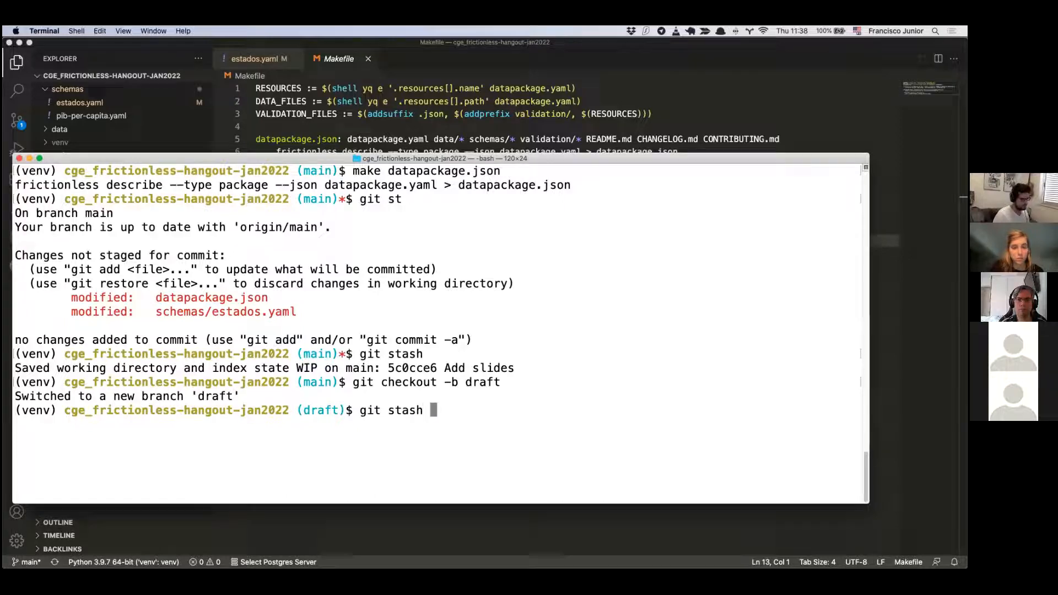
key(Enter)
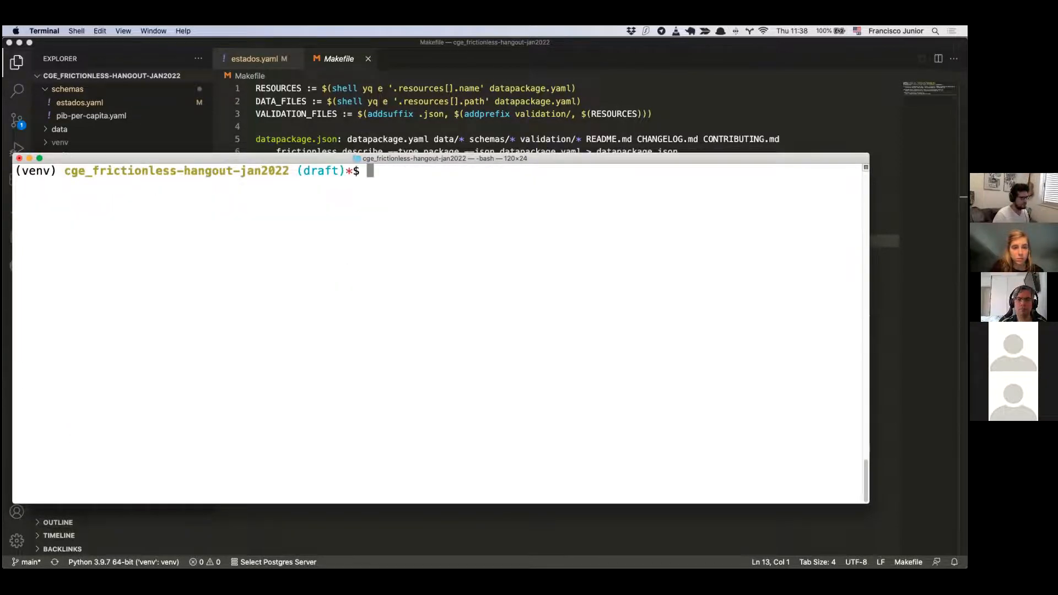
Step: Stage both files, commit them as "Remove lorem ipsum", and push draft to origin
text(git status)
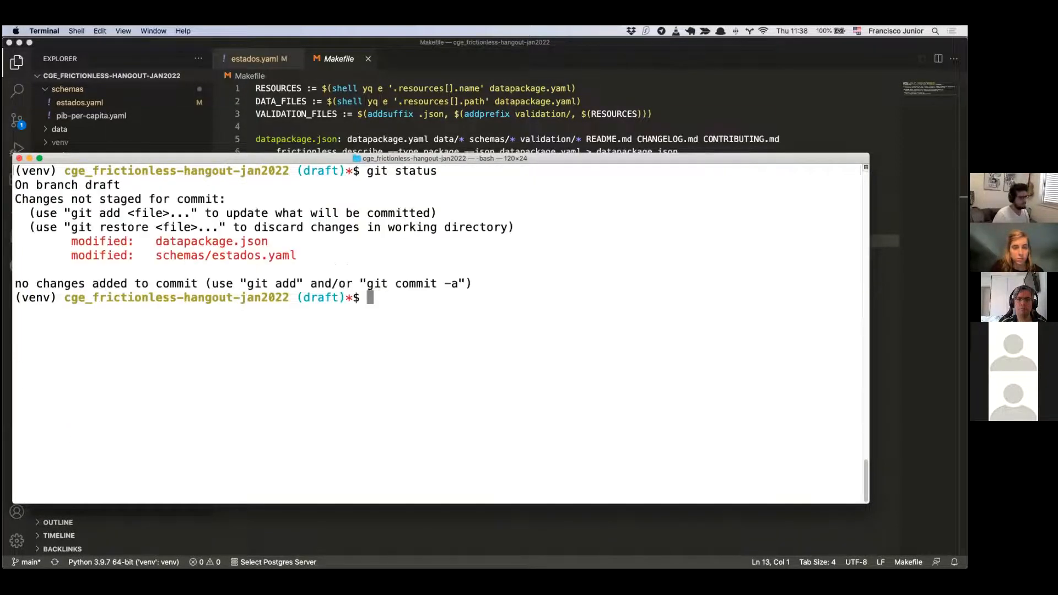
text(git add .)
text(git commit -m)
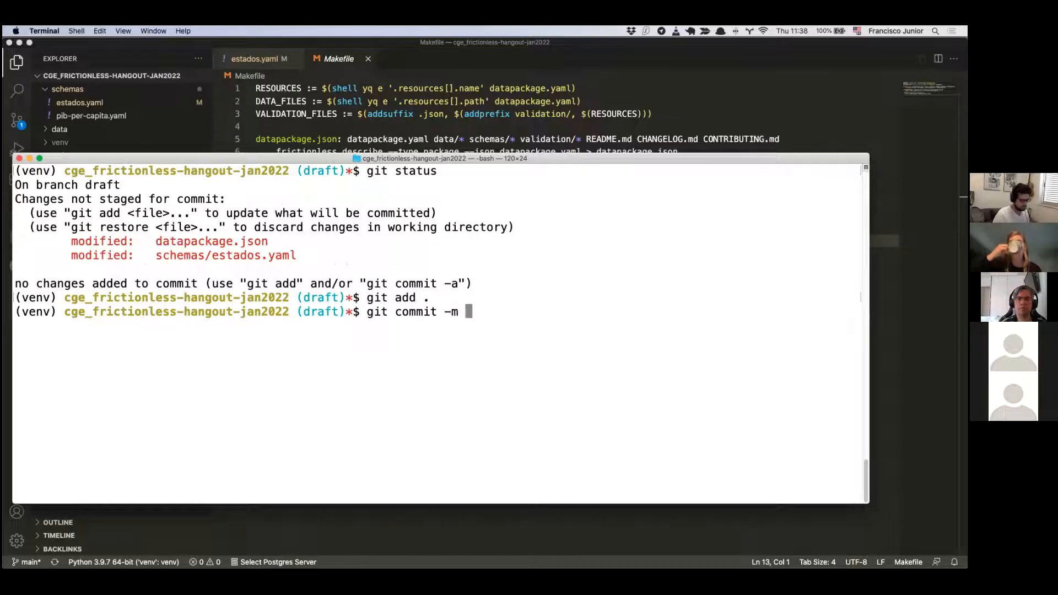
text("Remove lorem ipsum)
text(git)
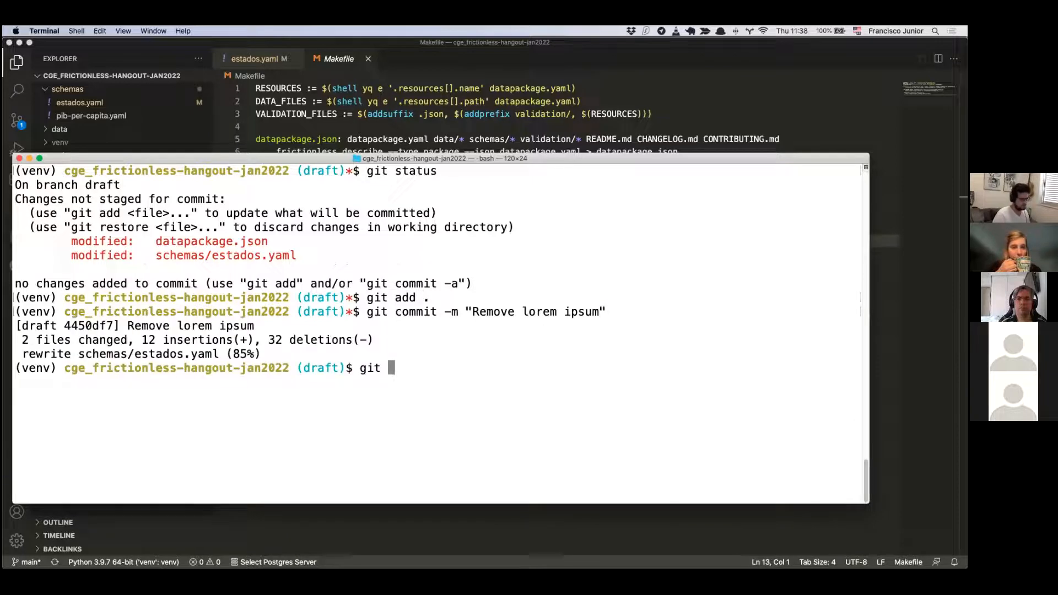
text(push -u origin draft)
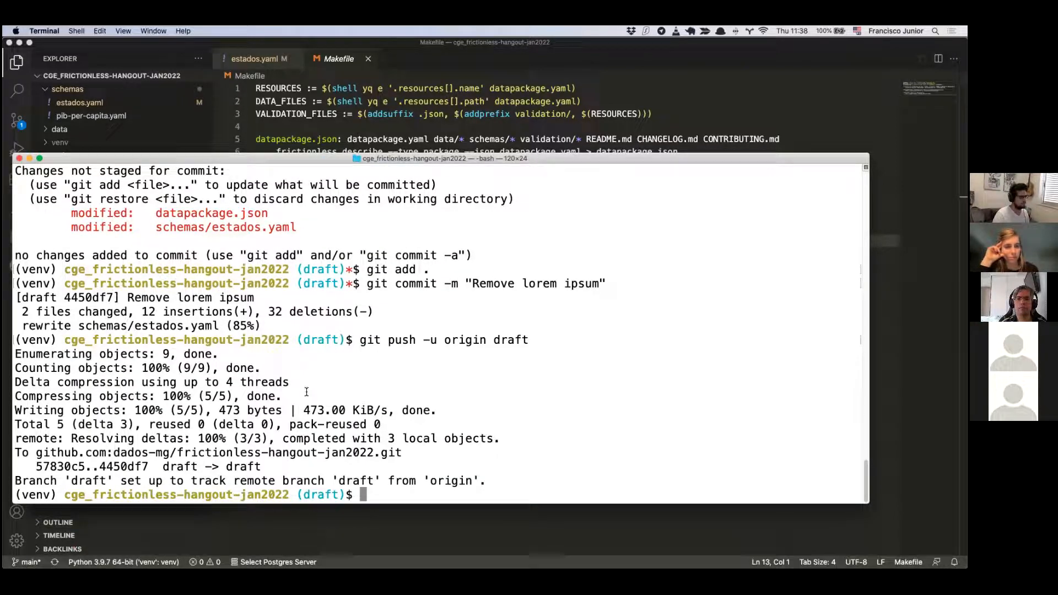
mouse_move(318, 551)
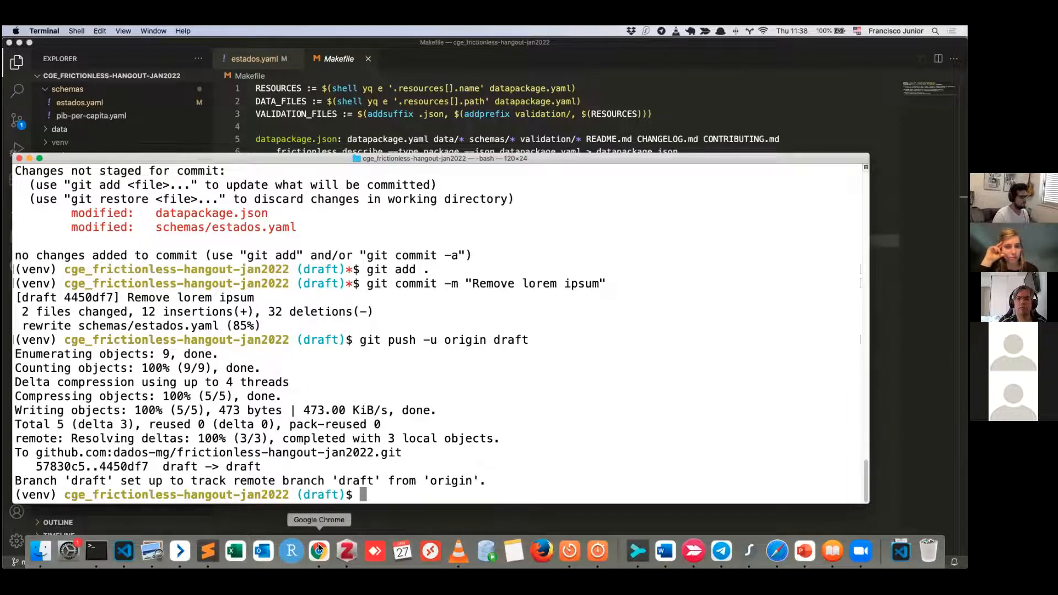
Step: Create the "Remove lorem ipsum" pull request from draft into main
click(318, 551)
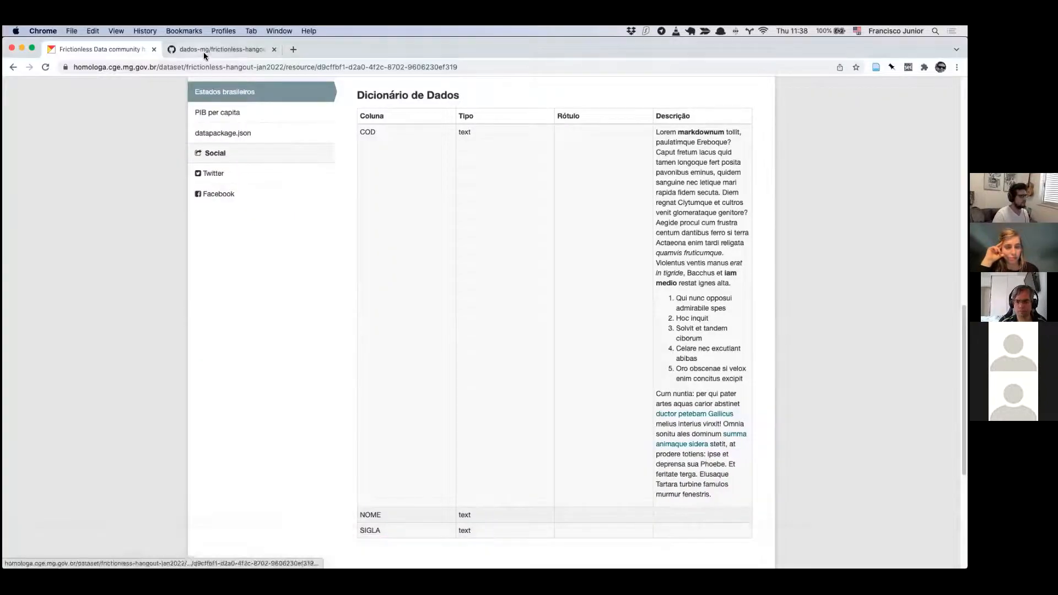
click(221, 49)
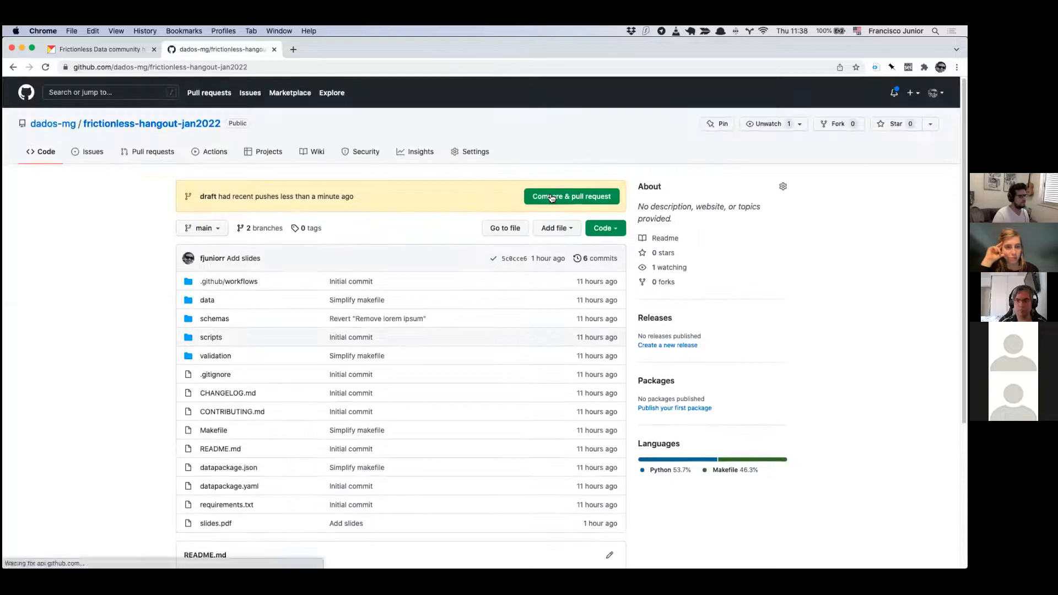
click(572, 196)
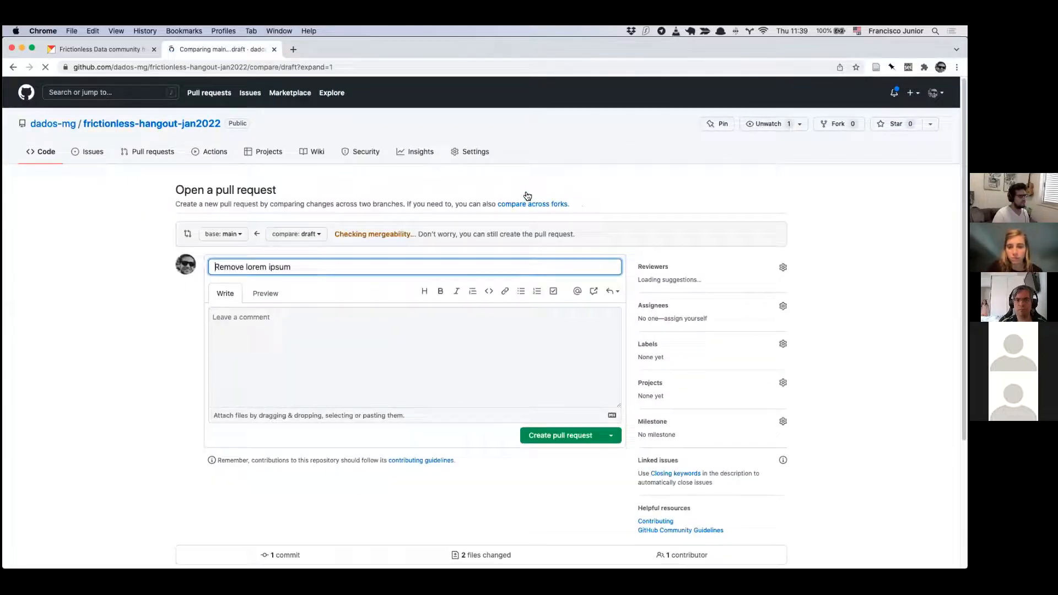
click(561, 435)
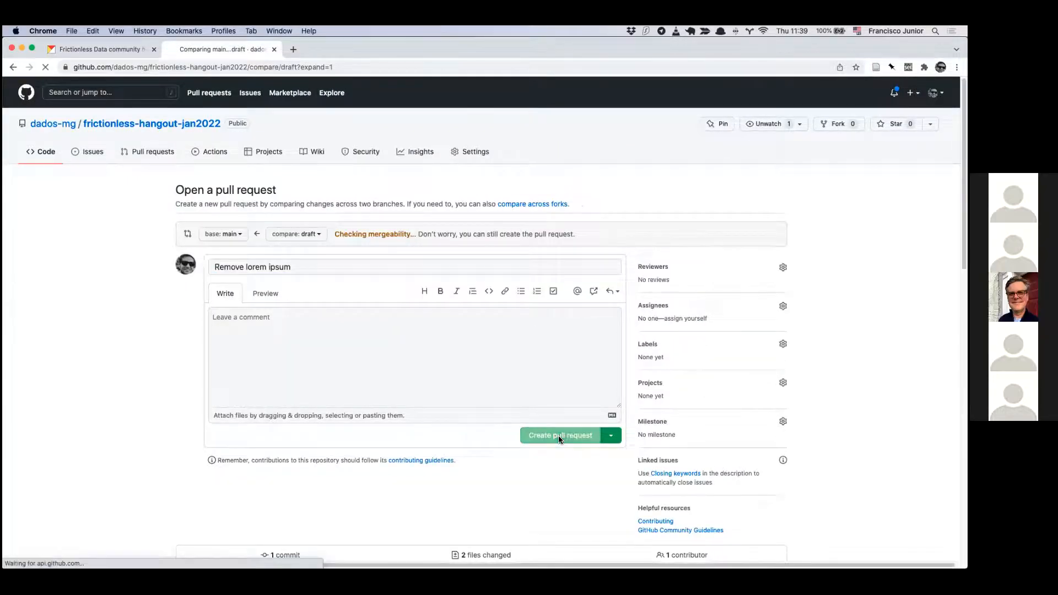
click(559, 435)
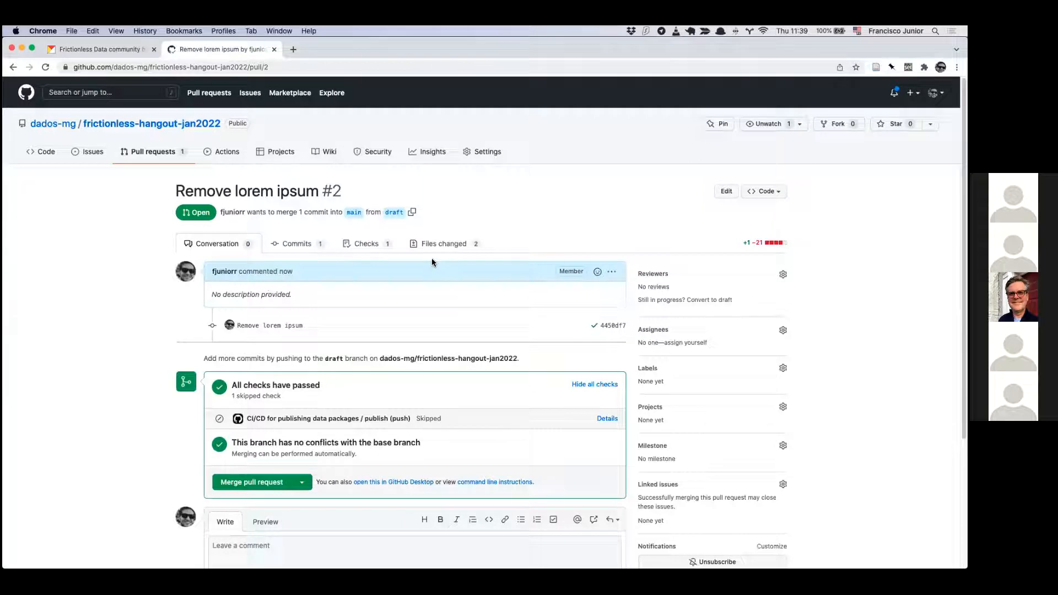
Step: Merge pull request #2 into main and confirm the merge
scroll(down, 3)
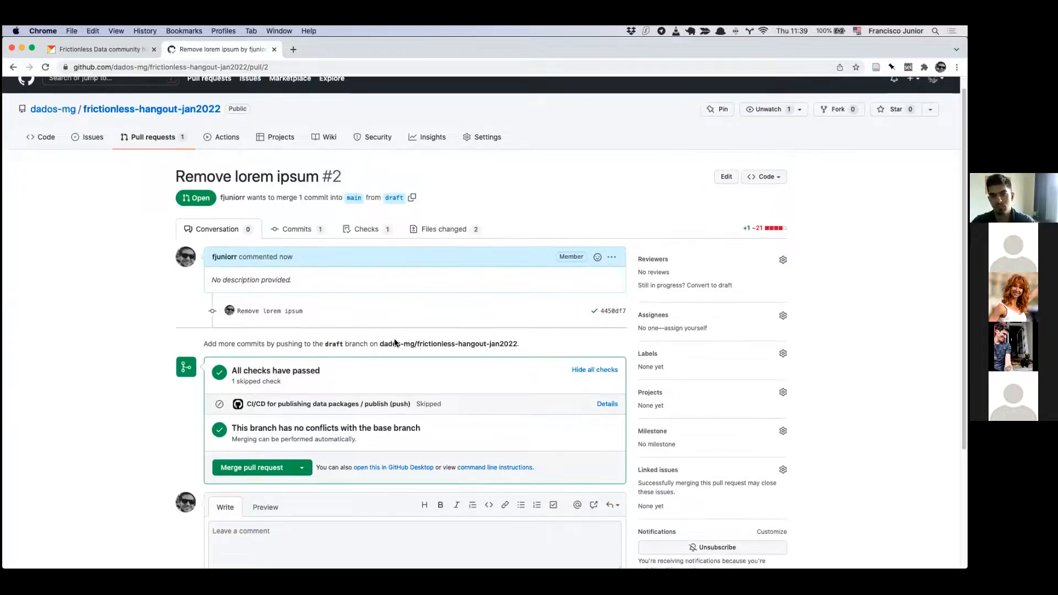
click(250, 467)
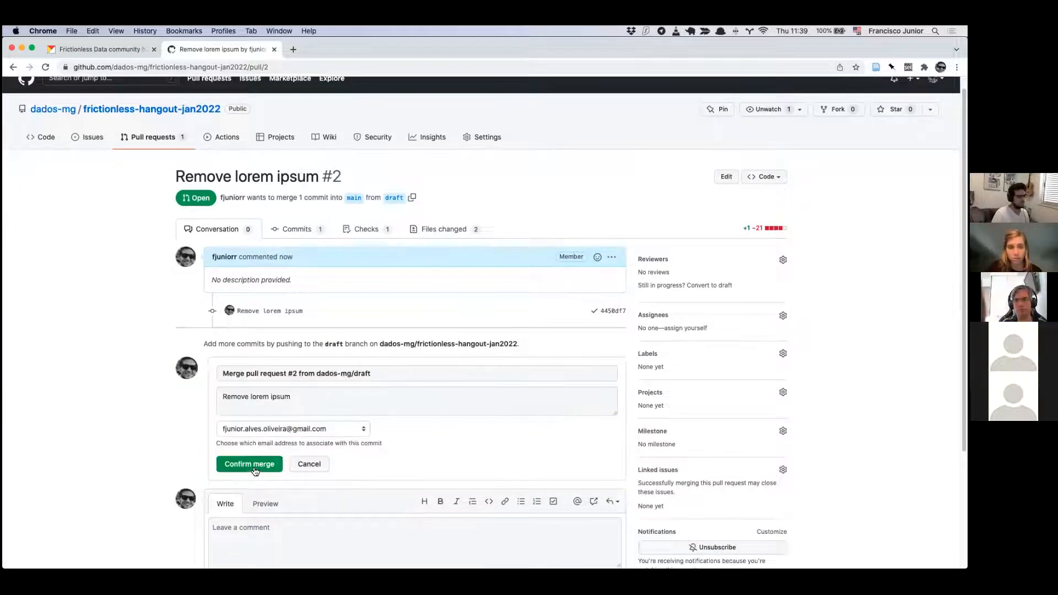
click(249, 464)
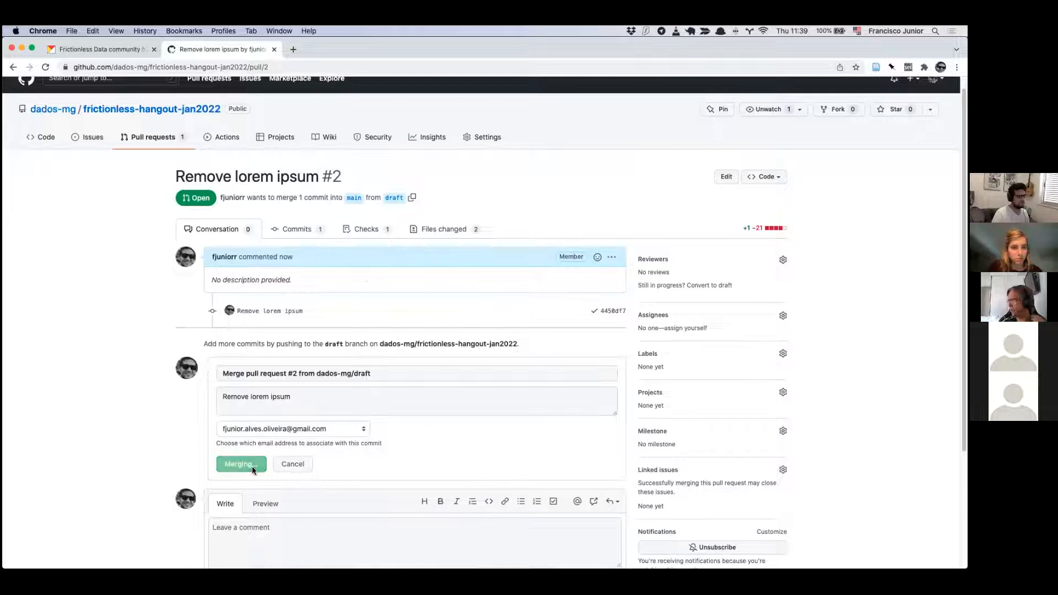
click(241, 464)
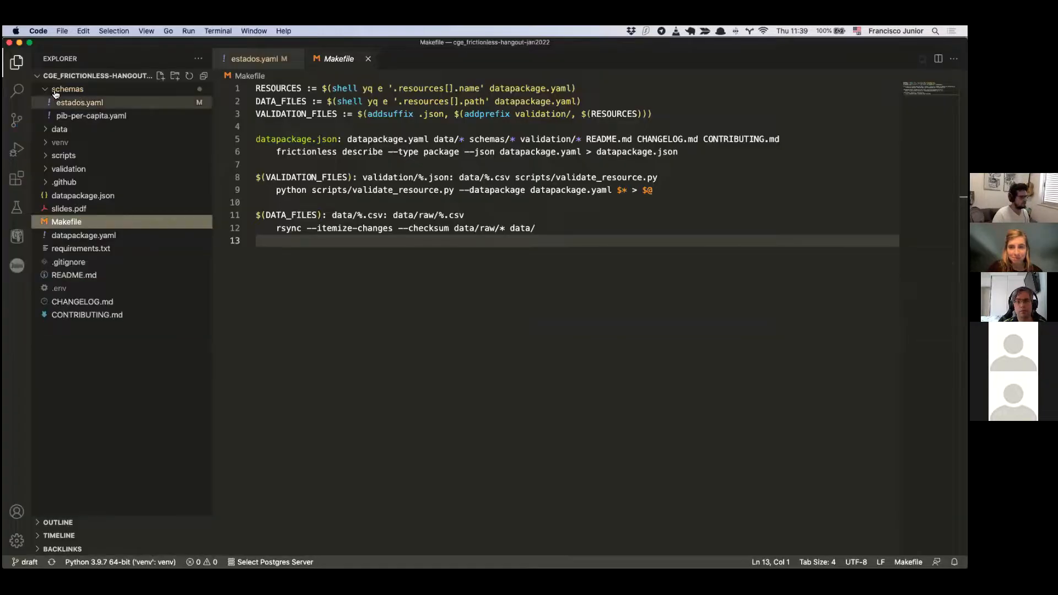
click(67, 88)
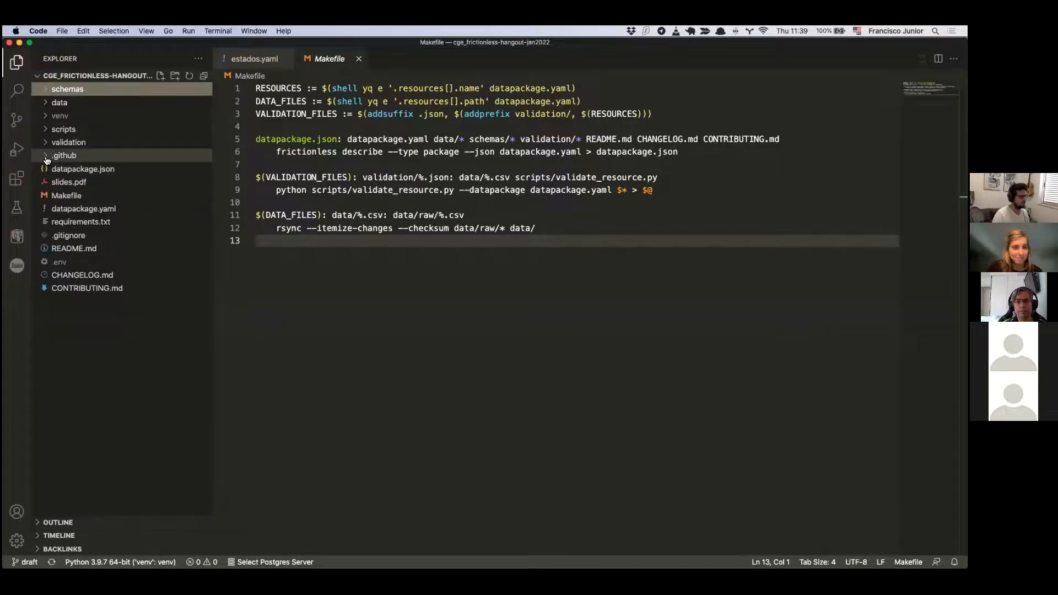
click(64, 155)
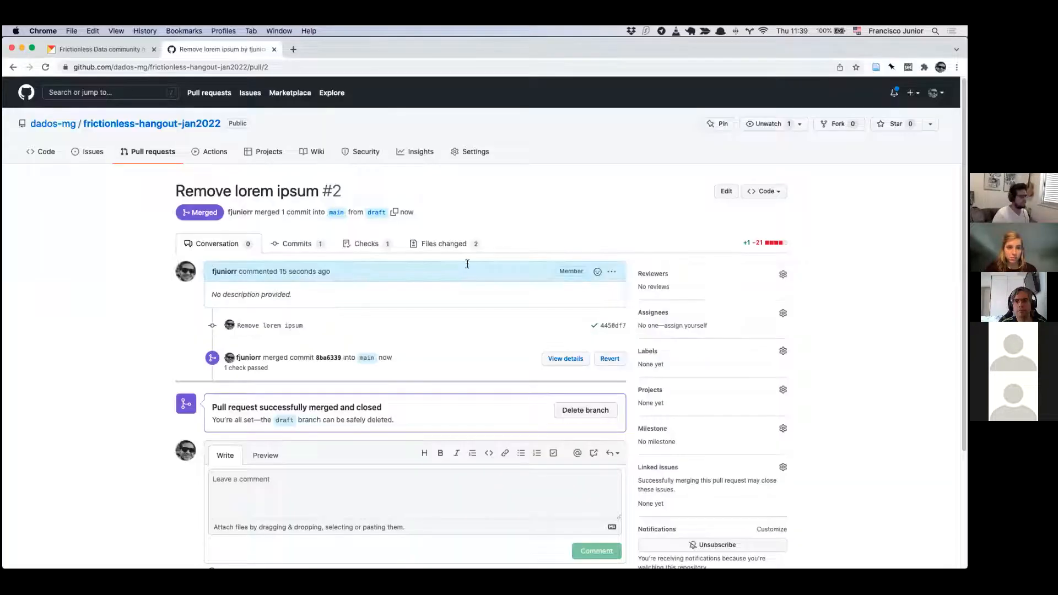
Step: Expand the merge run's 'Publish data package to CKAN with dpckan' step log in GitHub Actions
click(214, 151)
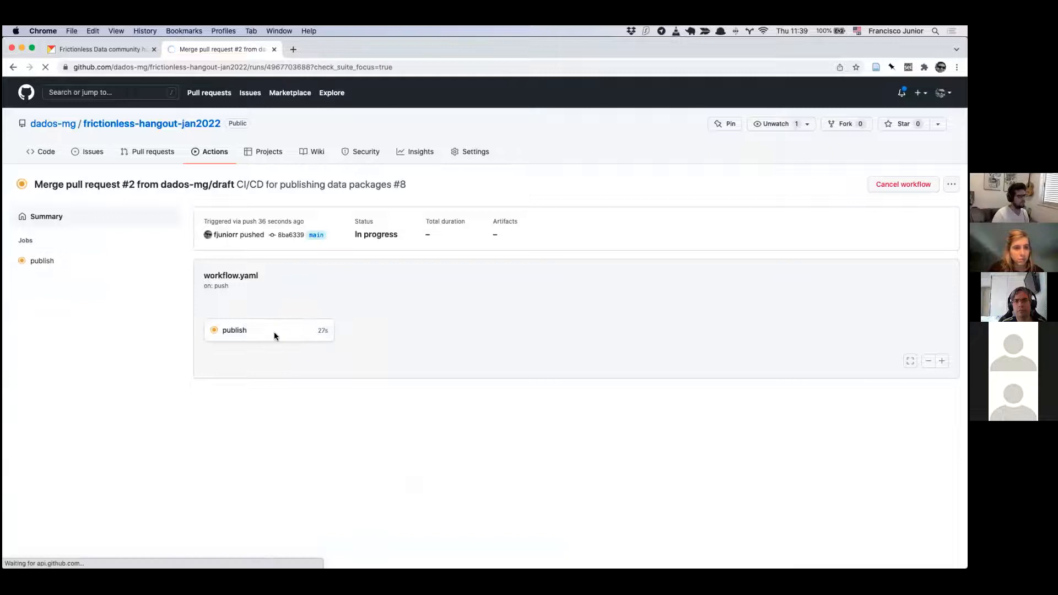
click(234, 330)
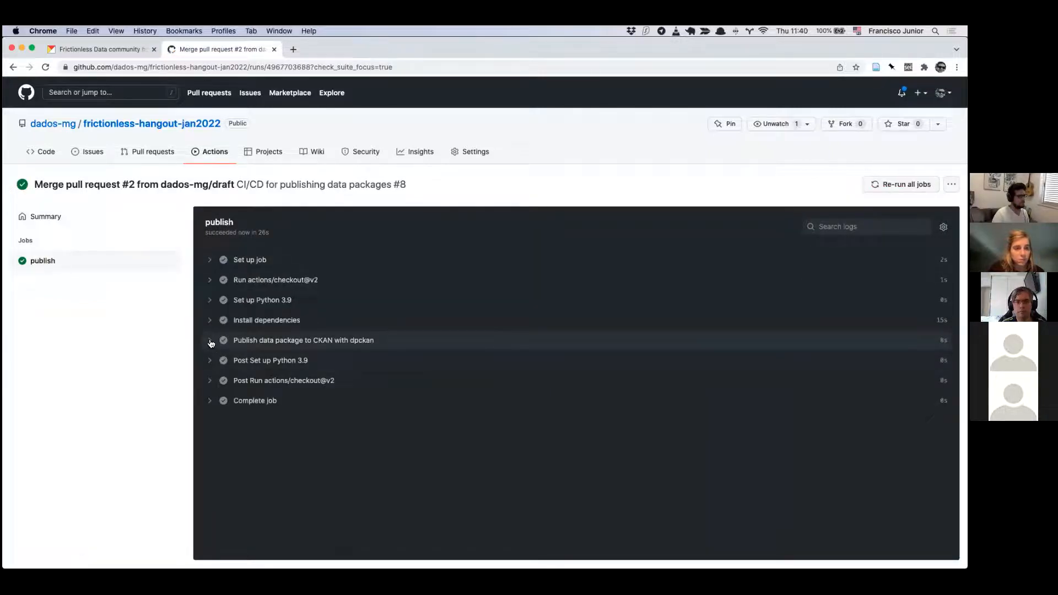
click(210, 340)
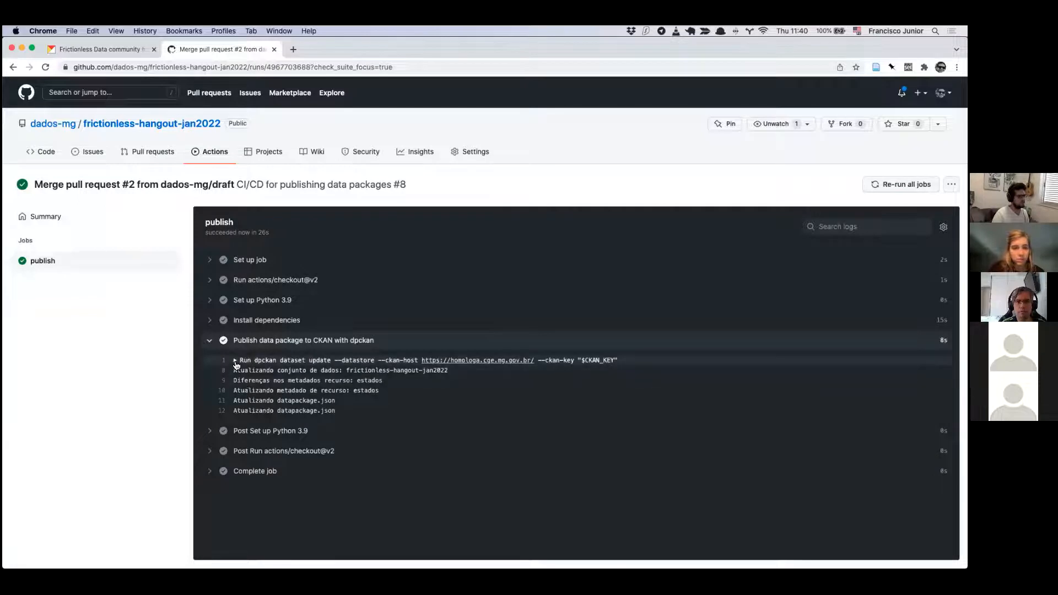
click(236, 359)
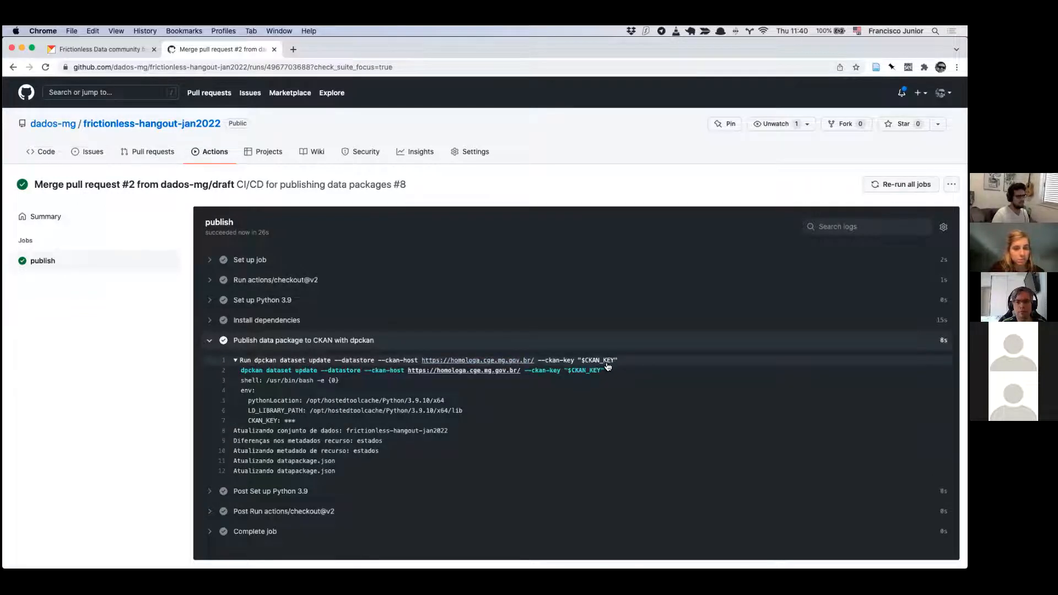
mouse_move(357, 226)
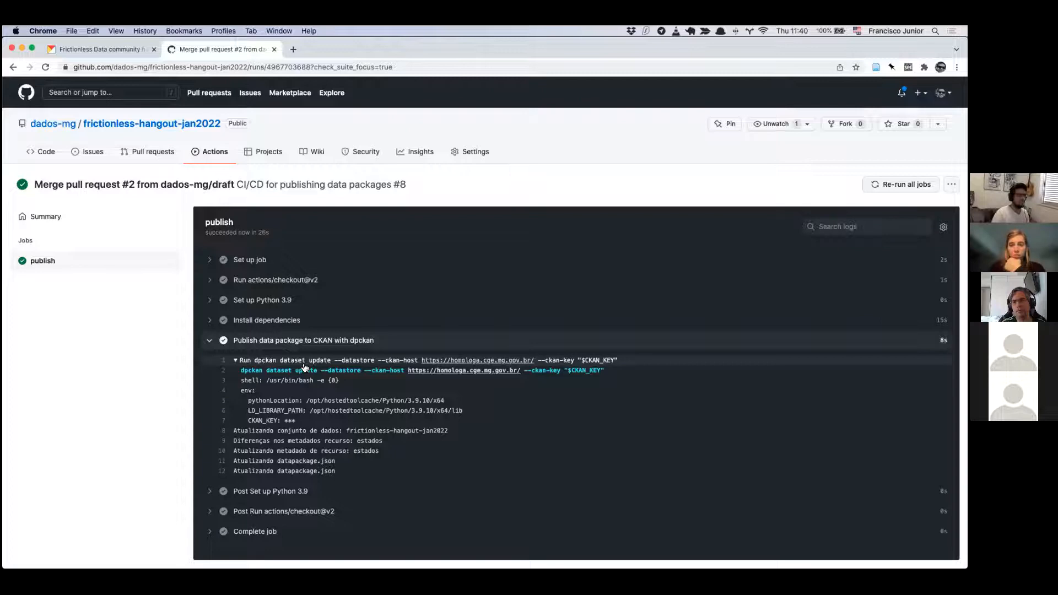
click(96, 48)
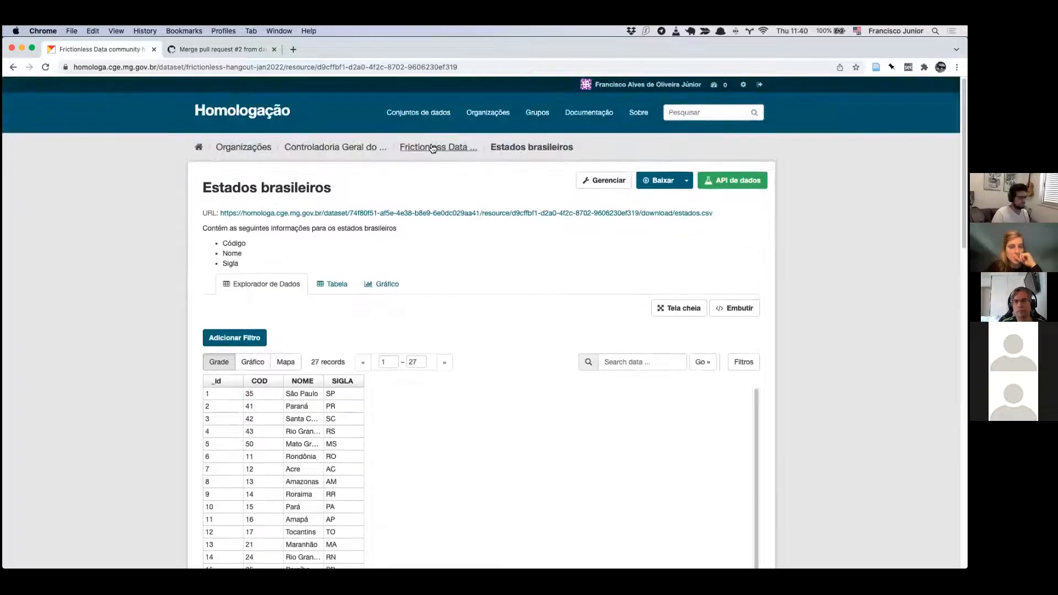
Step: Reopen the Estados brasileiros resource on CKAN and view all its additional metadata
click(435, 147)
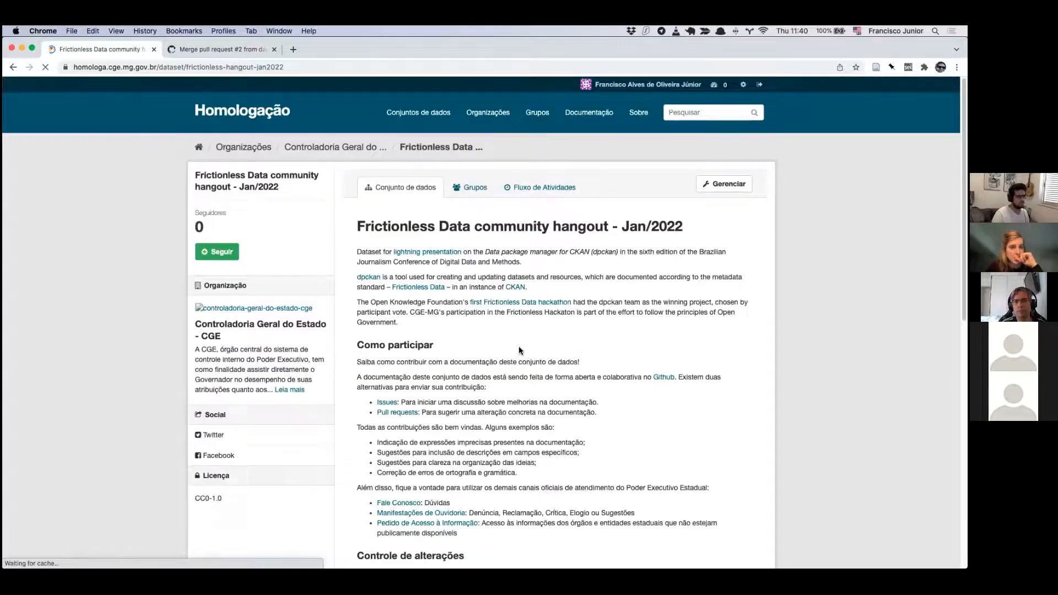
scroll(down, 3)
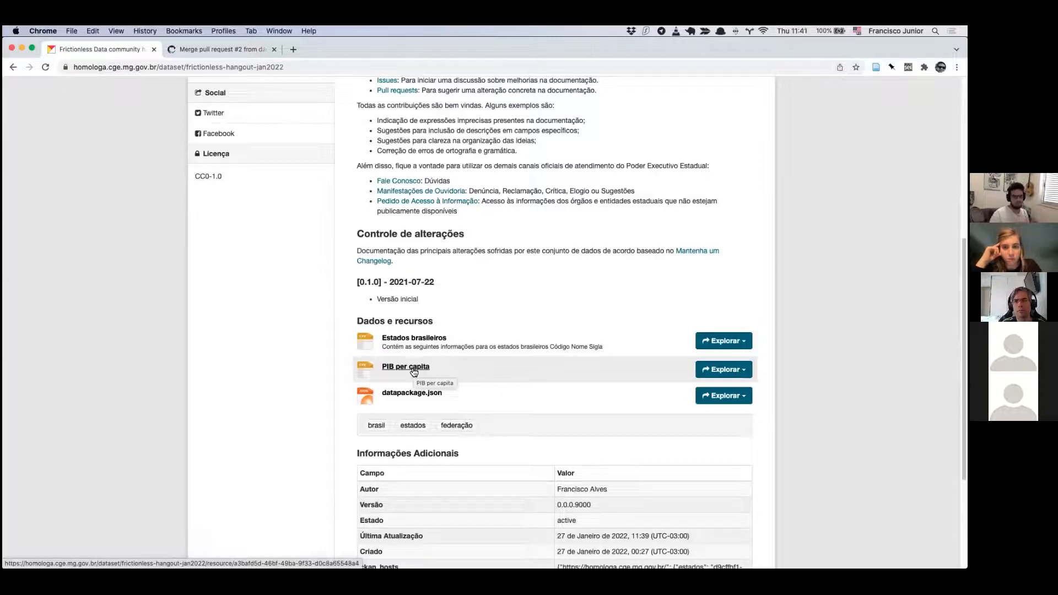
mouse_move(417, 346)
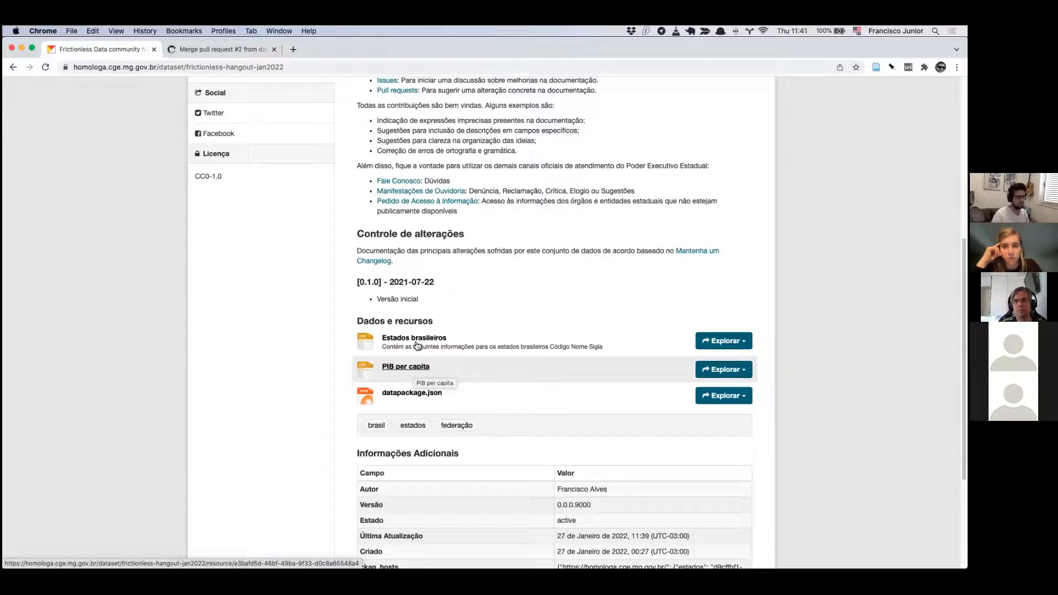
click(413, 338)
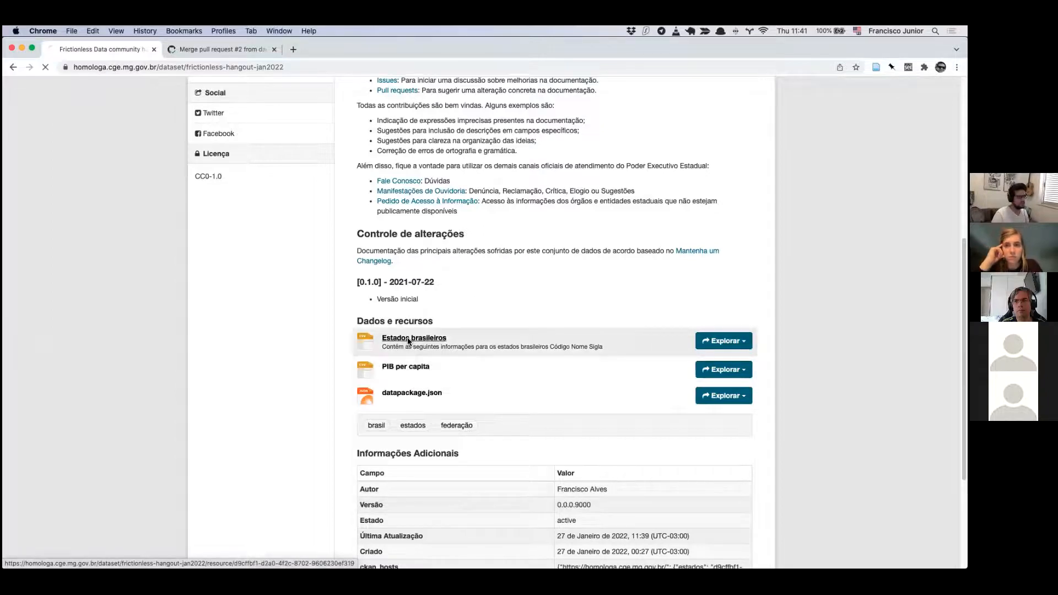
click(413, 338)
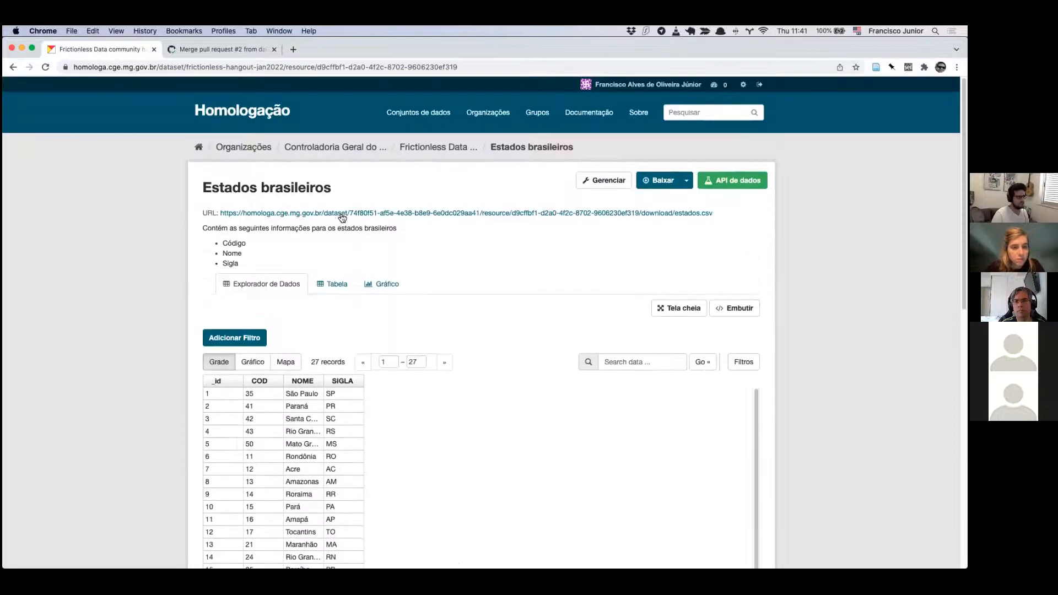
scroll(down, 3)
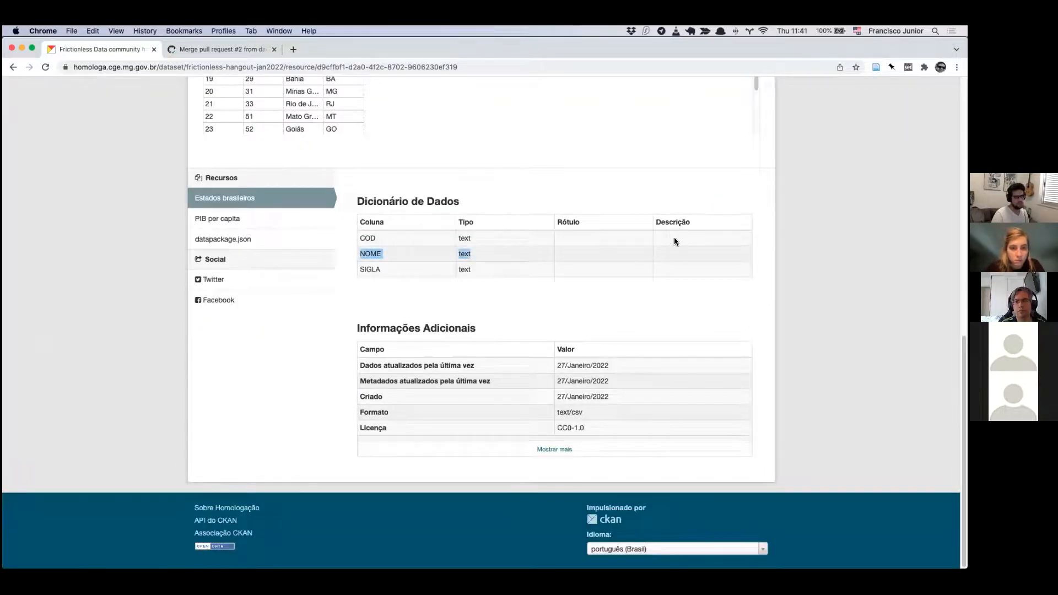
click(554, 449)
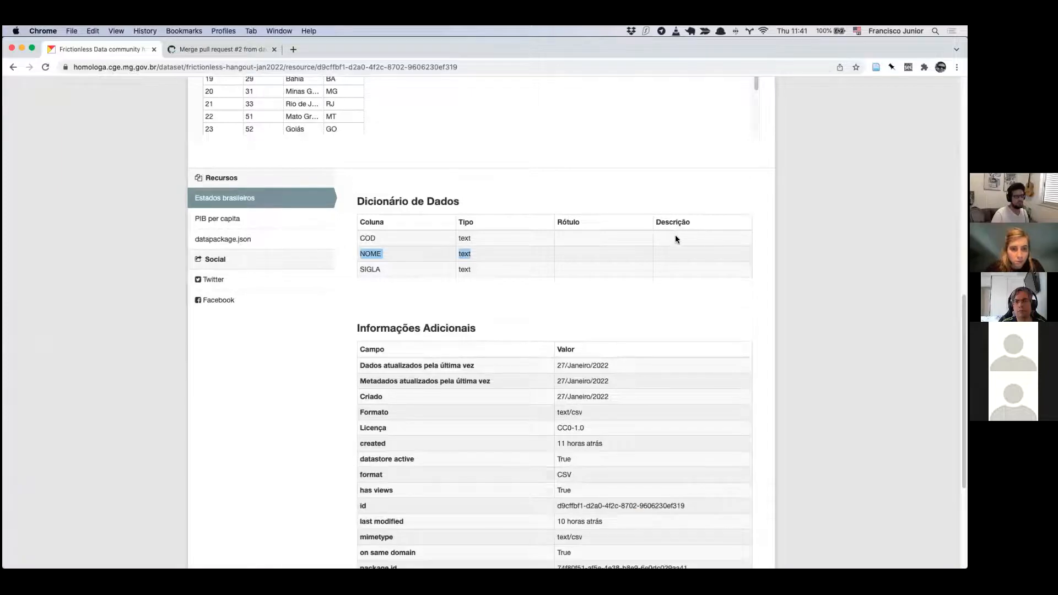
scroll(down, 3)
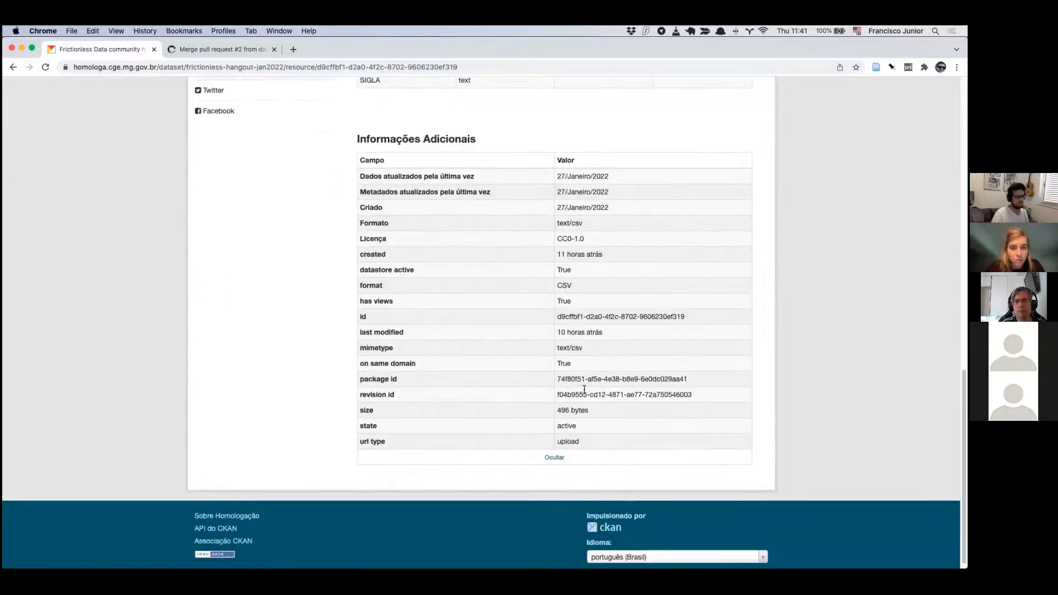
mouse_move(577, 376)
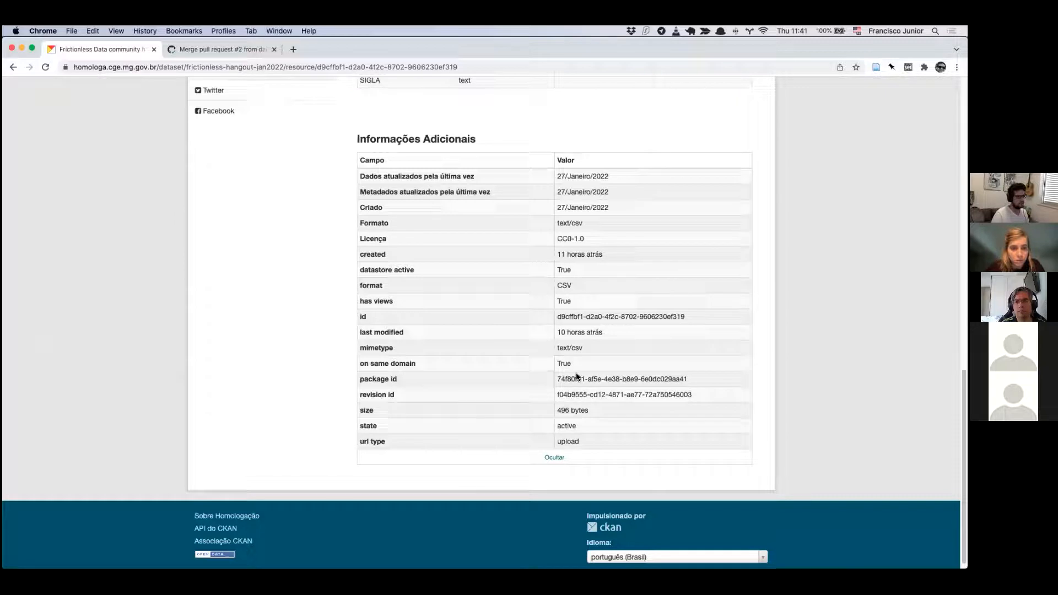
mouse_move(400, 376)
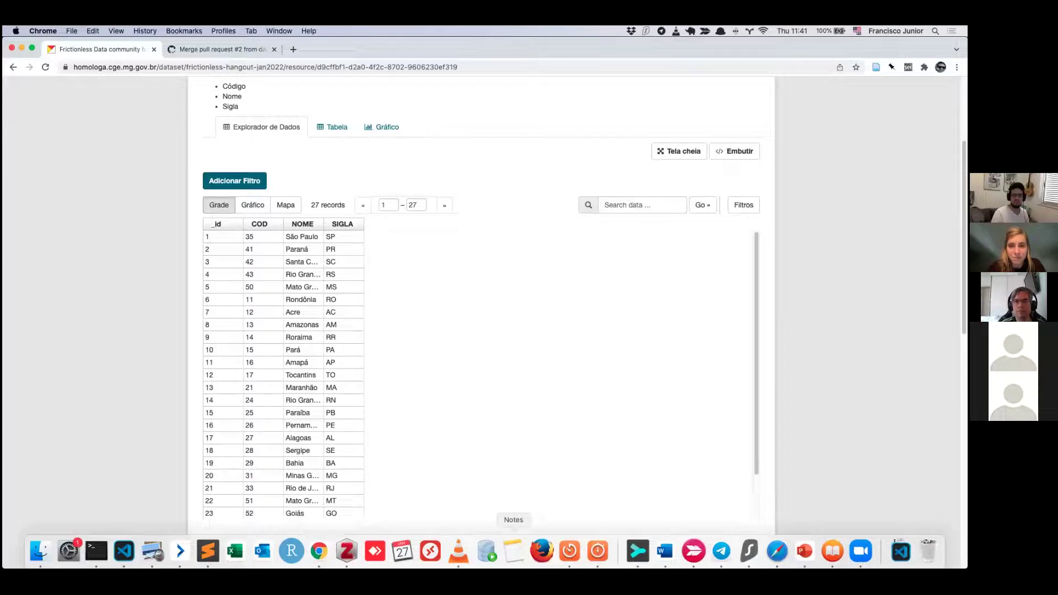
mouse_move(402, 551)
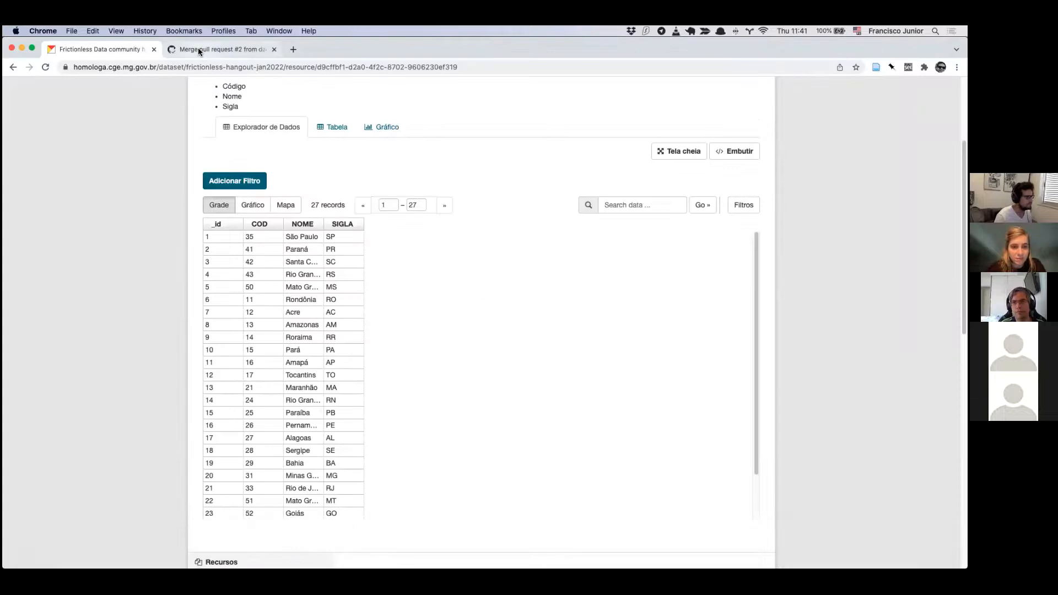
click(220, 49)
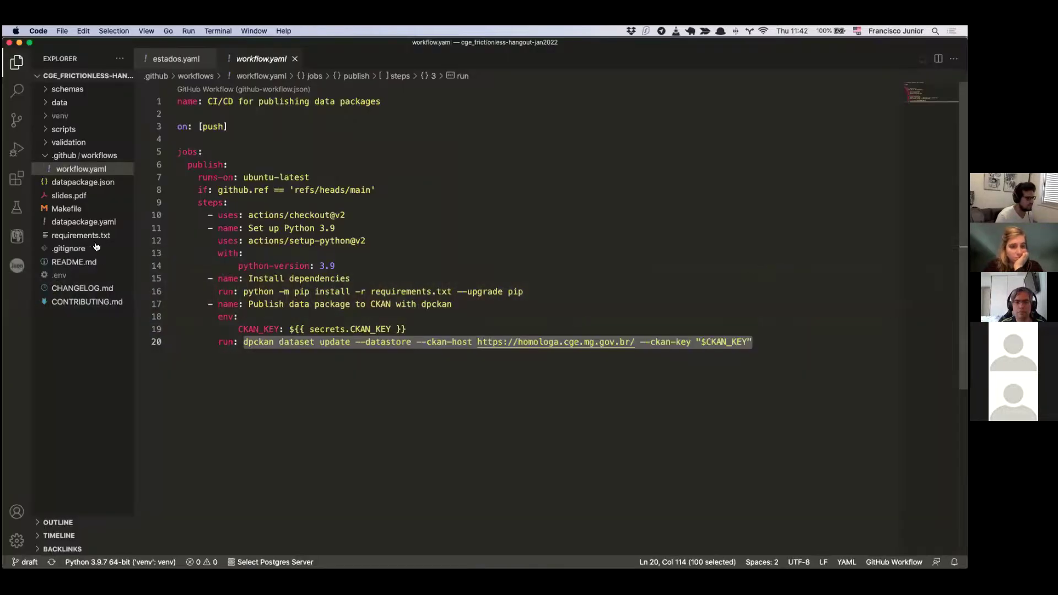
Step: Revisit the Makefile's validation rule, then bring up slides.pdf
click(67, 208)
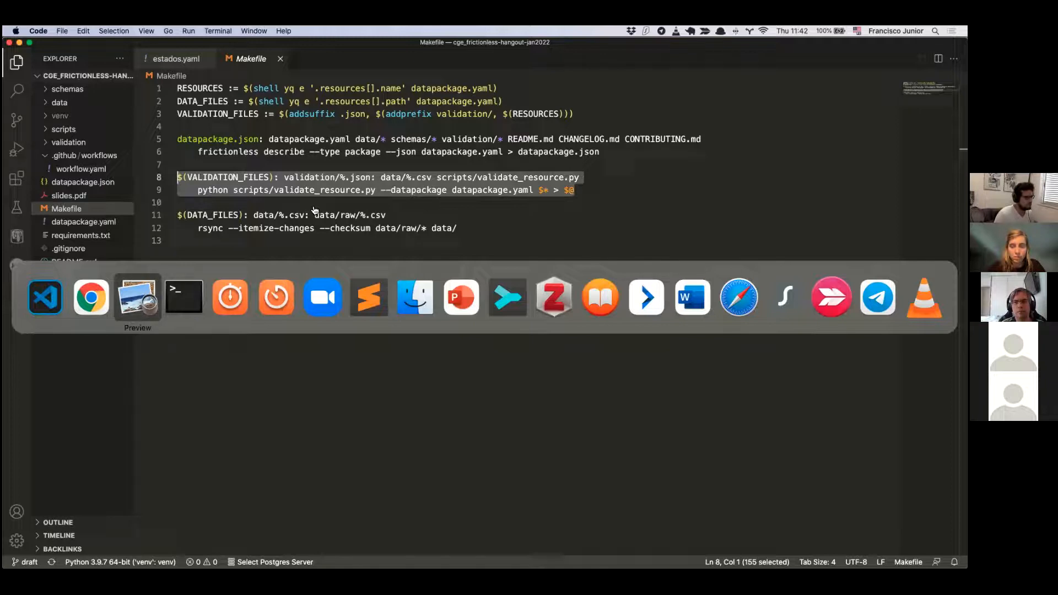
click(137, 296)
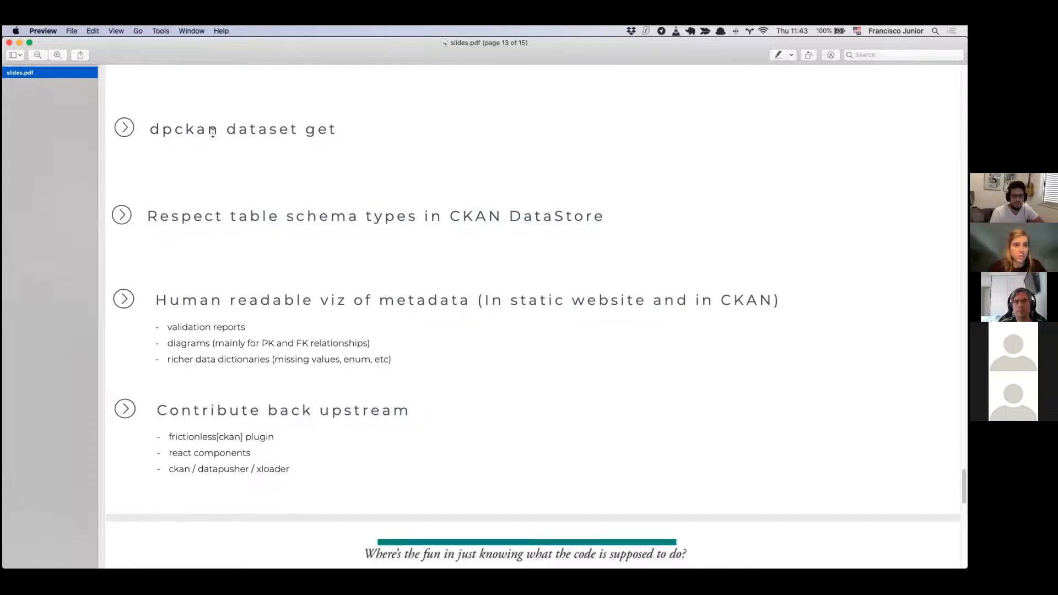
mouse_move(253, 146)
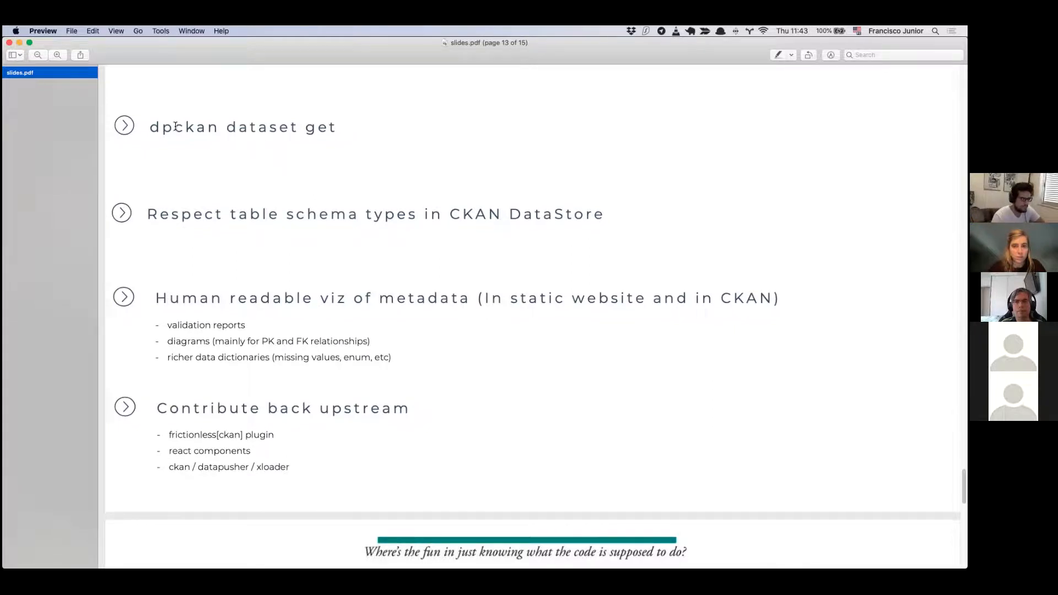
scroll(down, 3)
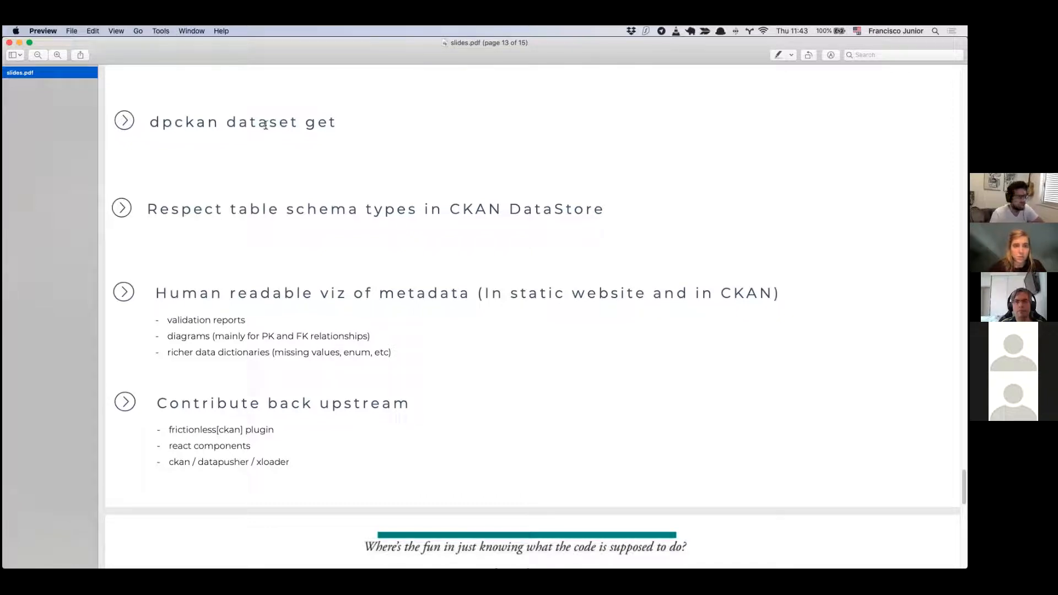
mouse_move(157, 166)
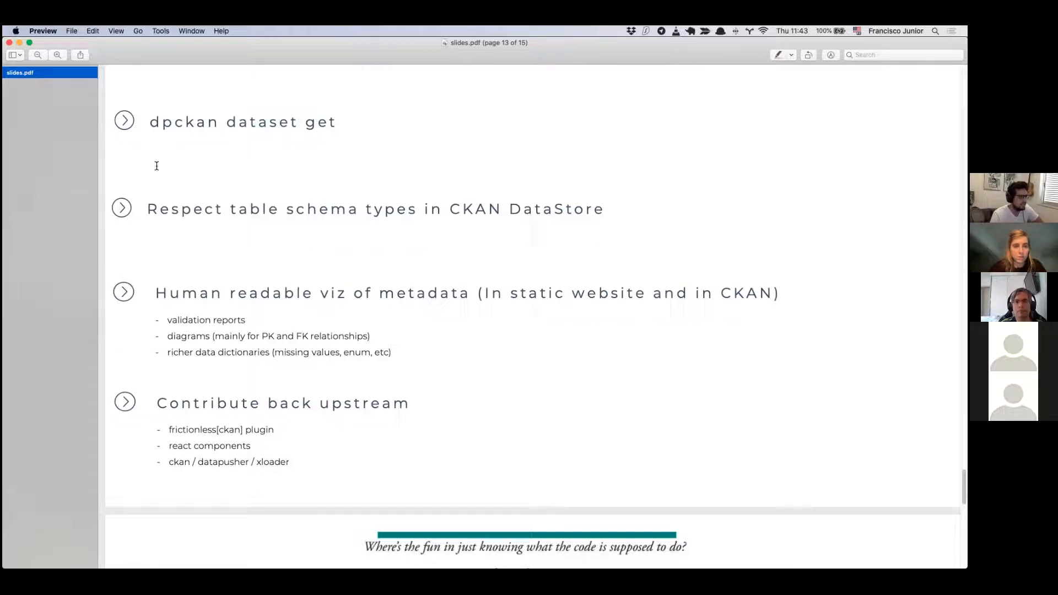
scroll(down, 3)
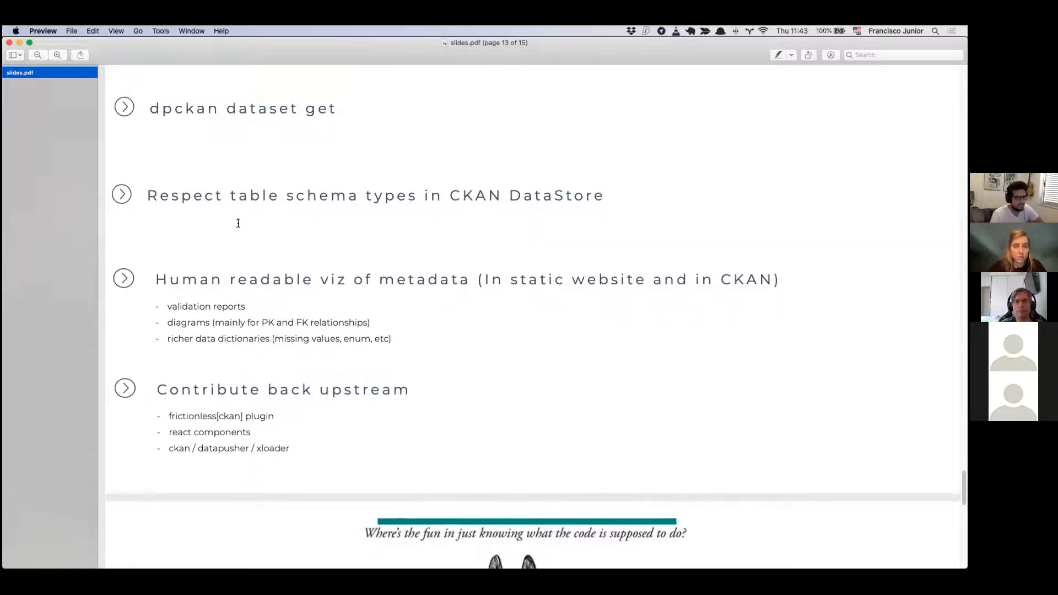
mouse_move(242, 180)
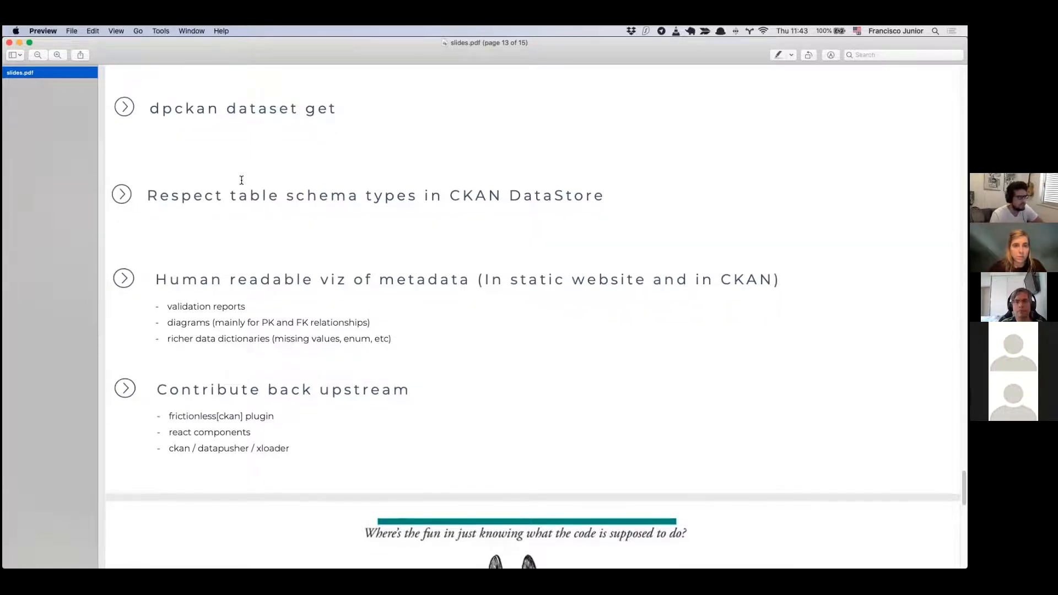
scroll(down, 3)
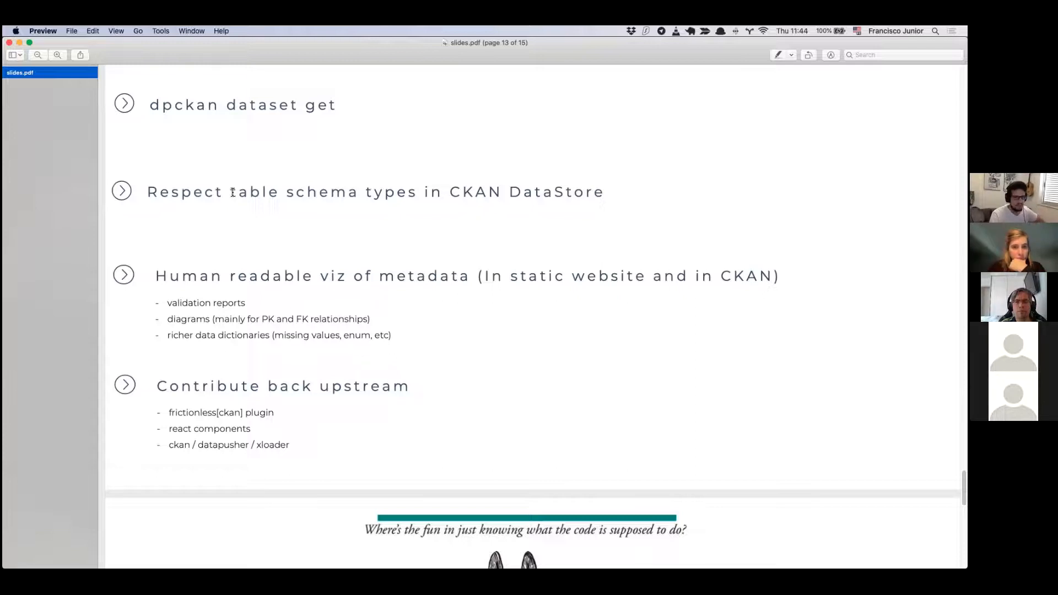
mouse_move(338, 185)
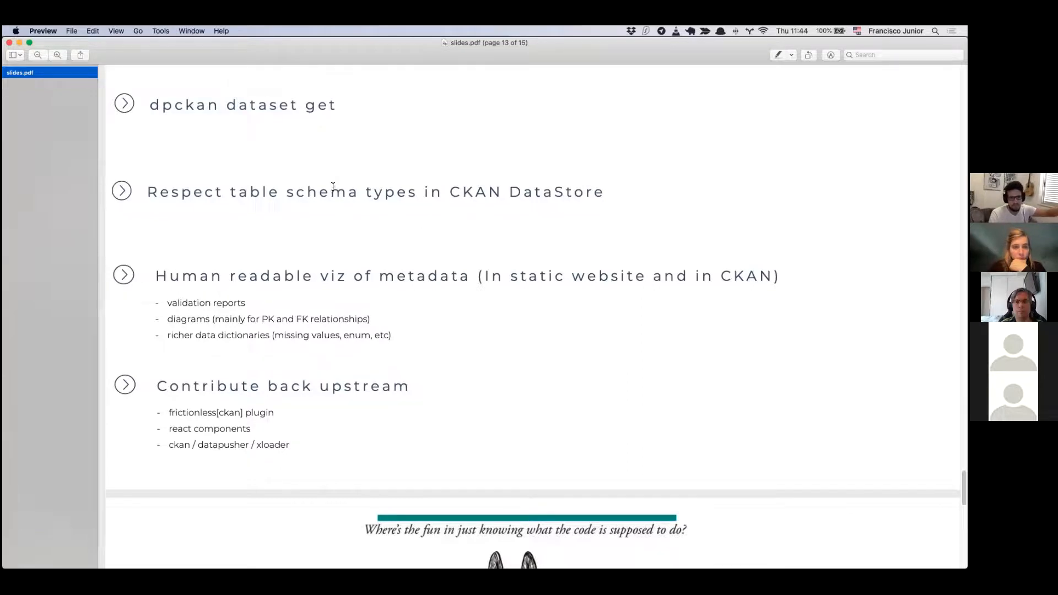
mouse_move(230, 266)
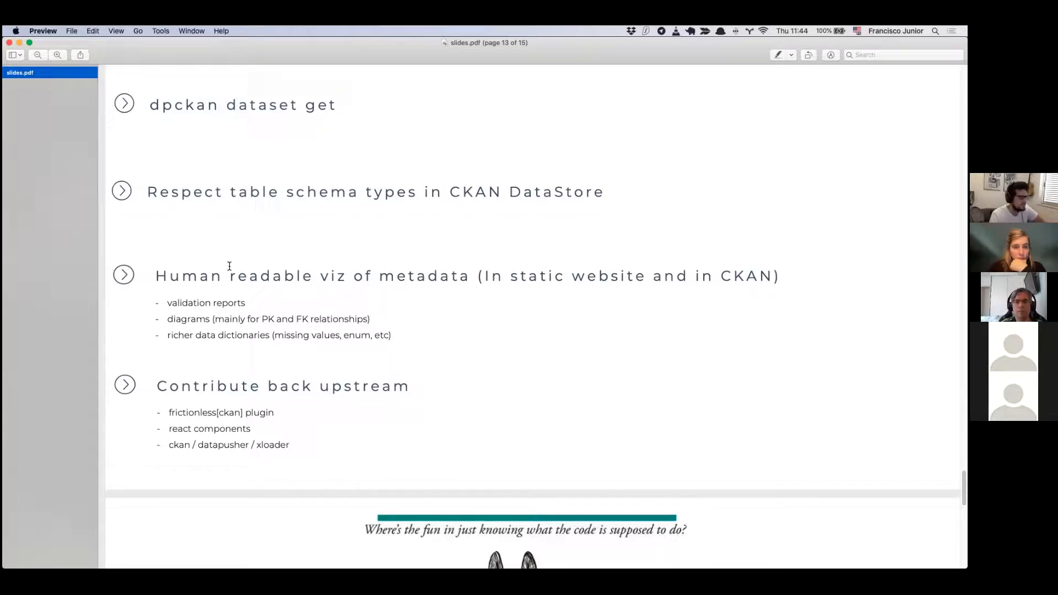
scroll(down, 3)
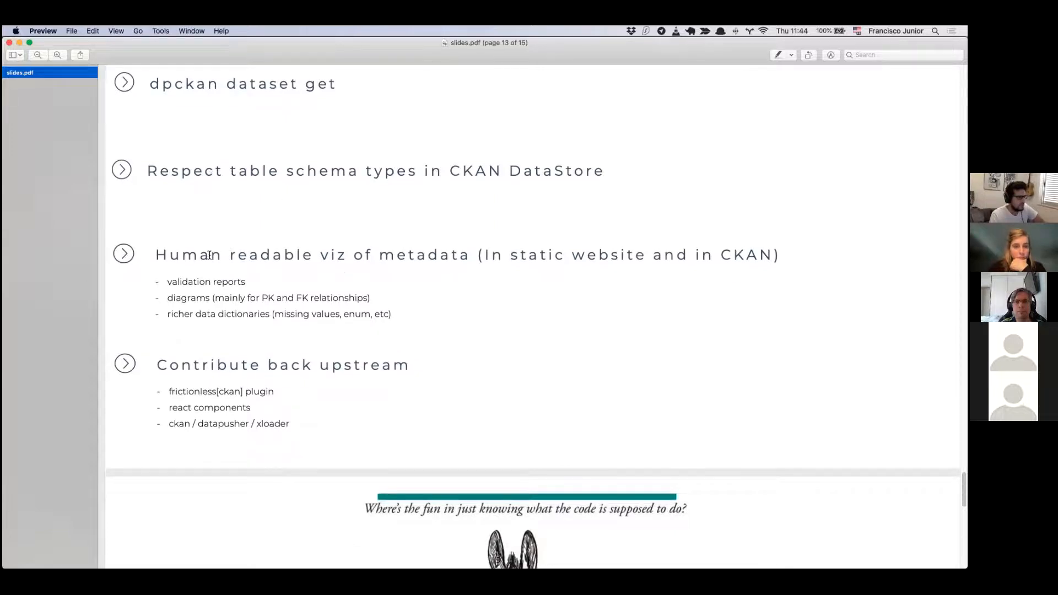
scroll(down, 3)
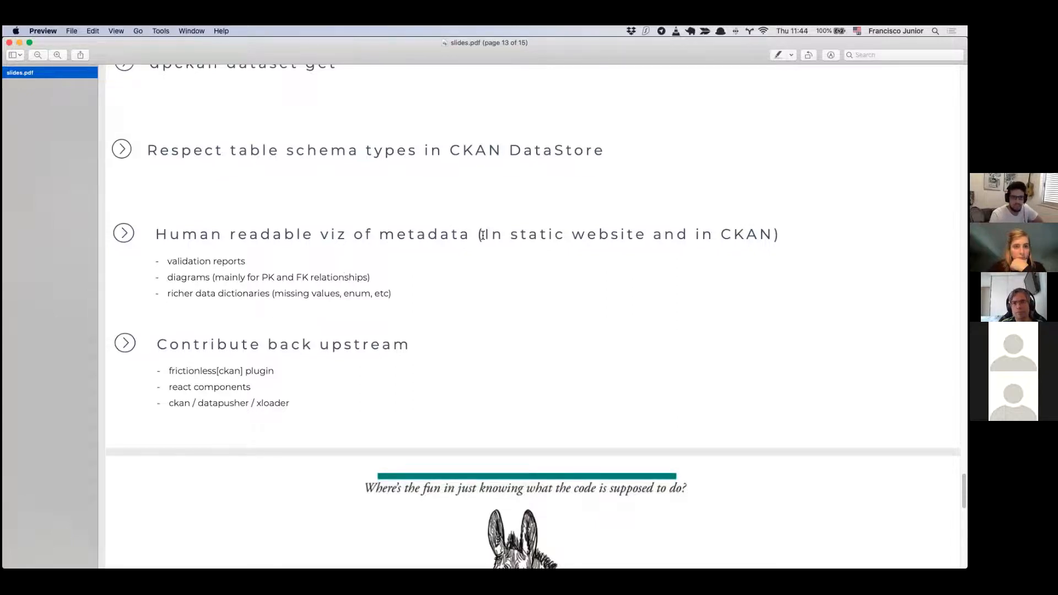
mouse_move(742, 237)
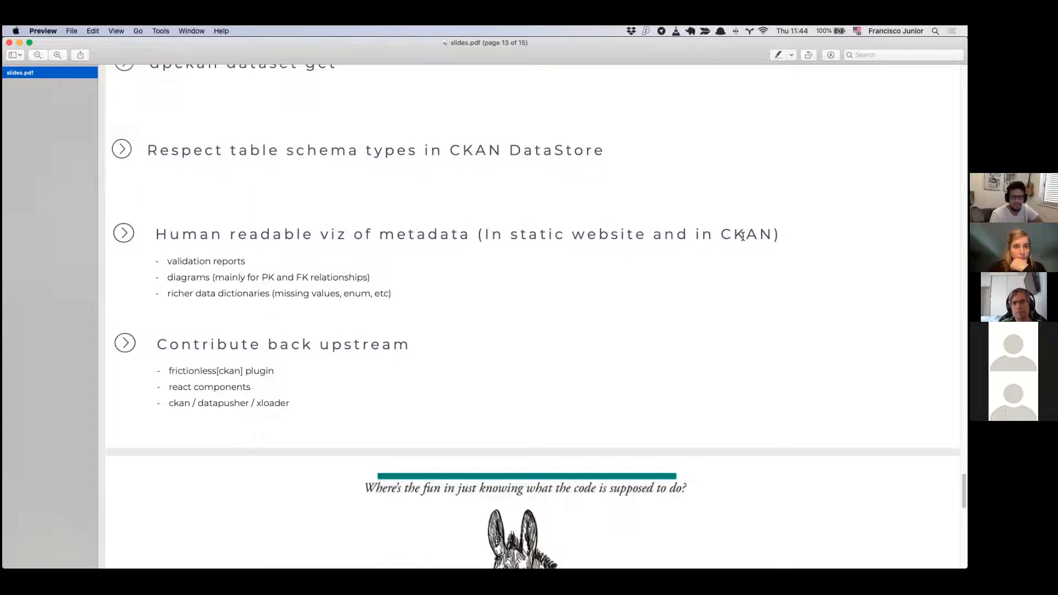
mouse_move(147, 265)
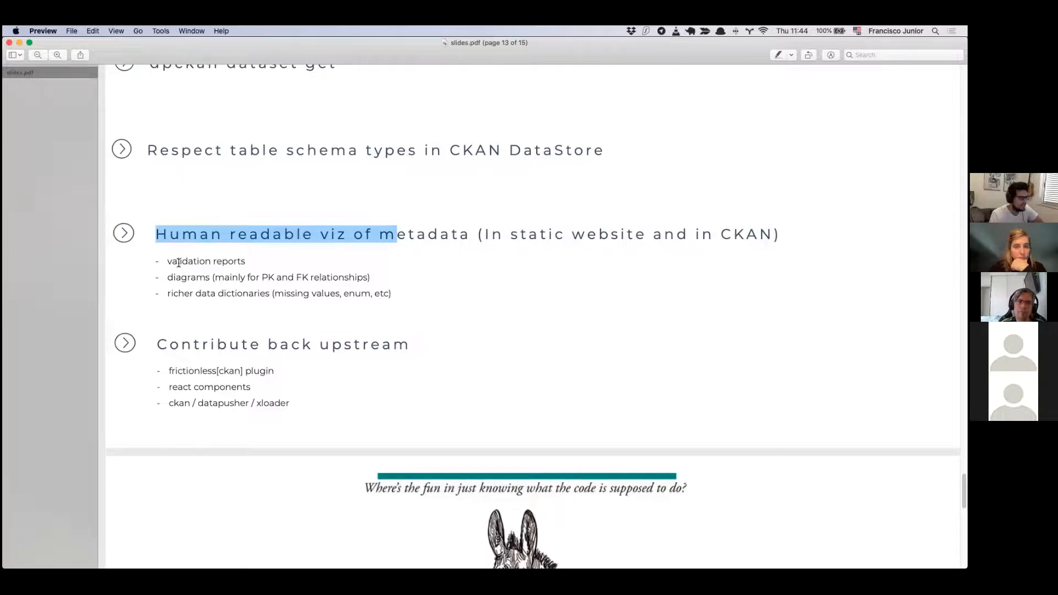
double_click(205, 261)
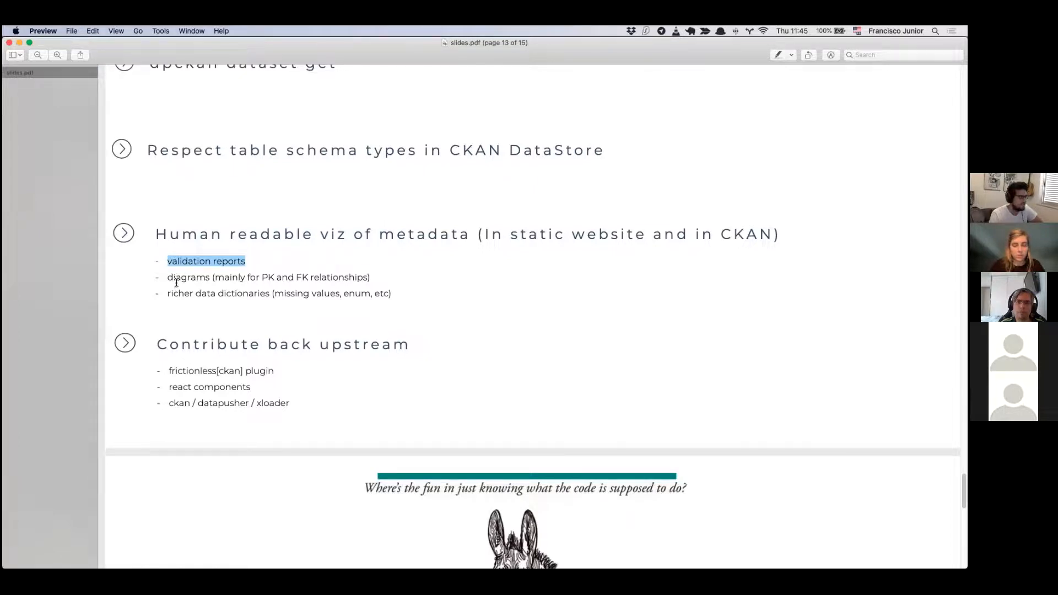
mouse_move(167, 294)
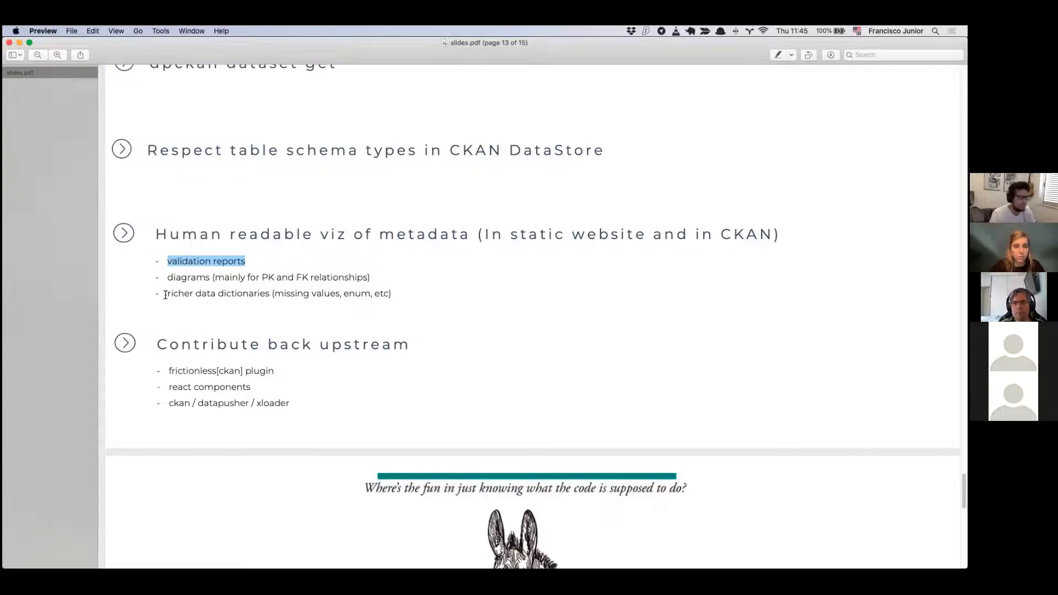
scroll(down, 3)
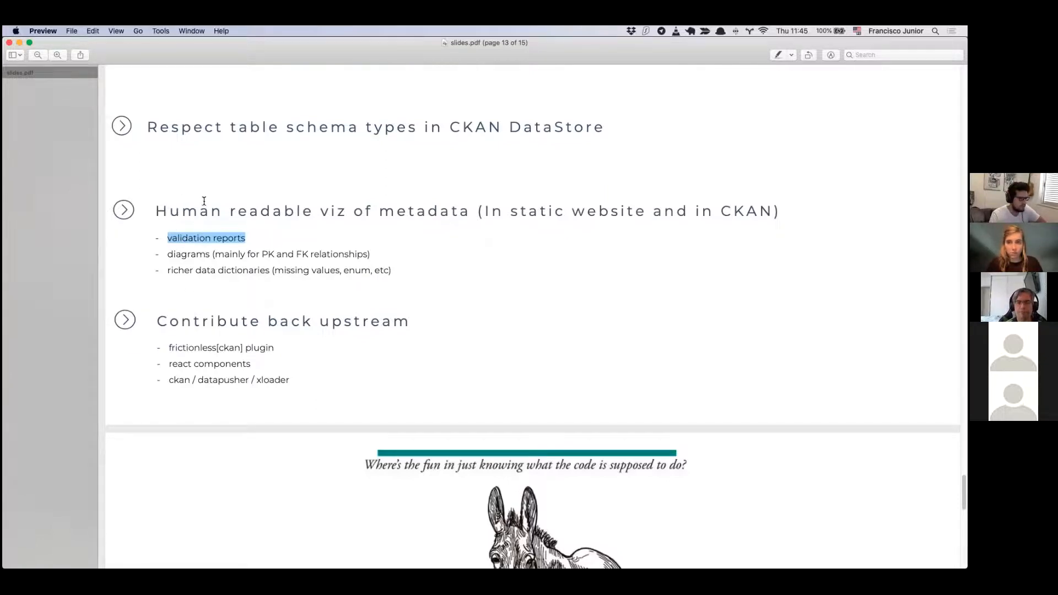
scroll(down, 3)
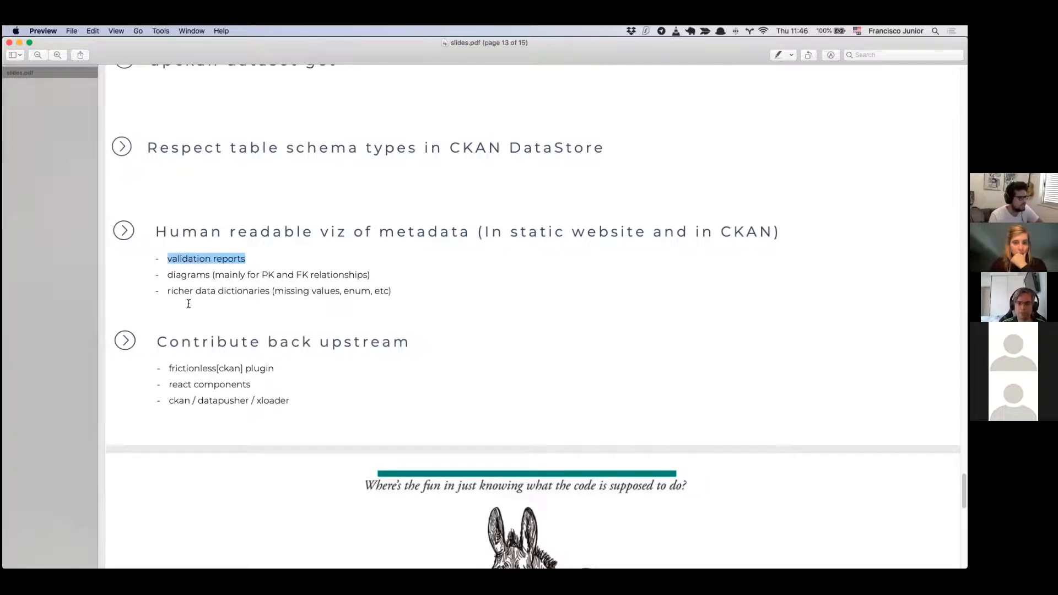
Step: Scroll past the documentation-excuses slide to the final Thanks! slide with Twitter and GitHub links
scroll(down, 3)
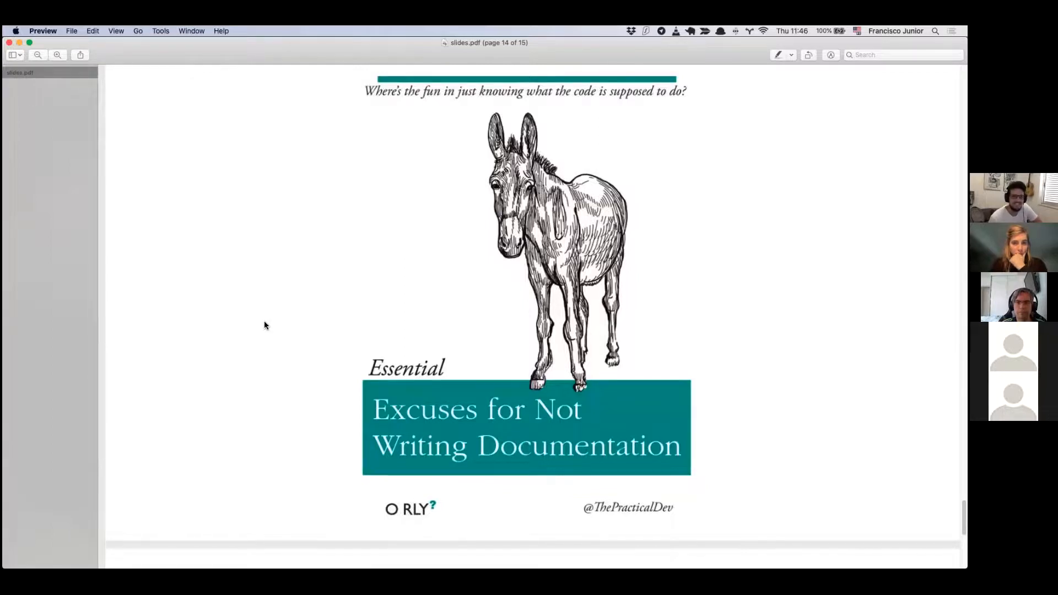
scroll(down, 3)
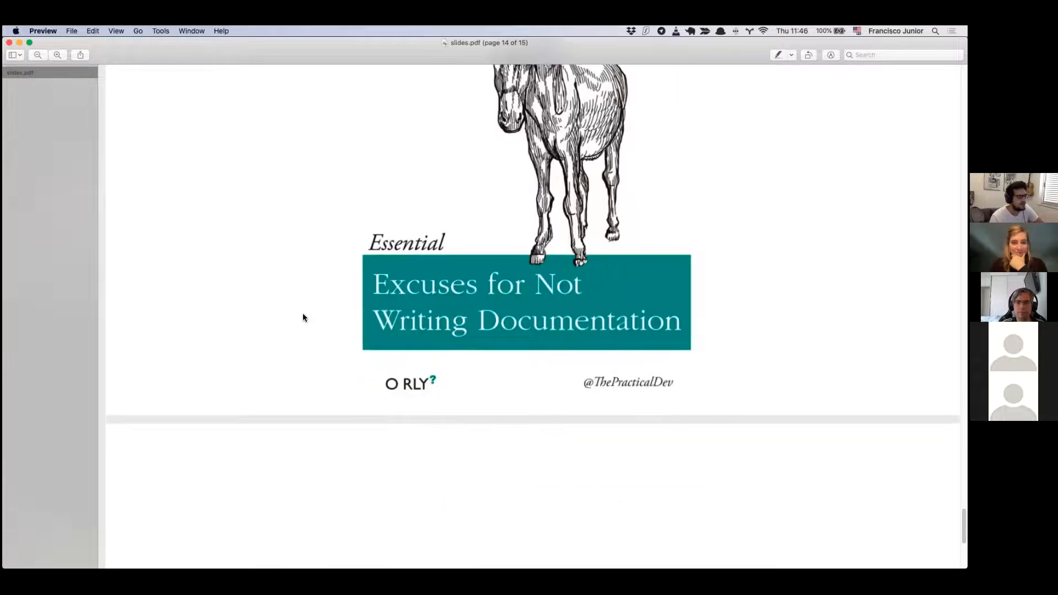
scroll(down, 3)
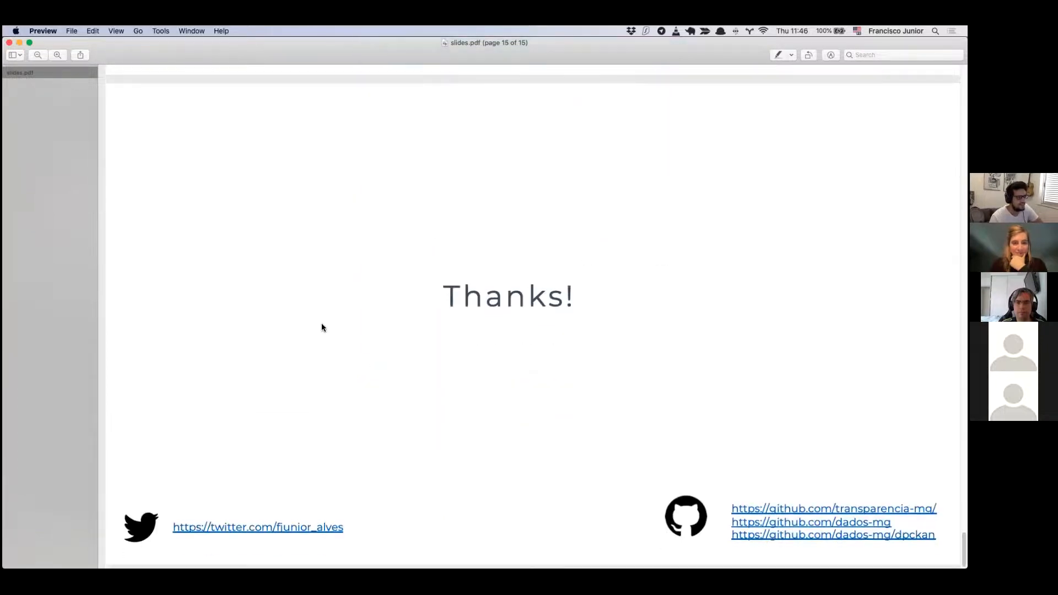